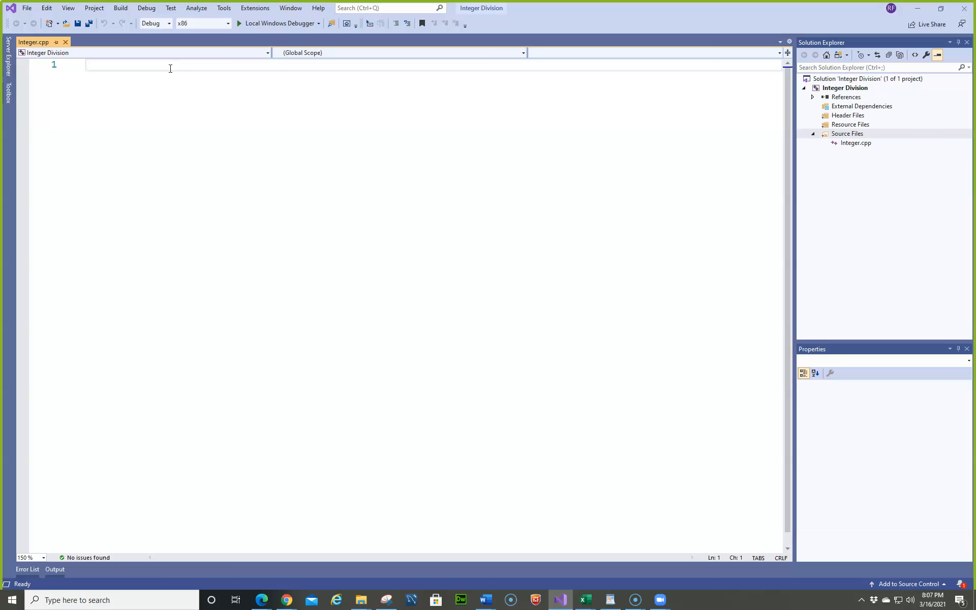
# - Add a /* Integer Division */ block comment at the top of Integer.cpp
pyautogui.write('/')
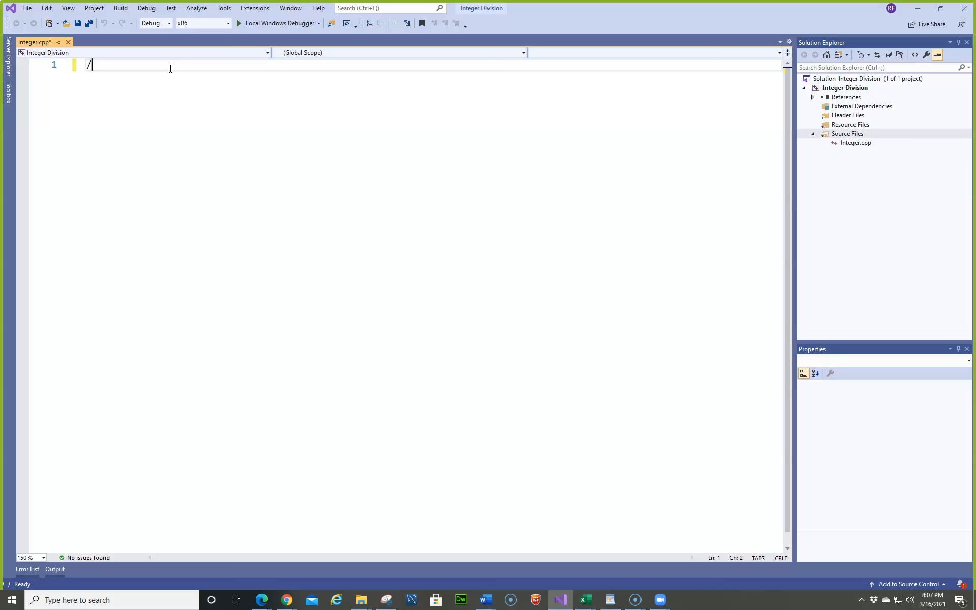
pyautogui.write('*')
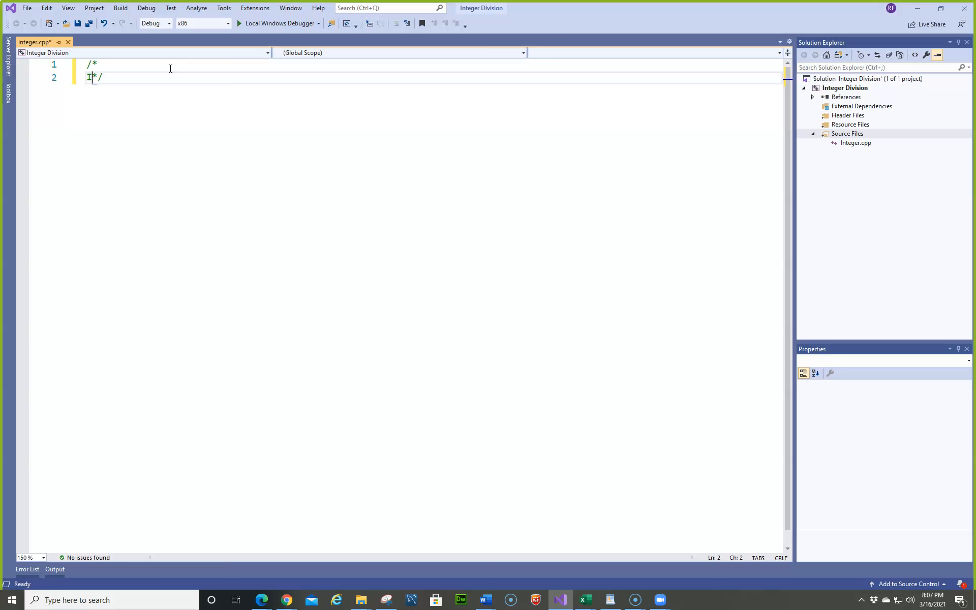
pyautogui.write('Integer Division')
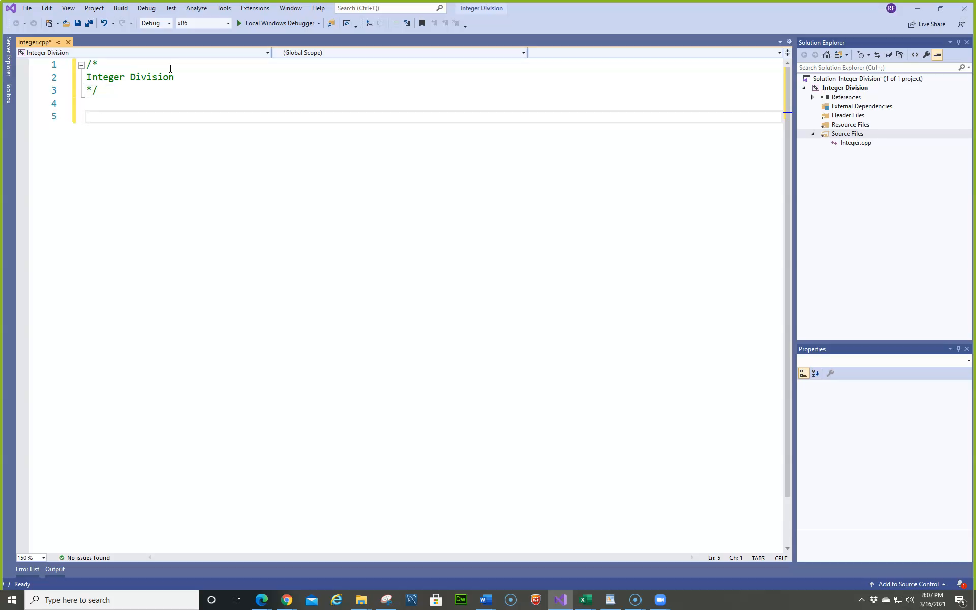
# - Include the iostream and string headers below the comment
pyautogui.write('#i')
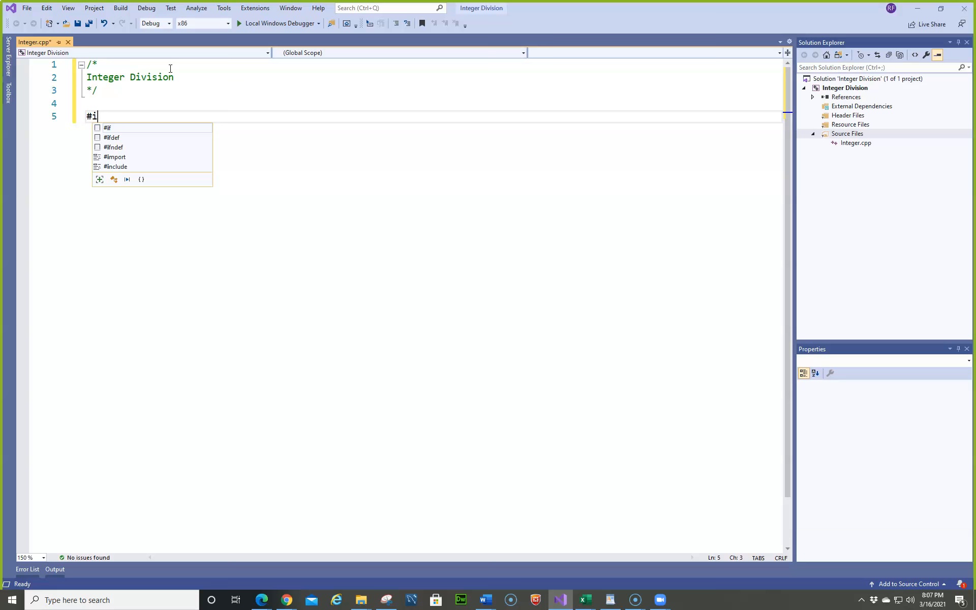
pyautogui.write('nclud')
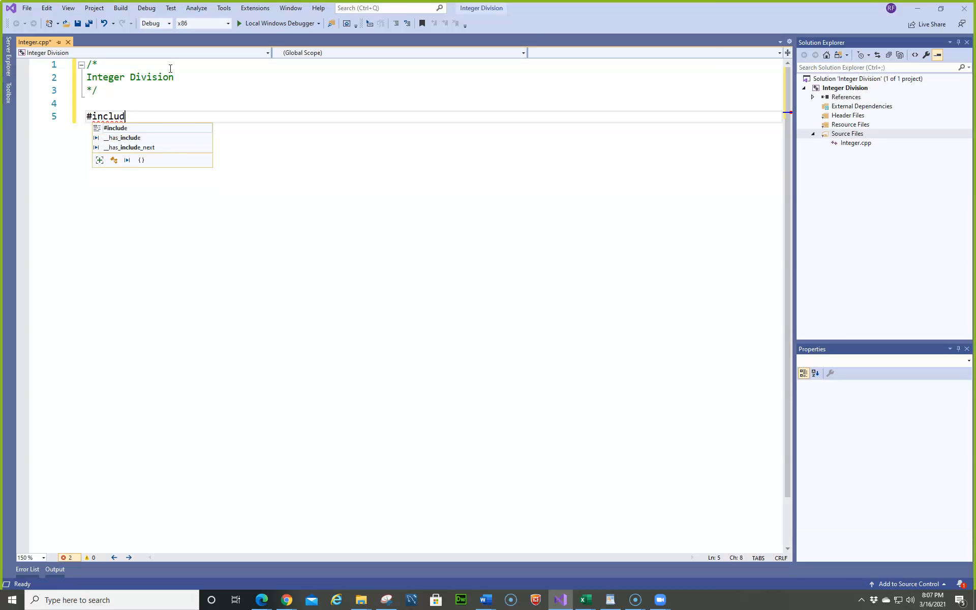
pyautogui.write('e')
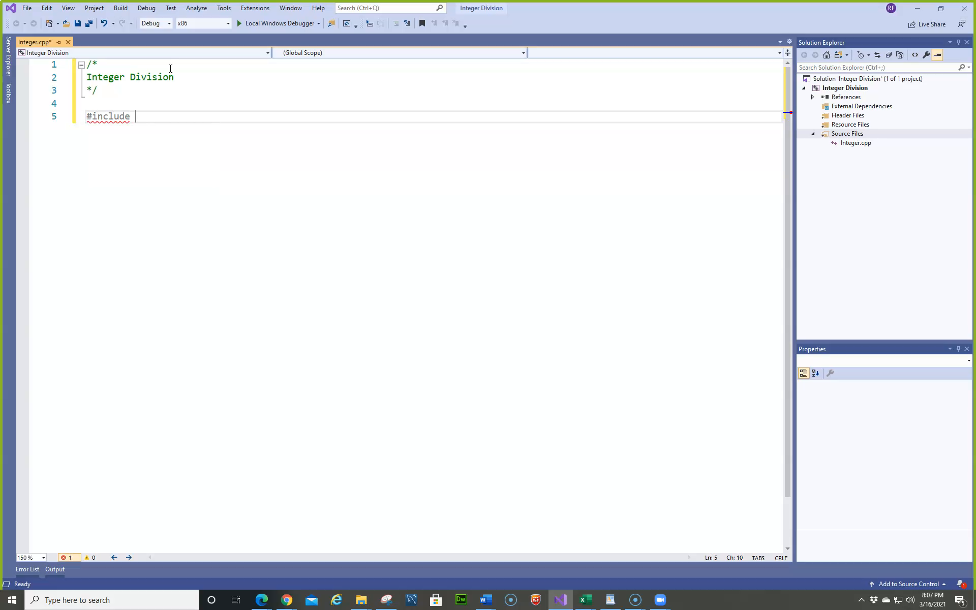
pyautogui.write('<iostream>')
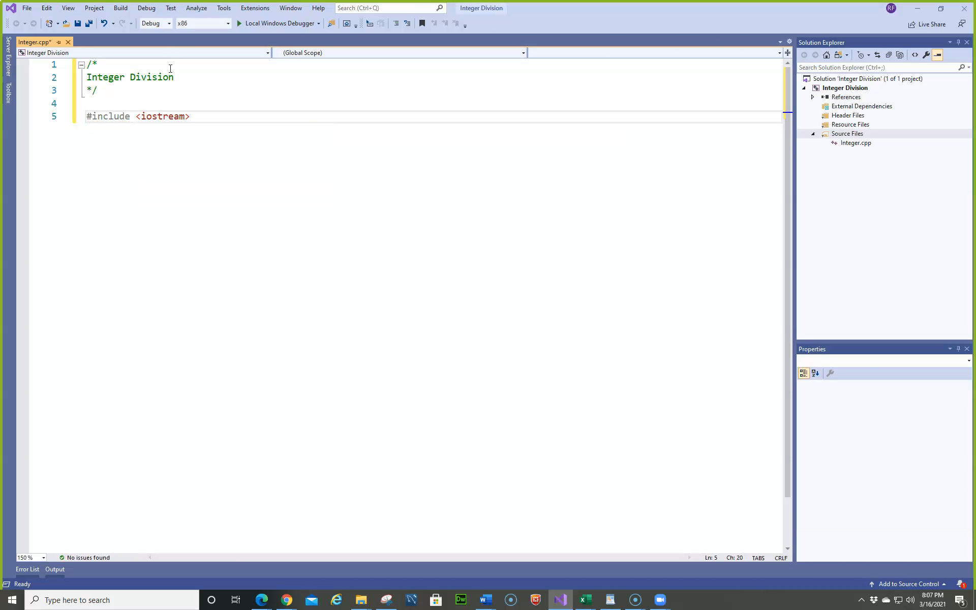
pyautogui.press('enter')
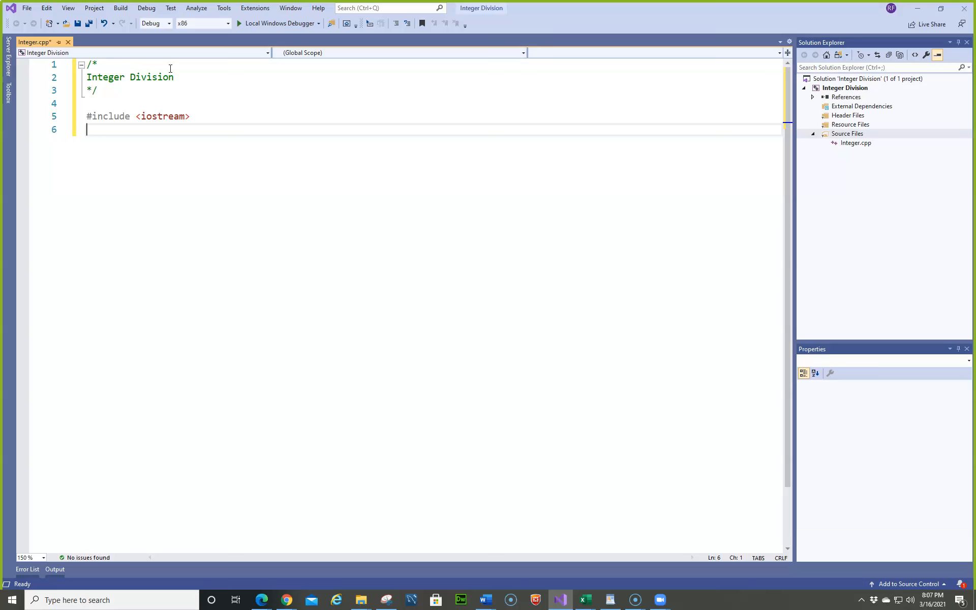
pyautogui.write('#include')
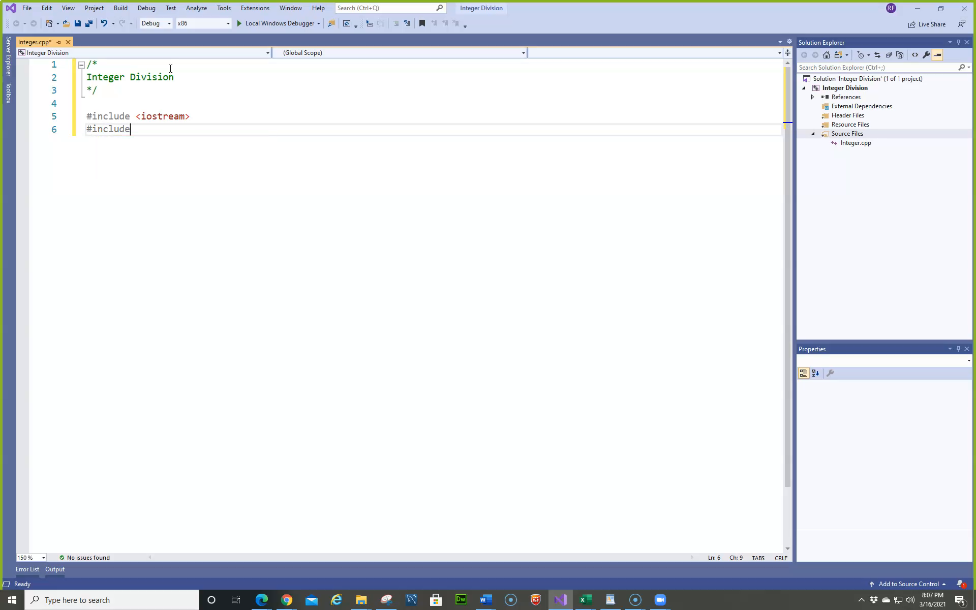
pyautogui.write('<st>')
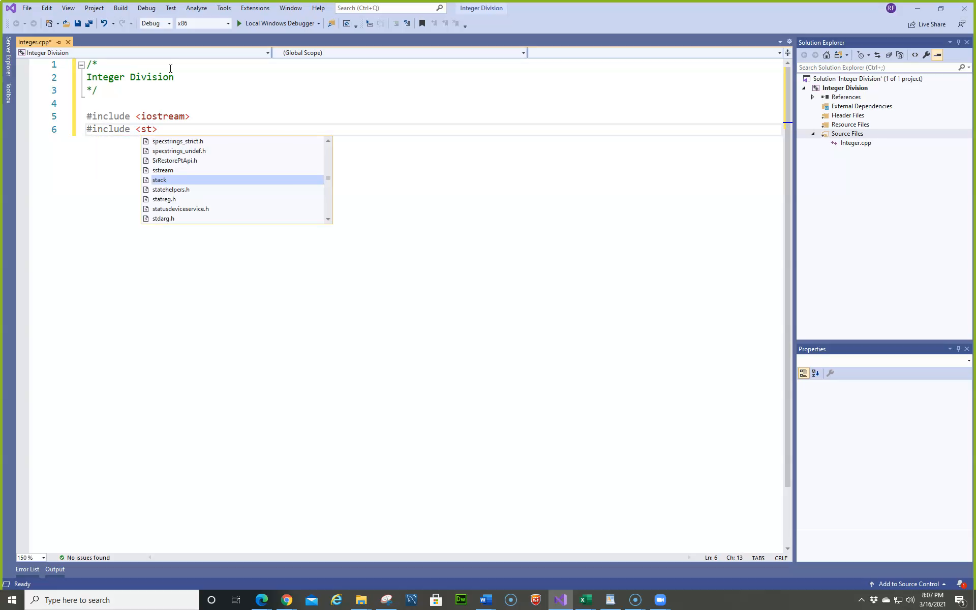
pyautogui.write('ring')
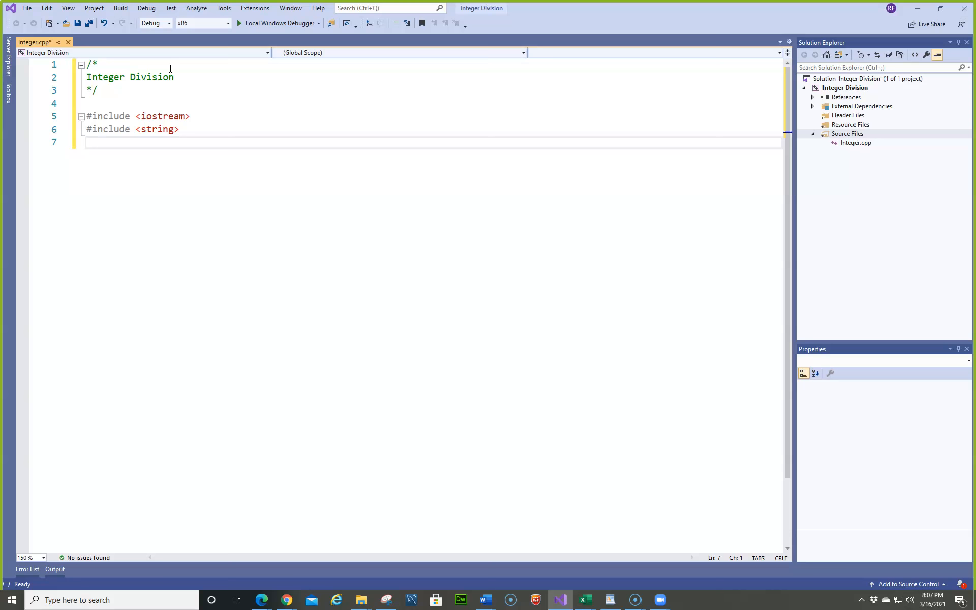
# - Include iomanip and add the using namespace std line
pyautogui.write('#inc')
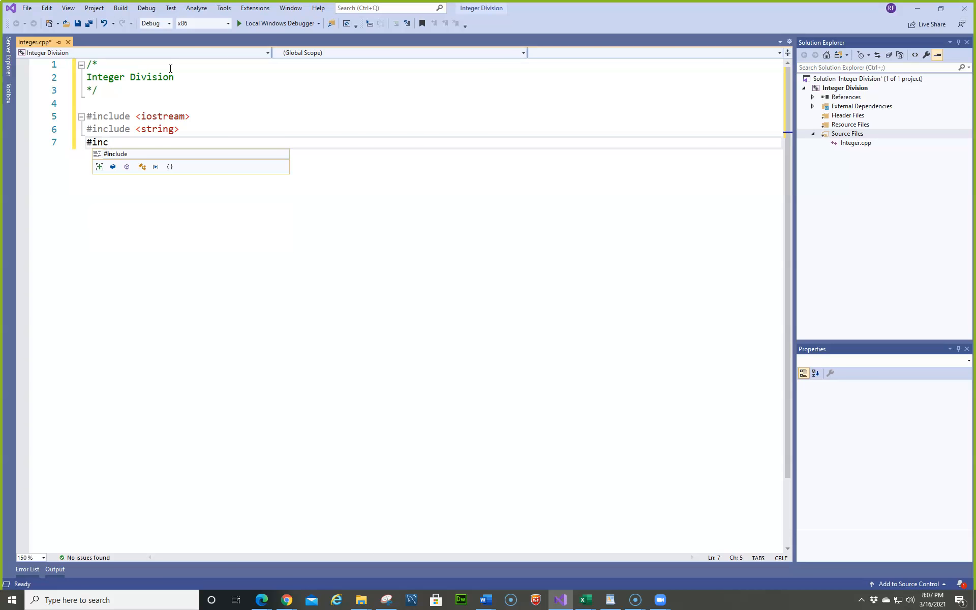
pyautogui.write('lude')
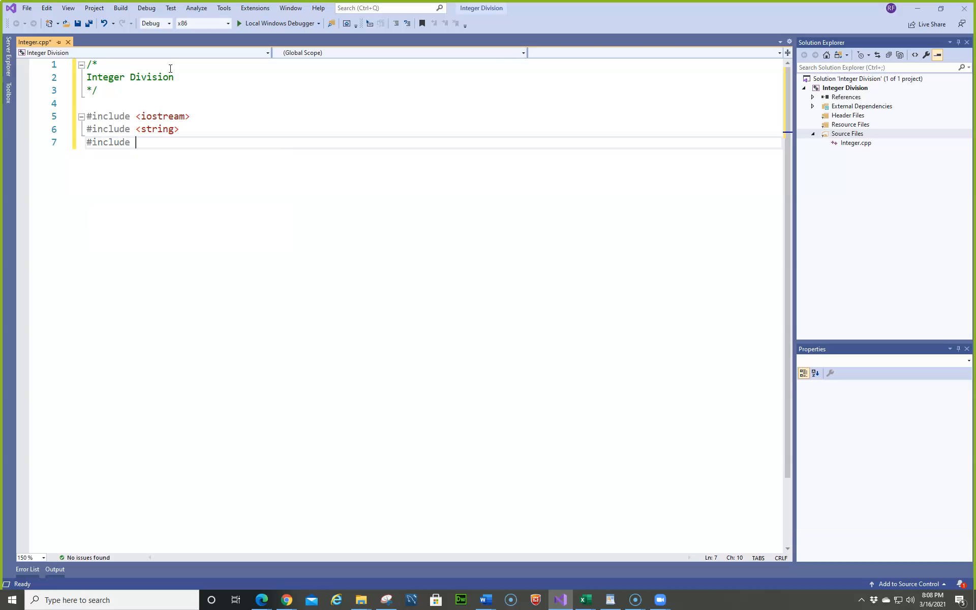
pyautogui.write('<iom>')
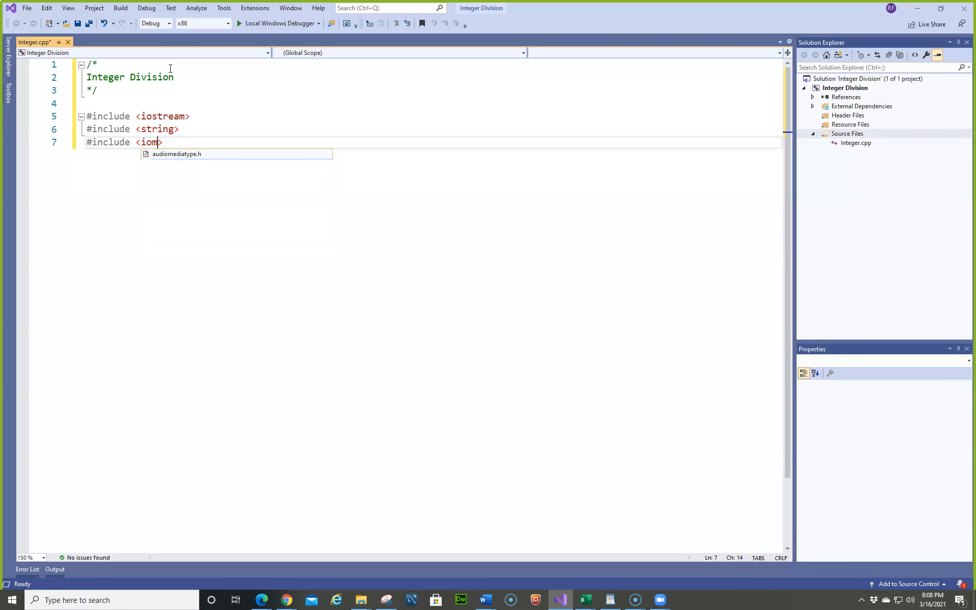
pyautogui.write('anip')
pyautogui.write('using nam')
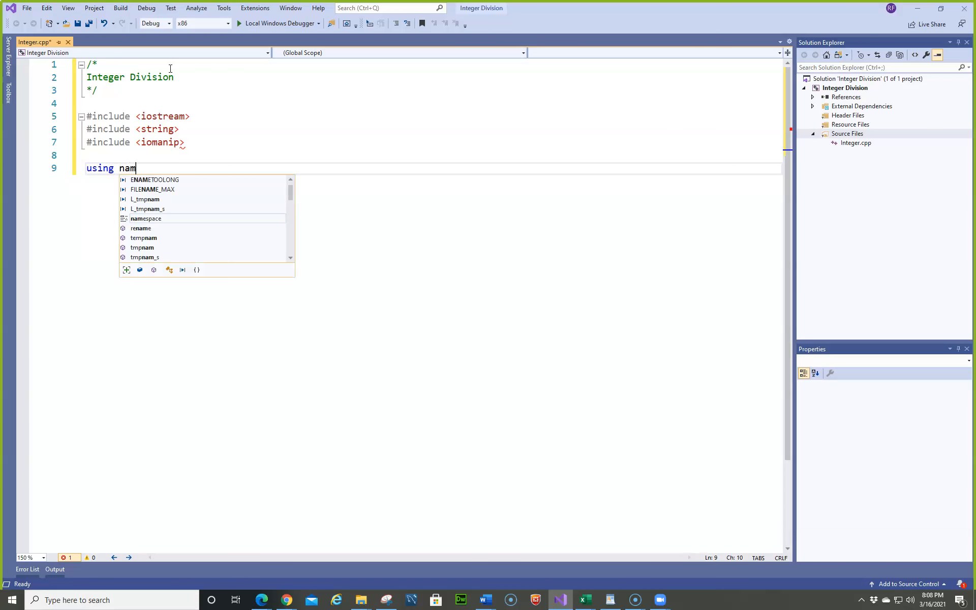
pyautogui.write('e')
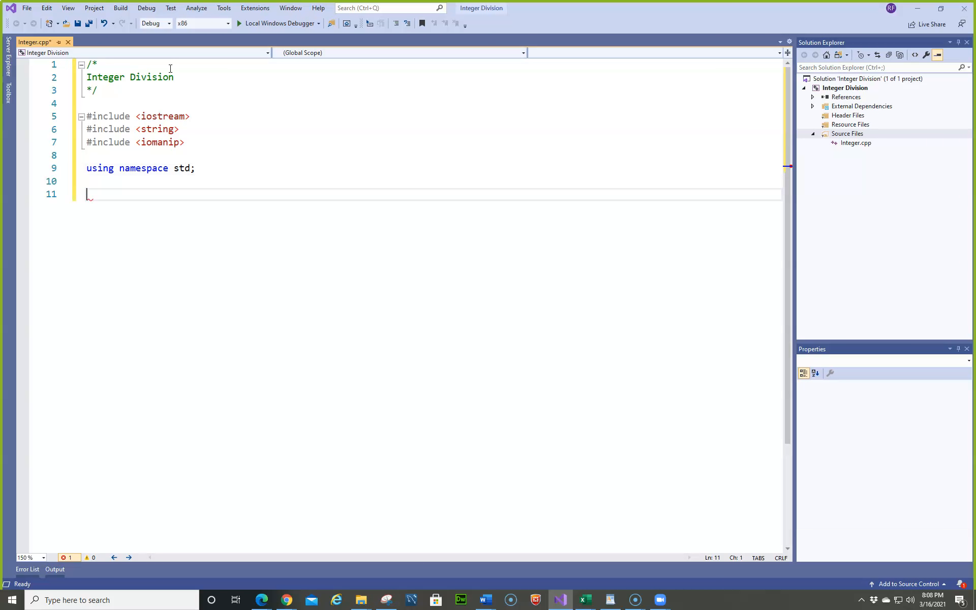
# - Create an empty int main() function with a //main comment after its brace
pyautogui.write('int')
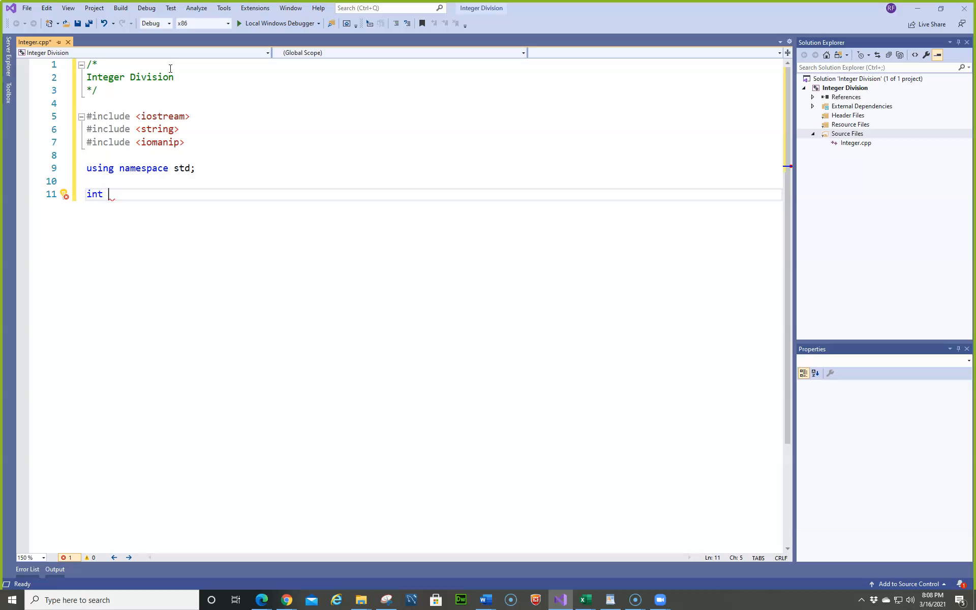
pyautogui.write('main')
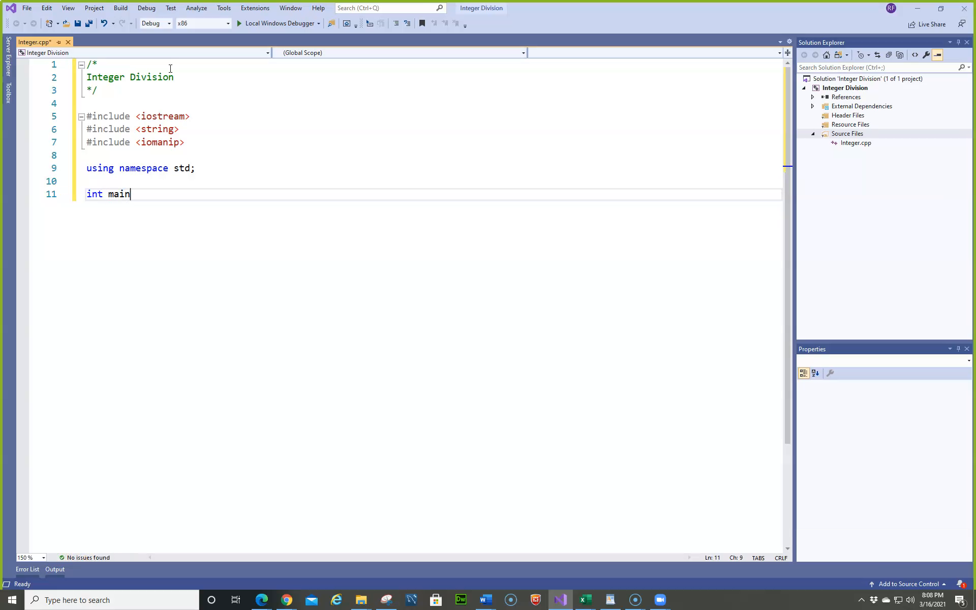
pyautogui.write('()')
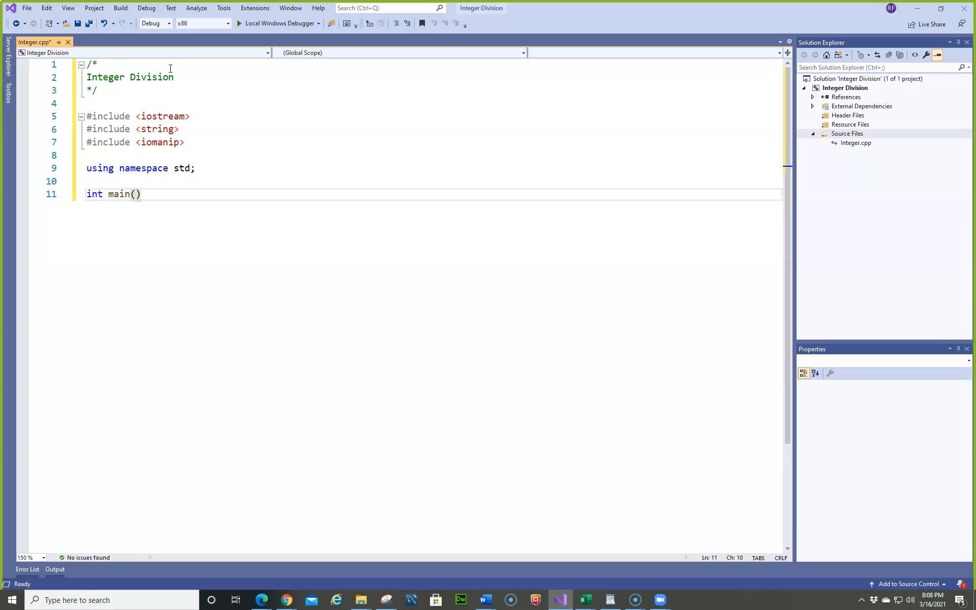
pyautogui.write('{')
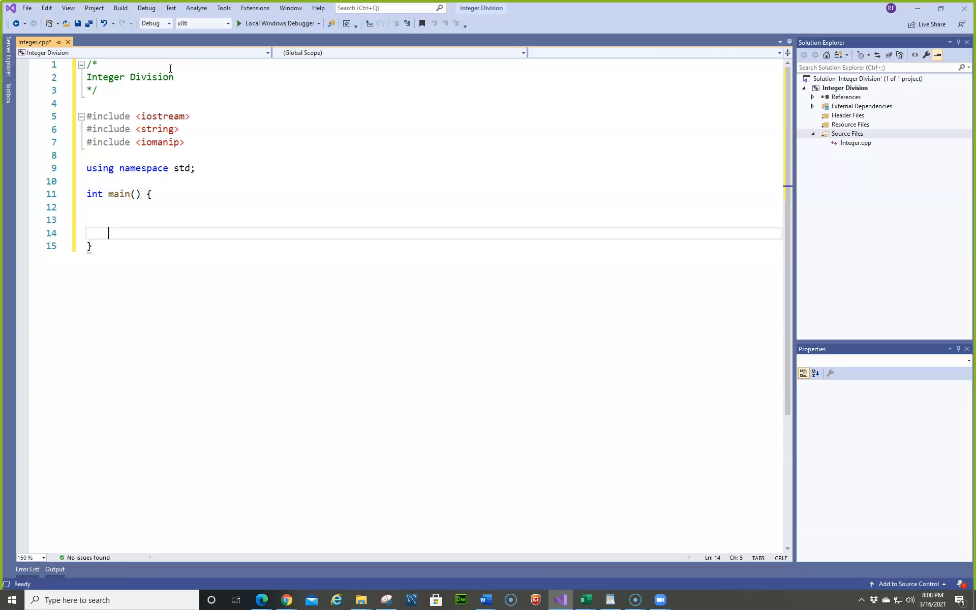
pyautogui.write('//')
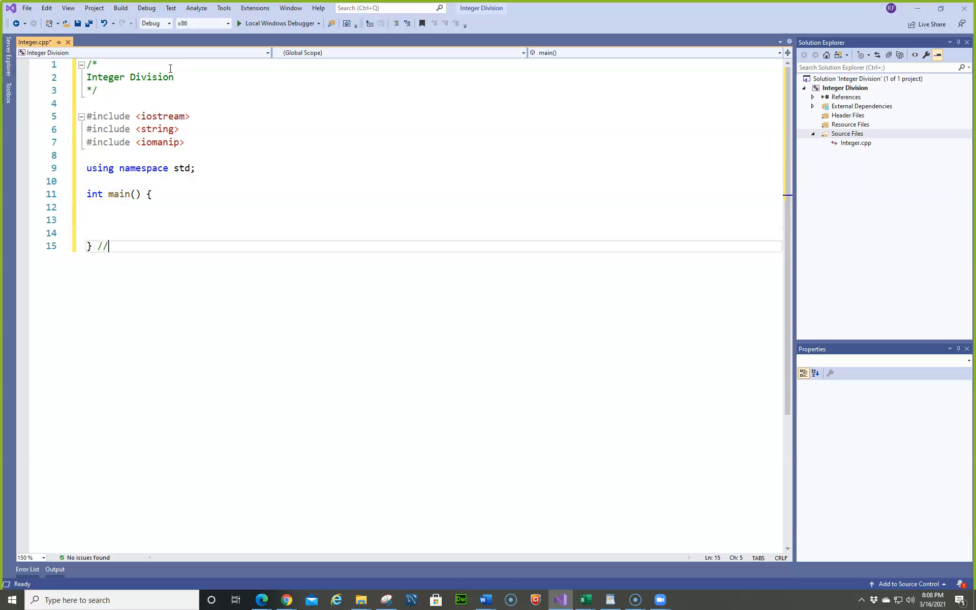
pyautogui.write('main')
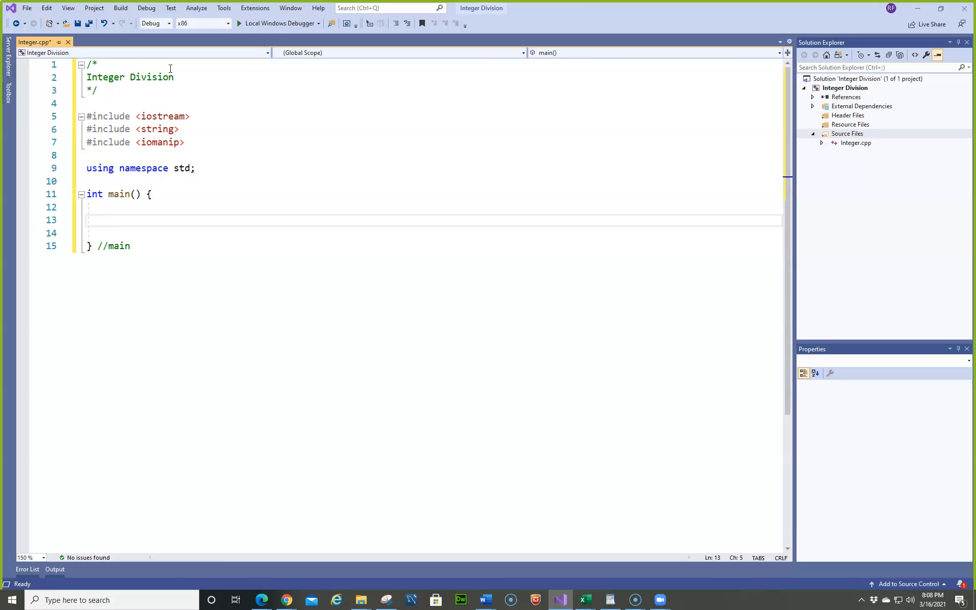
# - Put system("pause"); and return 0; inside main
pyautogui.write('system("')
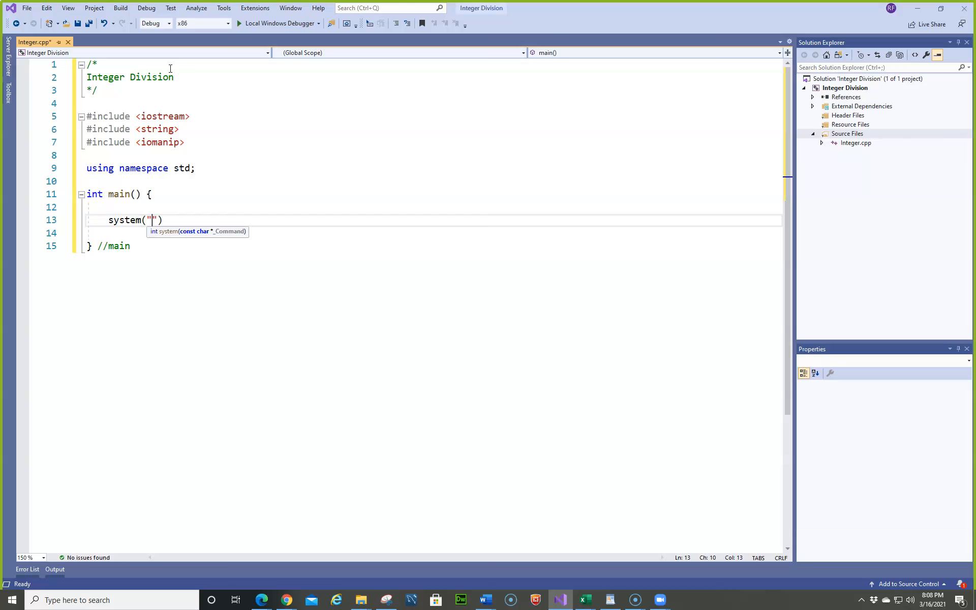
pyautogui.write('pause')
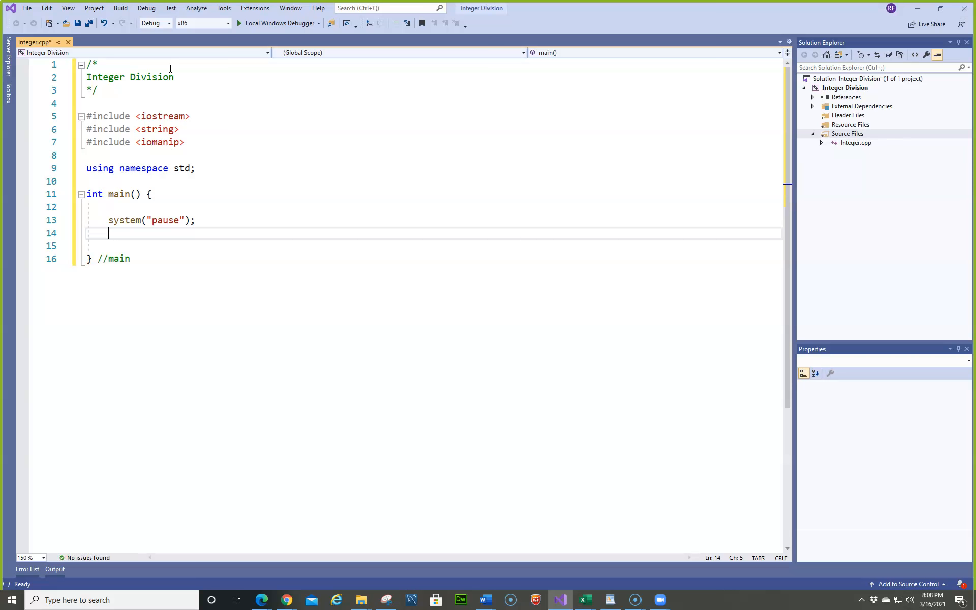
pyautogui.write('return')
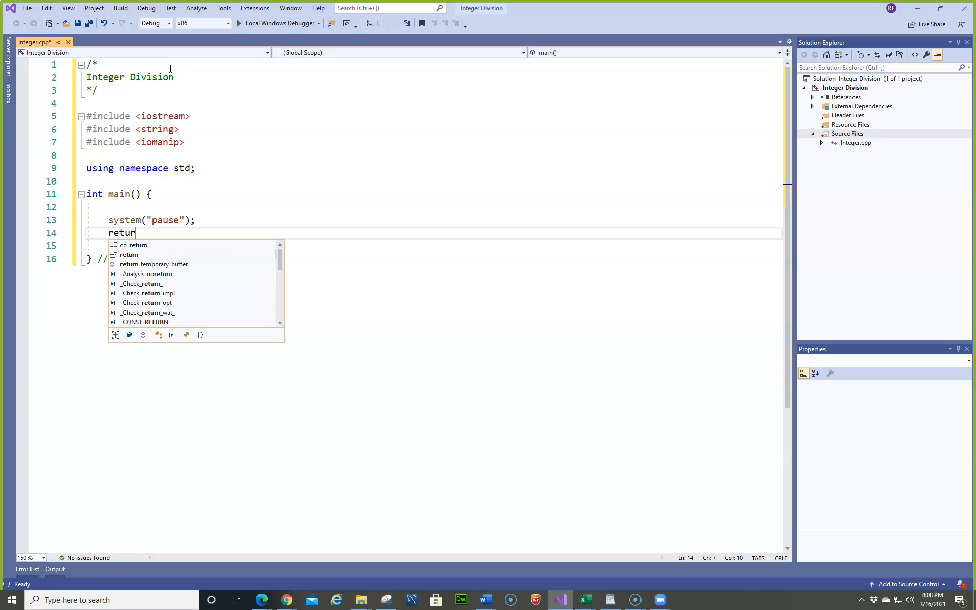
pyautogui.write('n')
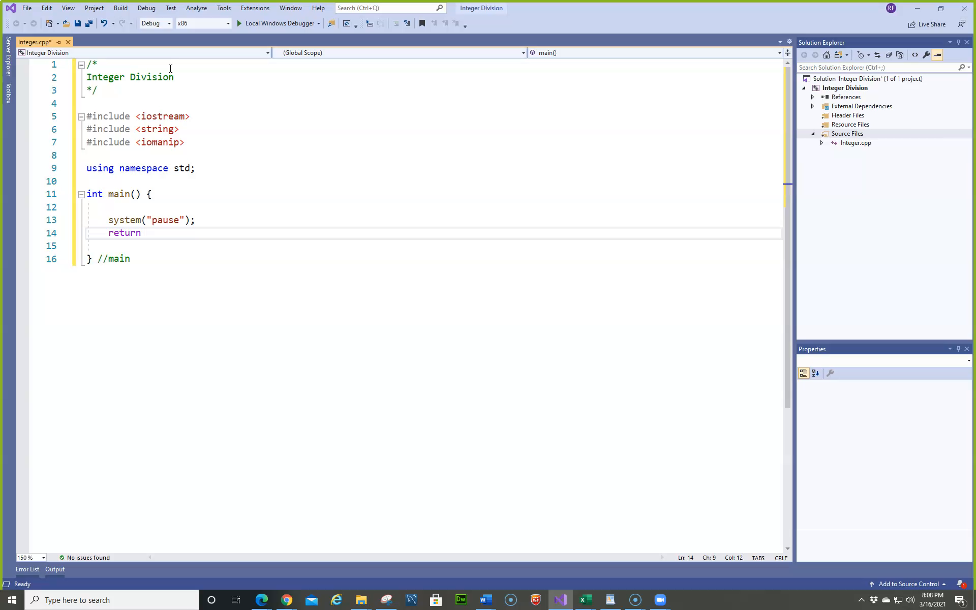
pyautogui.write('0;')
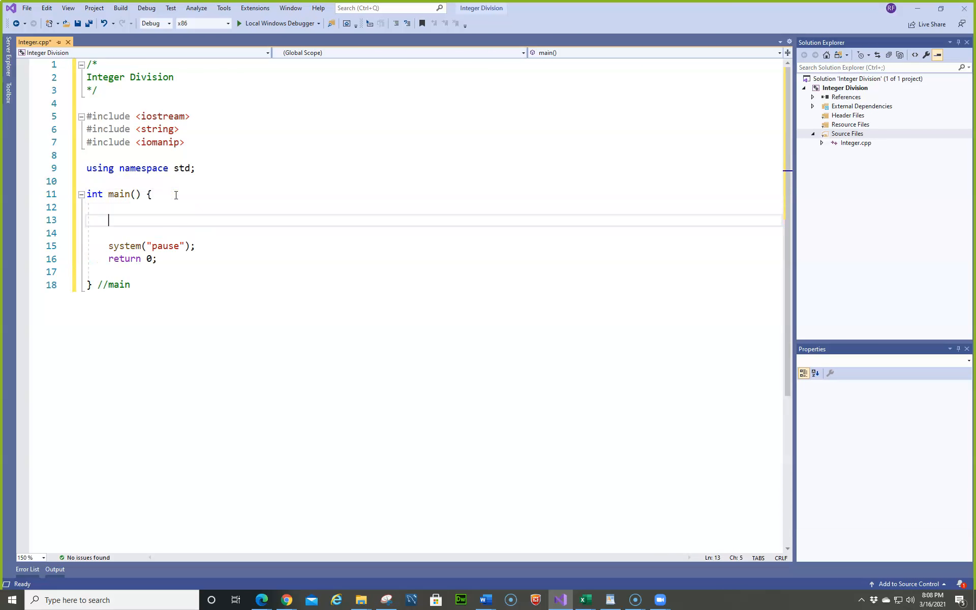
# - Declare int number1 = 0 and number2 = 0 on separate lines in main
pyautogui.write('int')
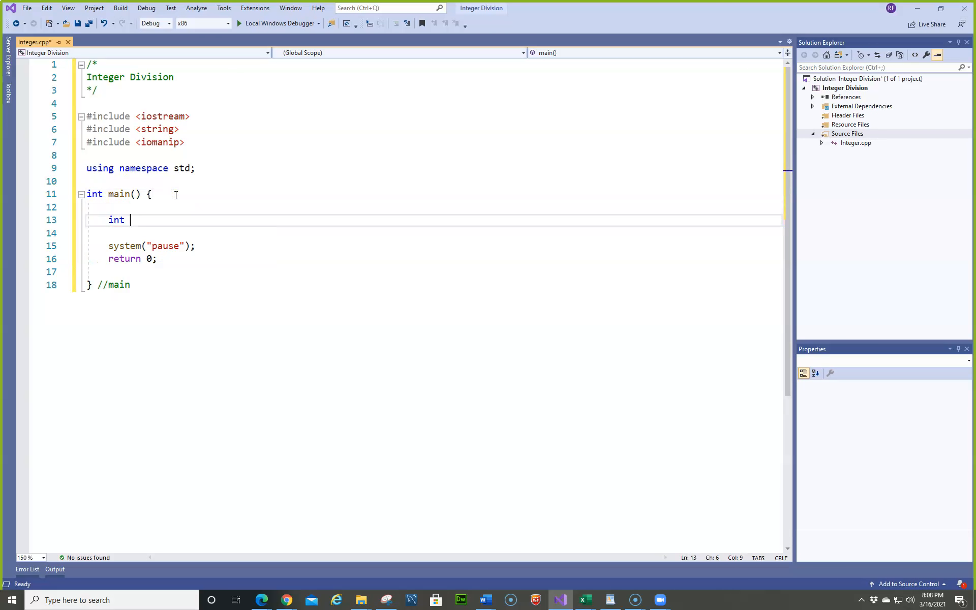
pyautogui.write('nu')
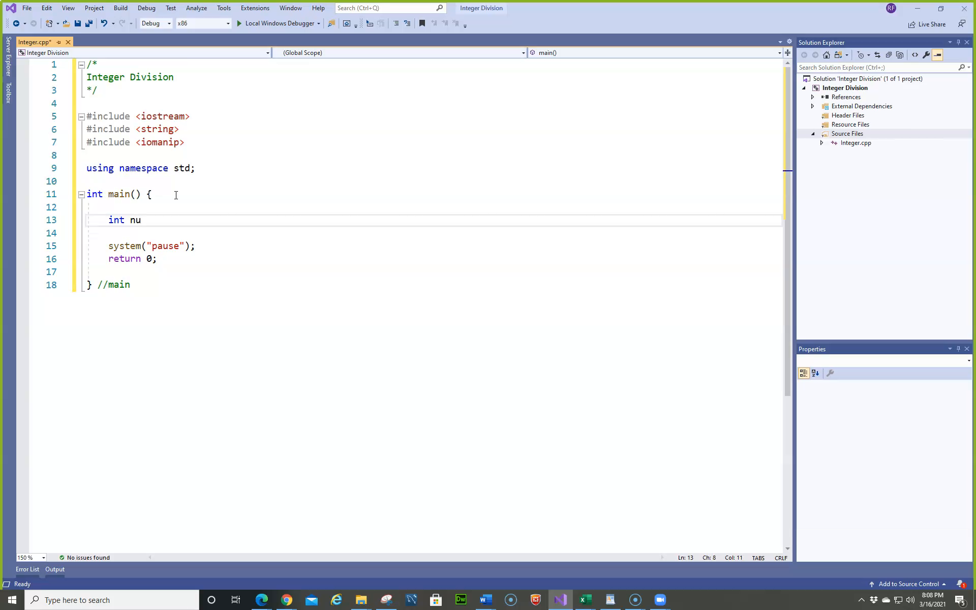
pyautogui.write('mbe')
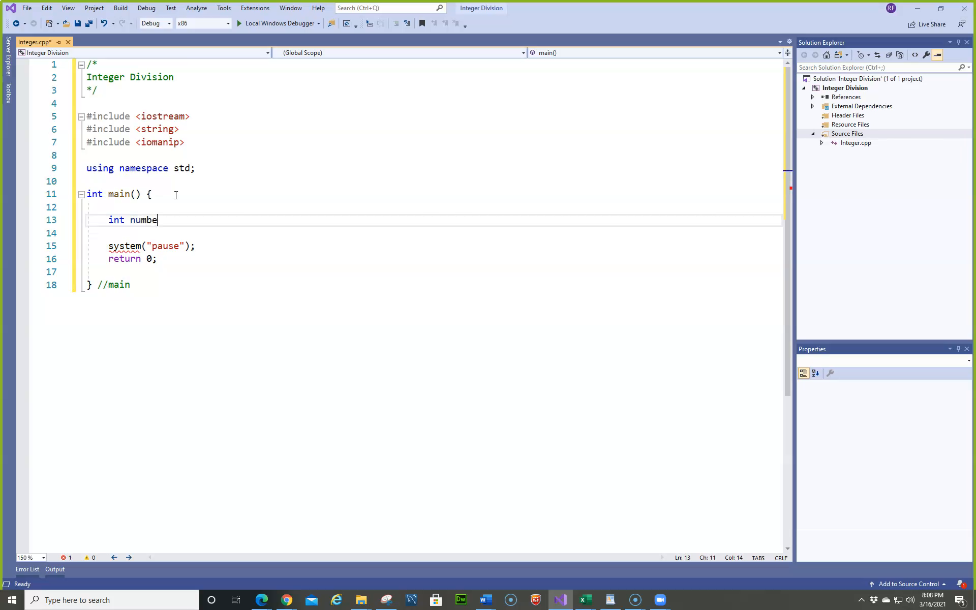
pyautogui.write('r1')
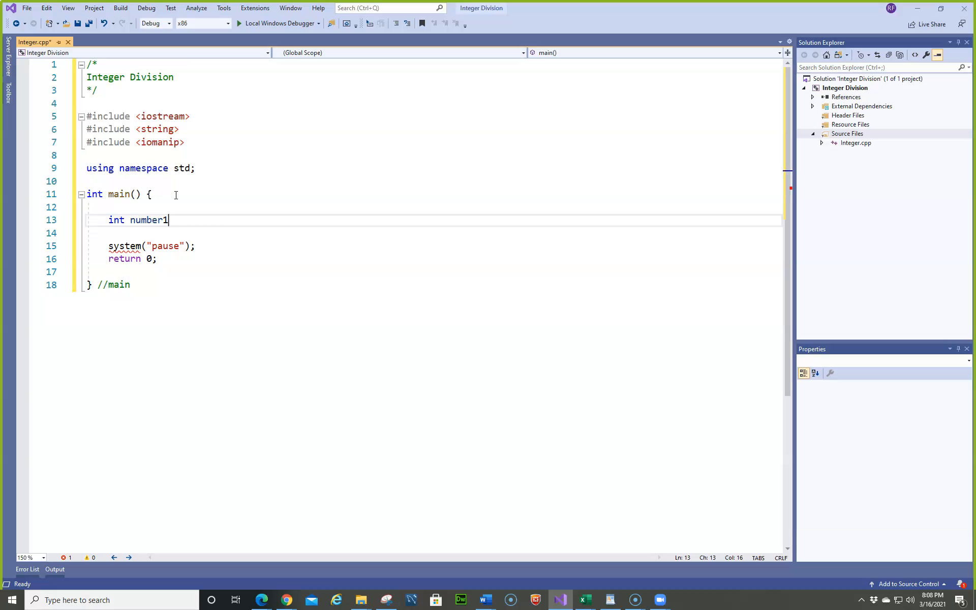
pyautogui.write('=')
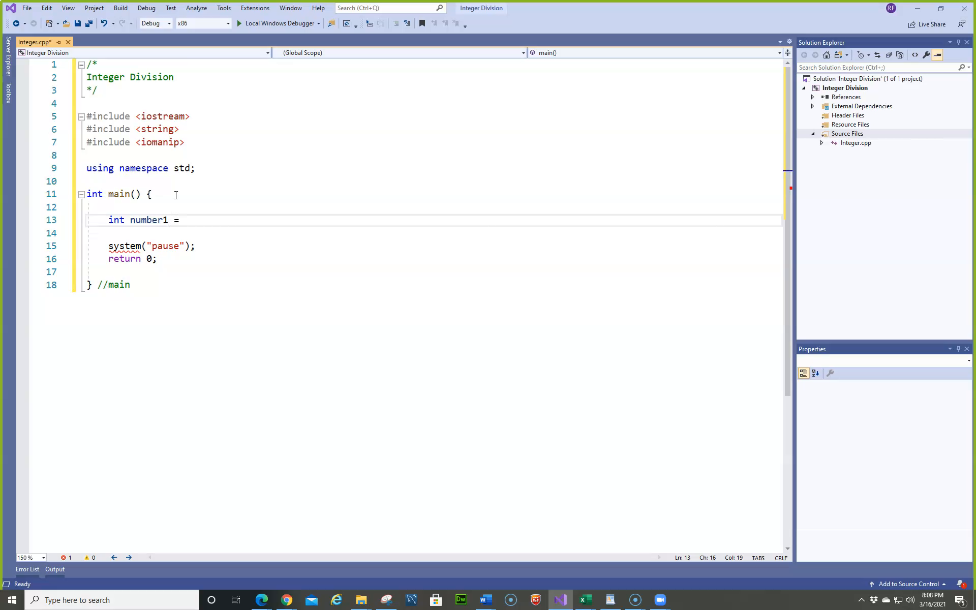
pyautogui.write('0')
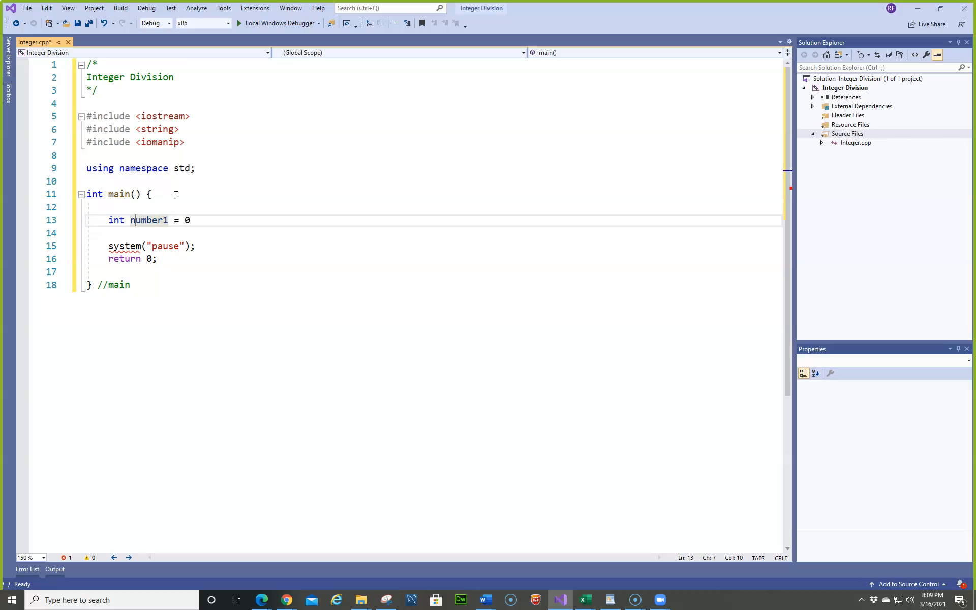
pyautogui.write(',')
pyautogui.press('Enter')
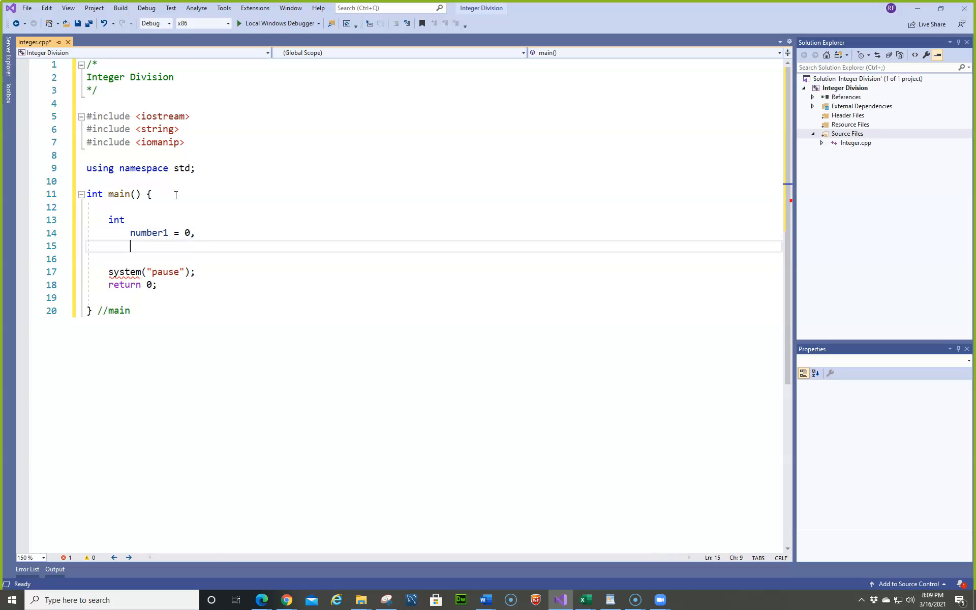
pyautogui.write('number')
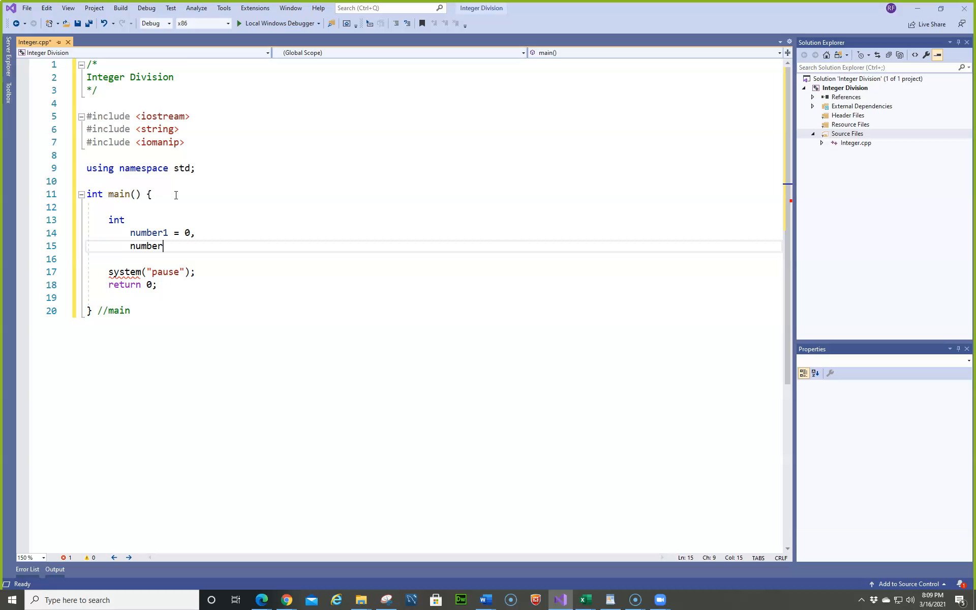
pyautogui.write('2 = 0;')
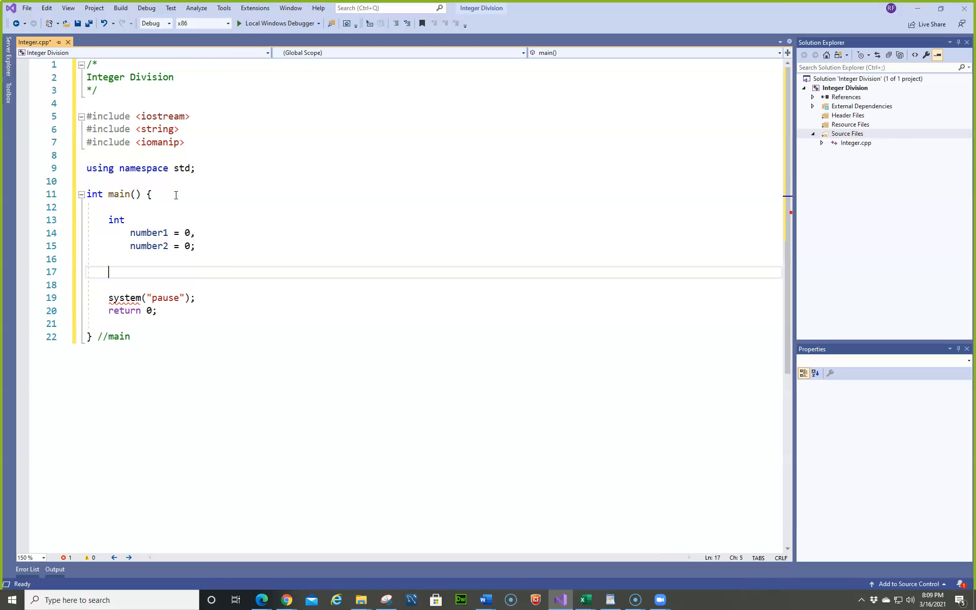
# - Prompt "What is first number? " and read the value into number1 with cin
pyautogui.write('cout')
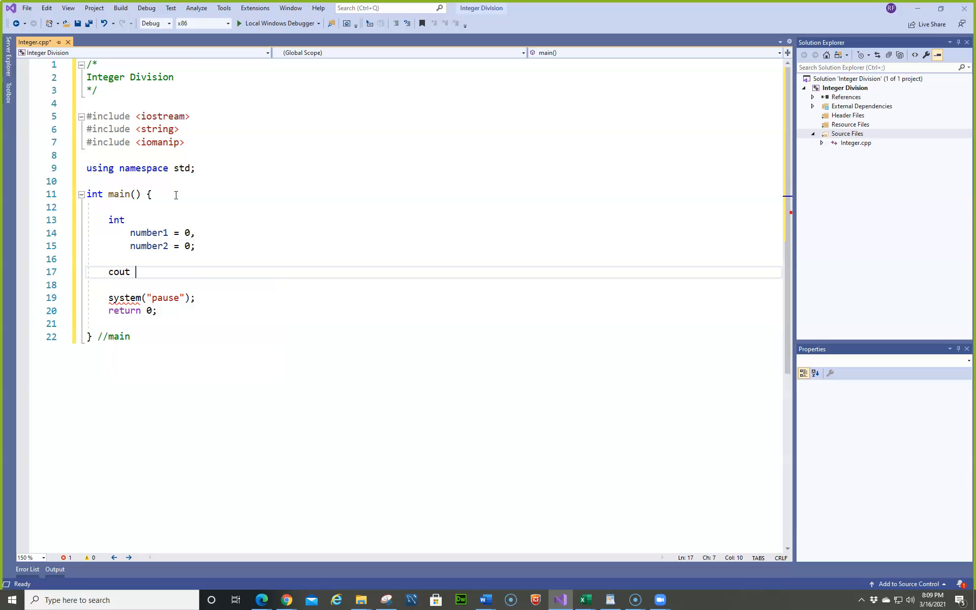
pyautogui.write('<< "Wj')
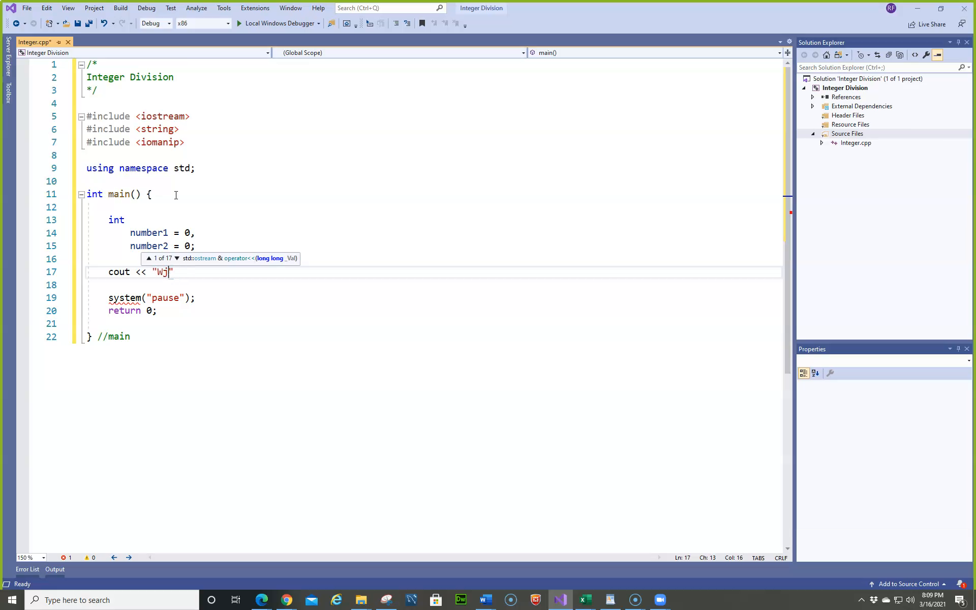
pyautogui.write('h')
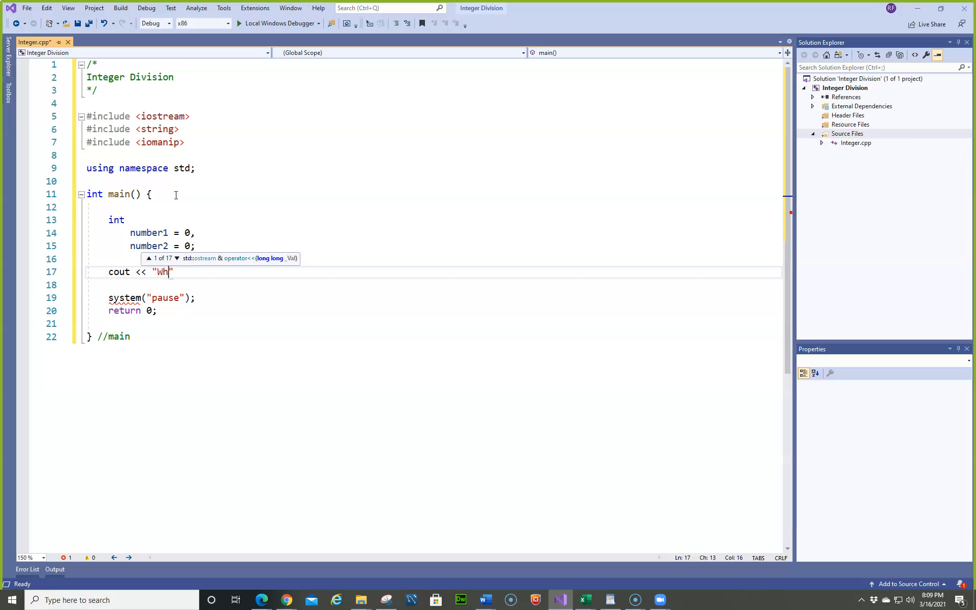
pyautogui.write('at is first')
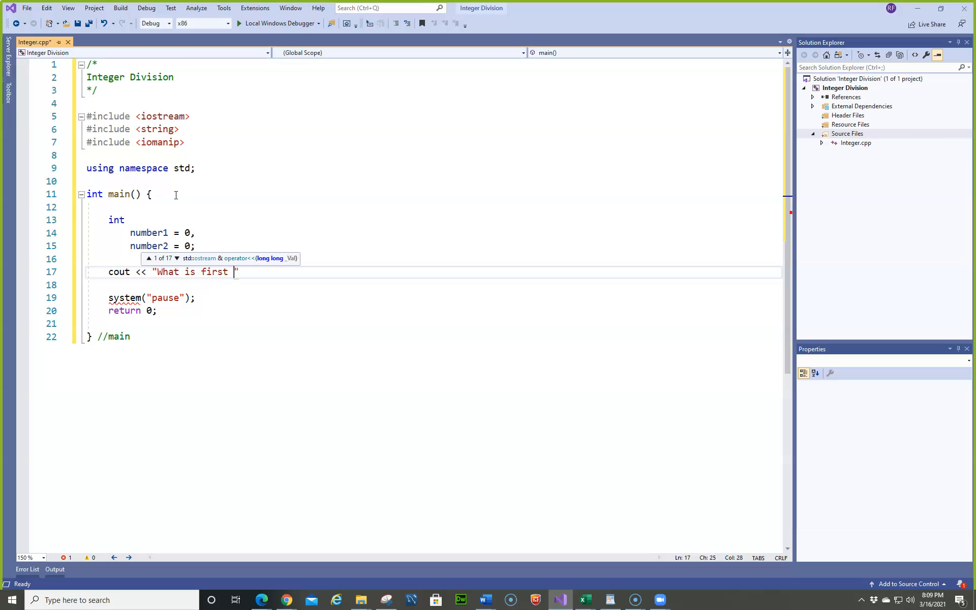
pyautogui.write('number')
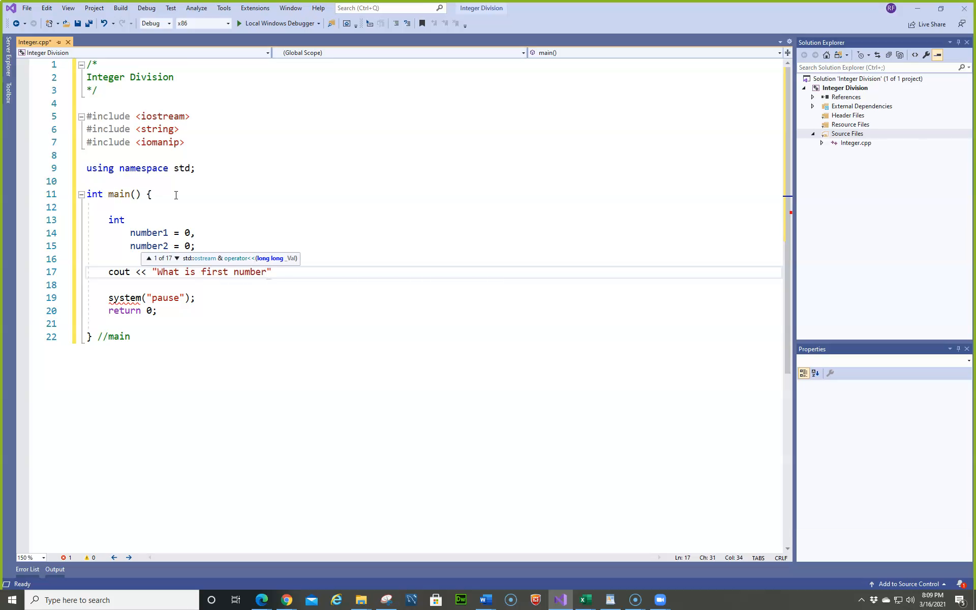
pyautogui.write('?')
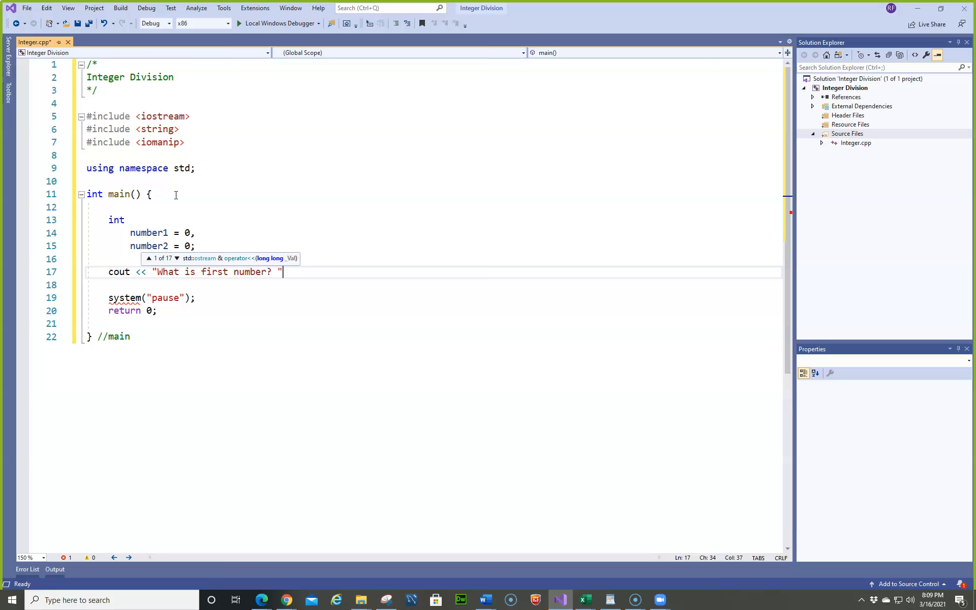
pyautogui.press('Enter')
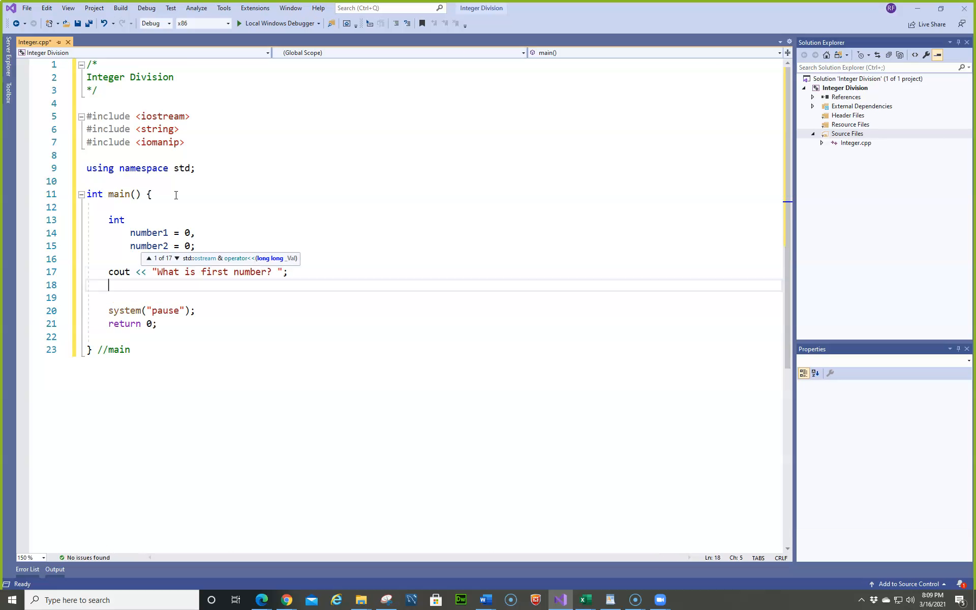
pyautogui.write('cin >>')
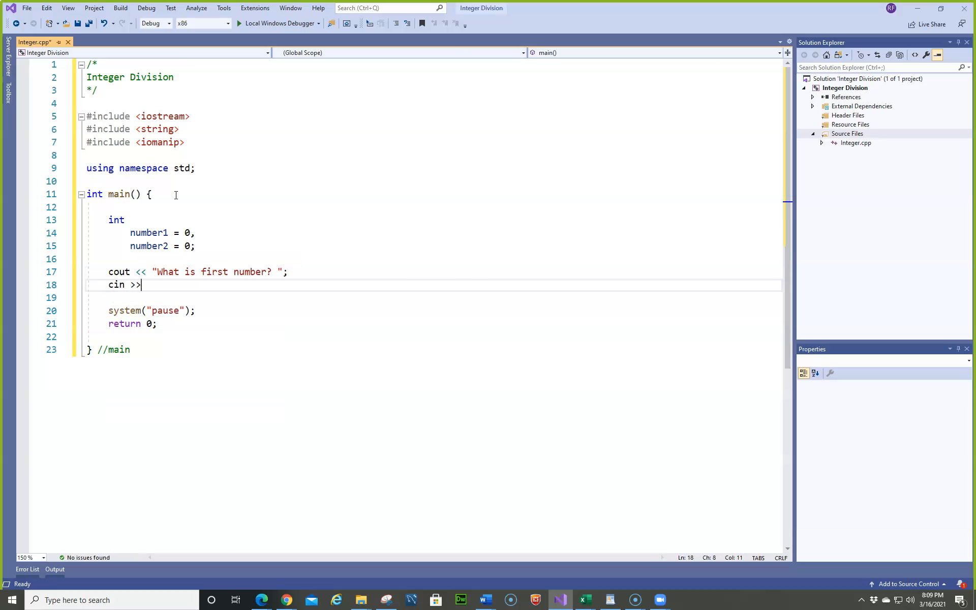
pyautogui.write('n')
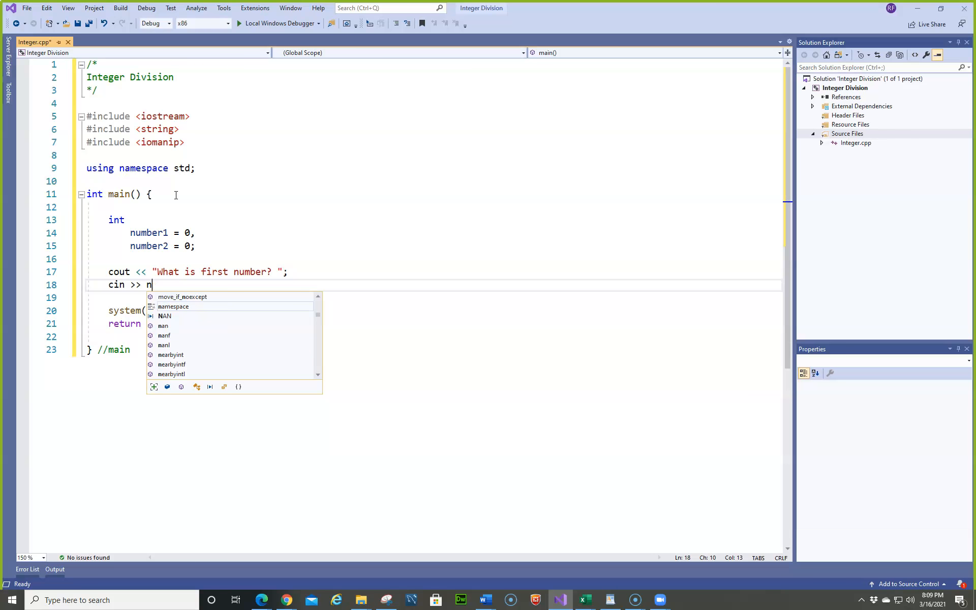
pyautogui.write('umber1;')
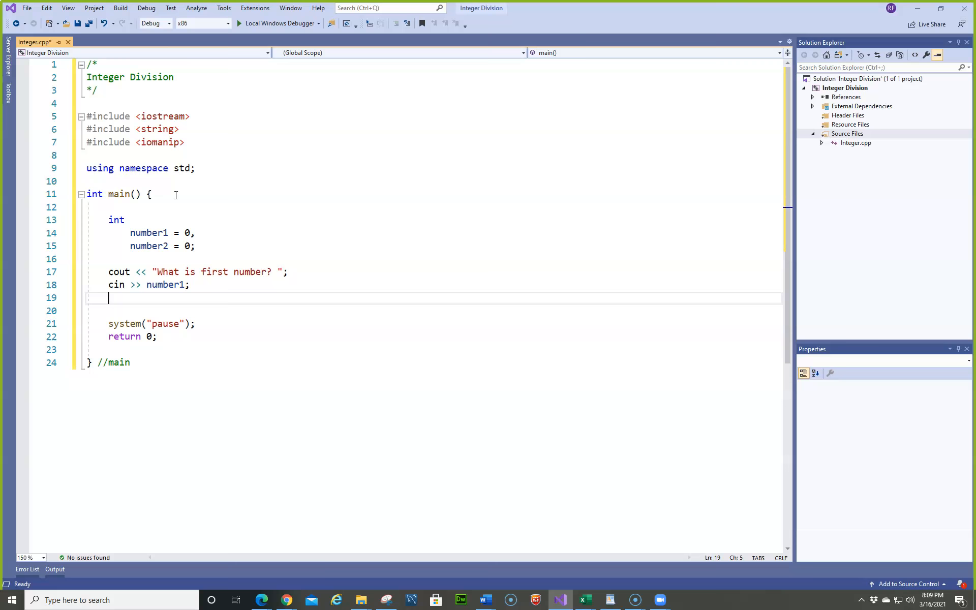
# - Add the "What is second number? " prompt for number2
pyautogui.write('cout <<')
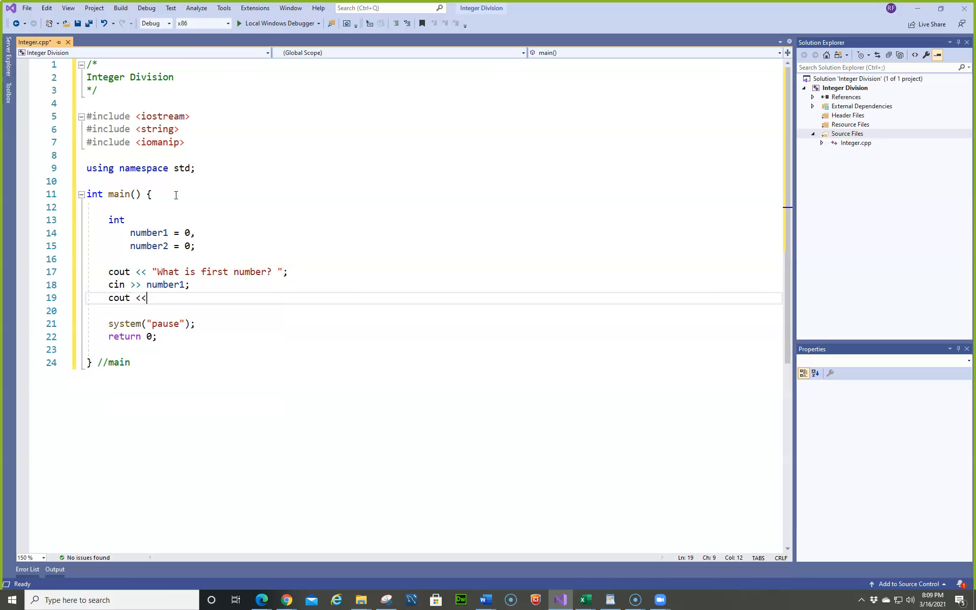
pyautogui.write('""')
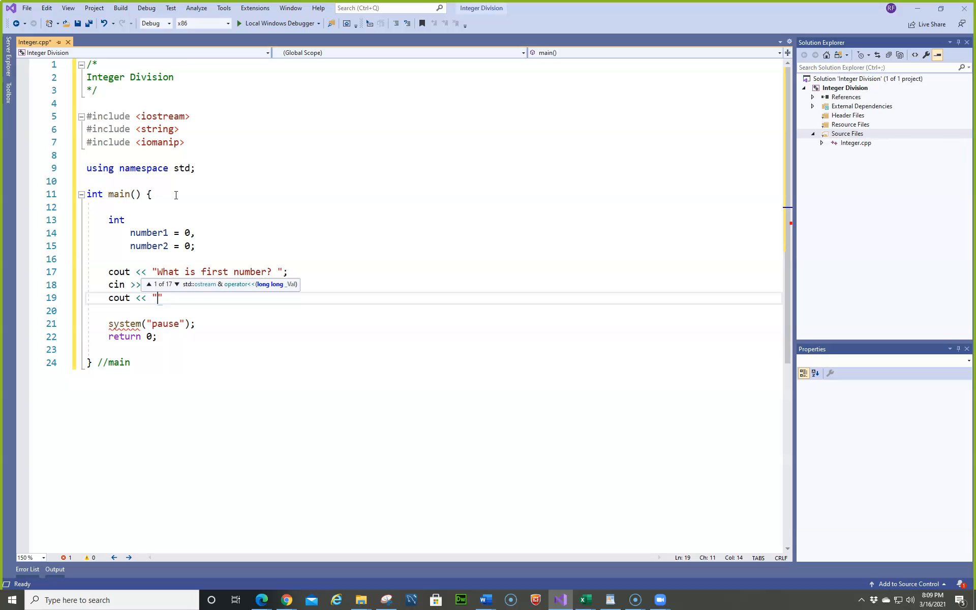
pyautogui.write('What')
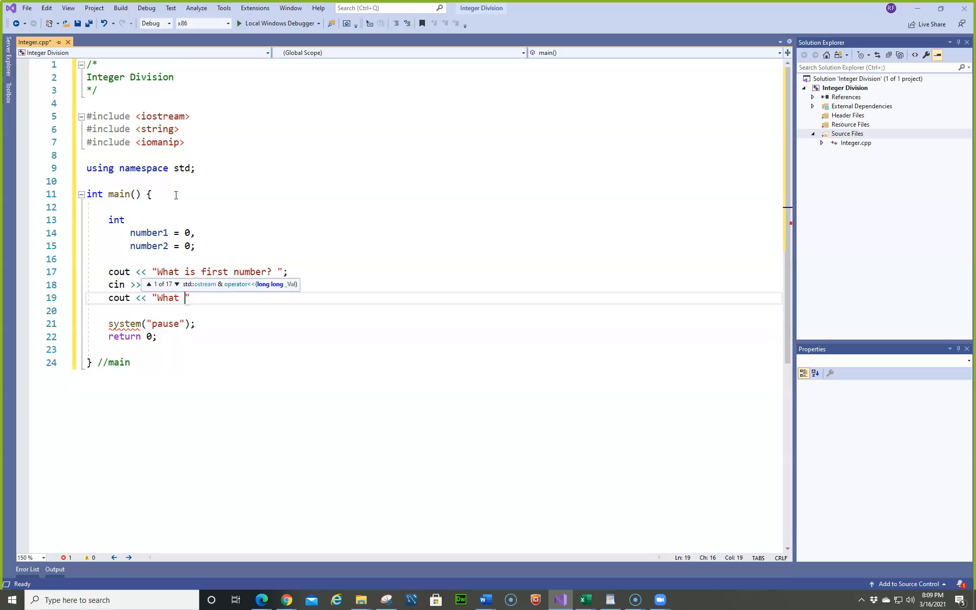
pyautogui.write('is second')
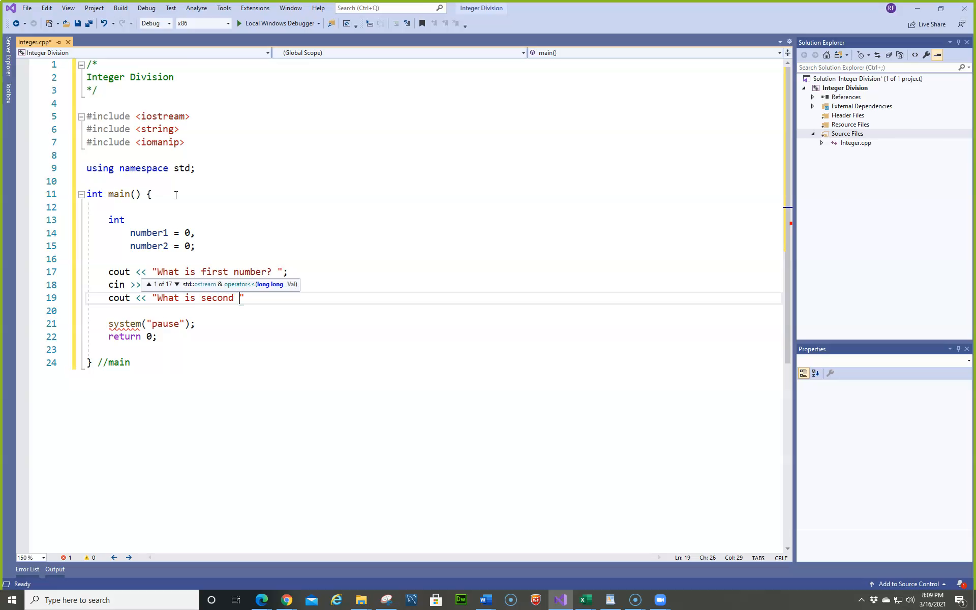
pyautogui.write('number')
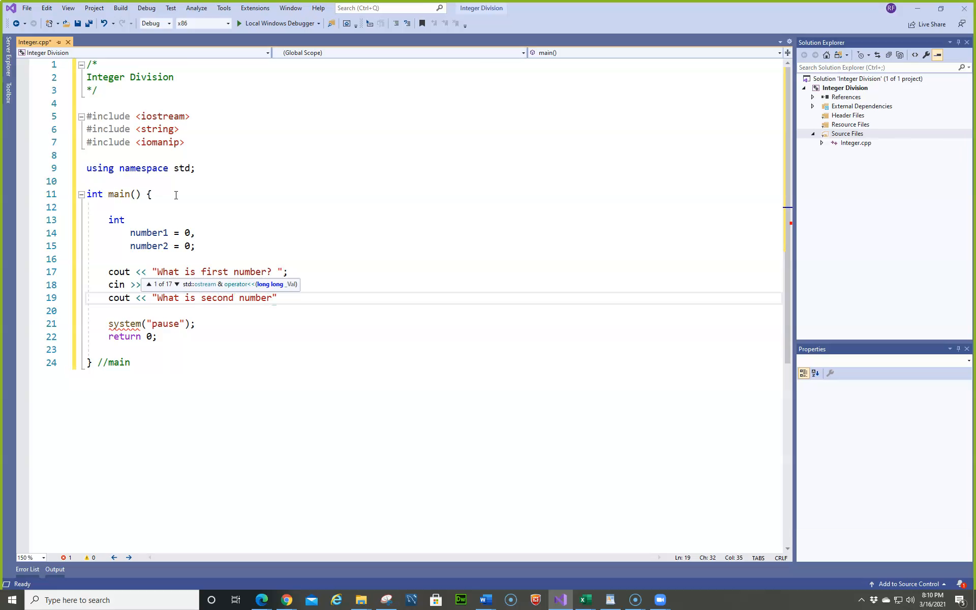
pyautogui.write('? "')
pyautogui.write('cin <')
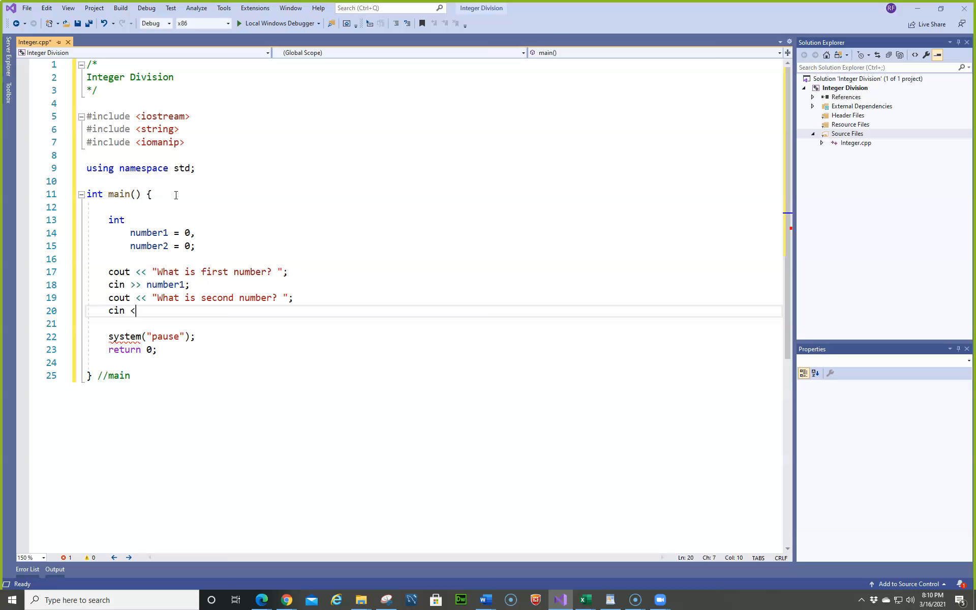
pyautogui.press('Backspace')
pyautogui.write('>> number2;')
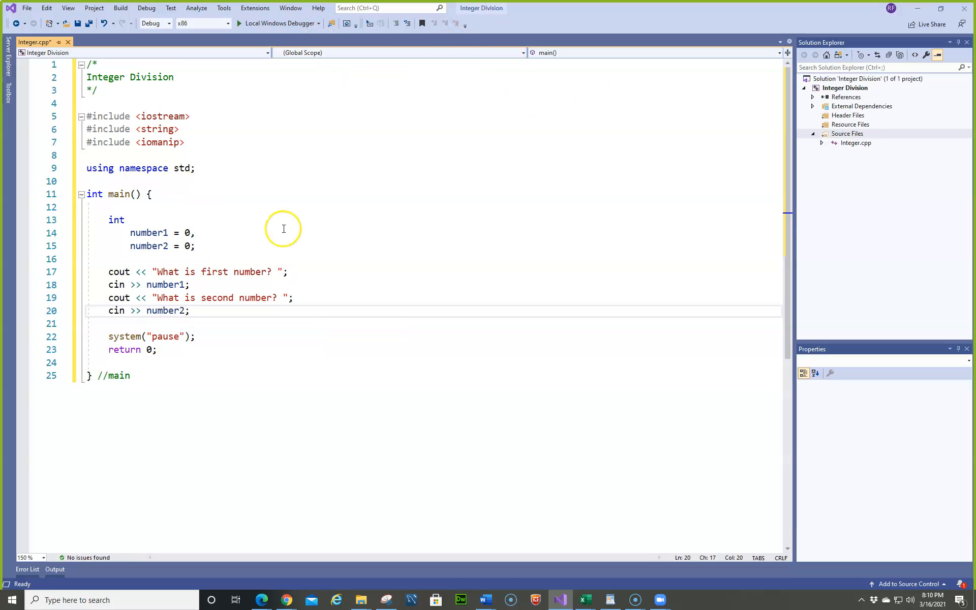
pyautogui.click(195, 246)
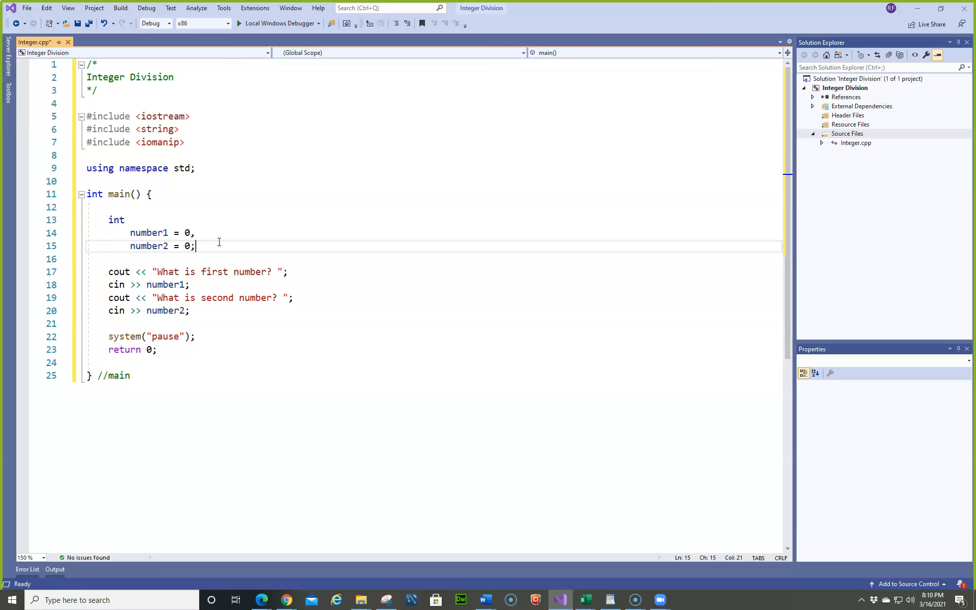
# - Declare float average = 0 with the comment //average of the numbers
pyautogui.press('enter')
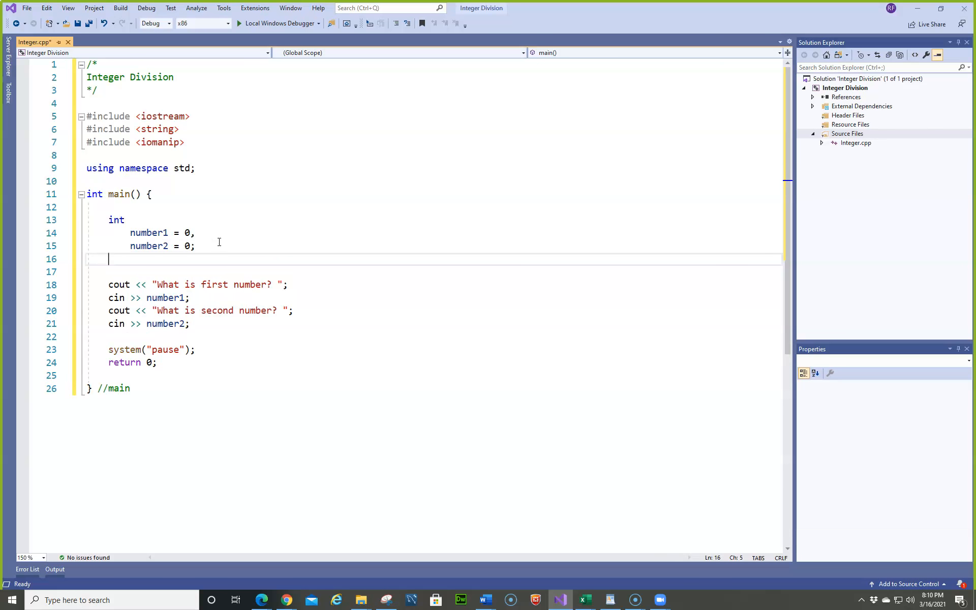
pyautogui.write('float')
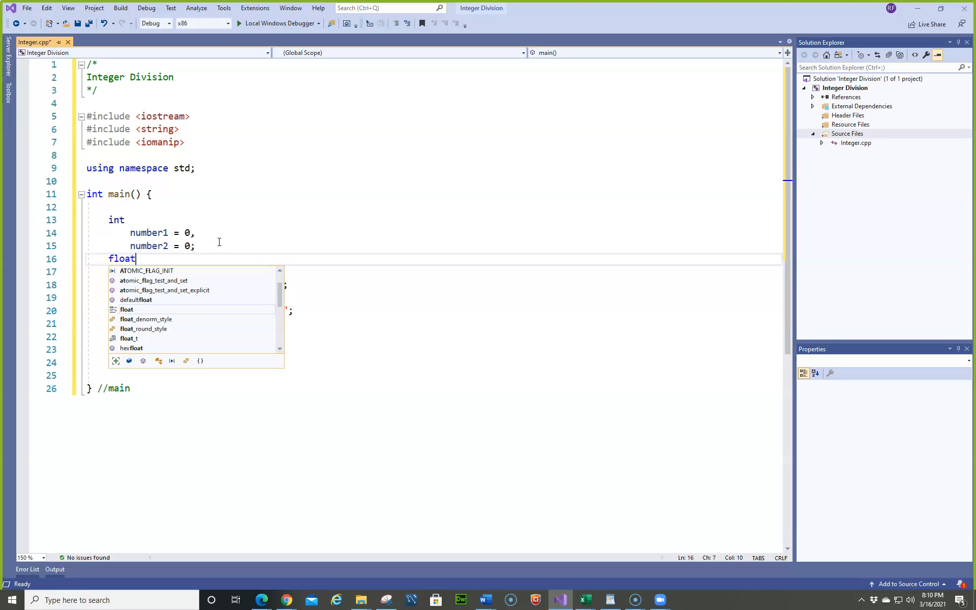
pyautogui.write('average')
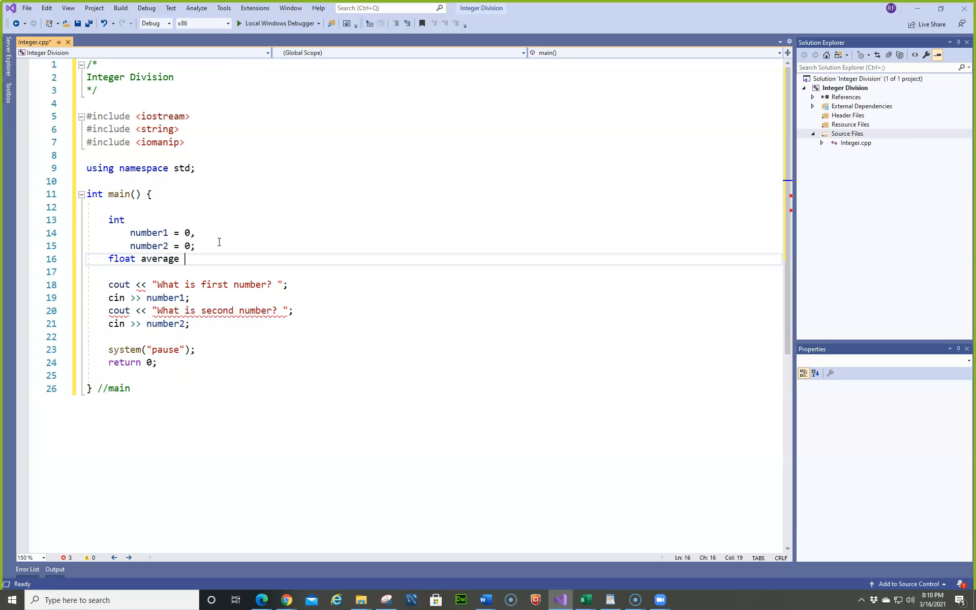
pyautogui.write('= 0; //a')
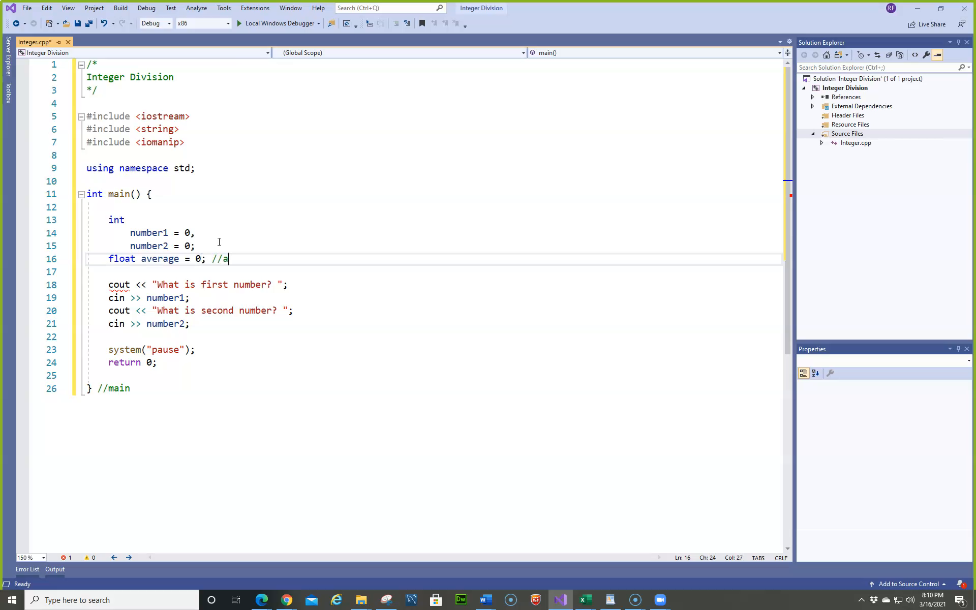
pyautogui.write('verage of the n')
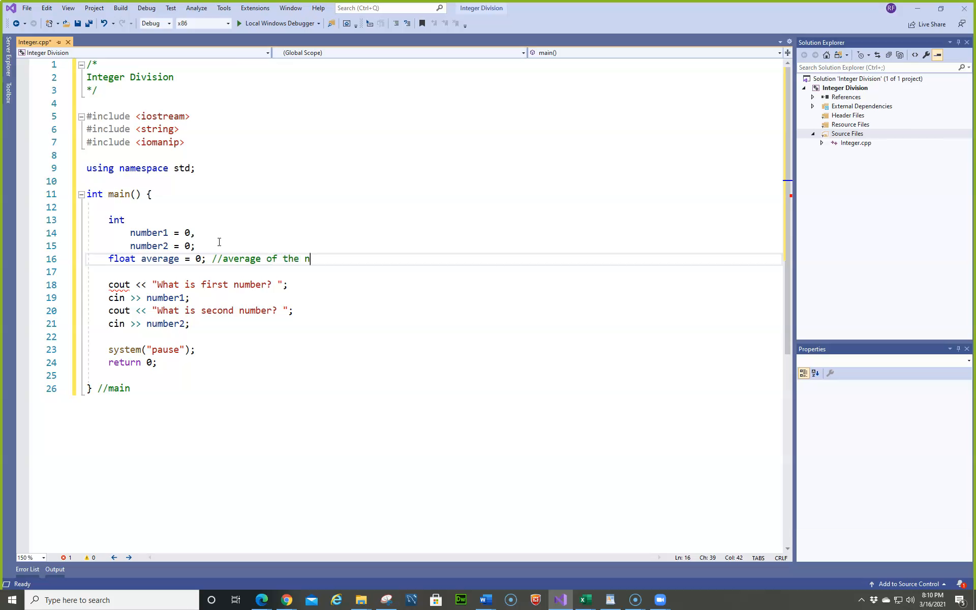
pyautogui.write('umbers')
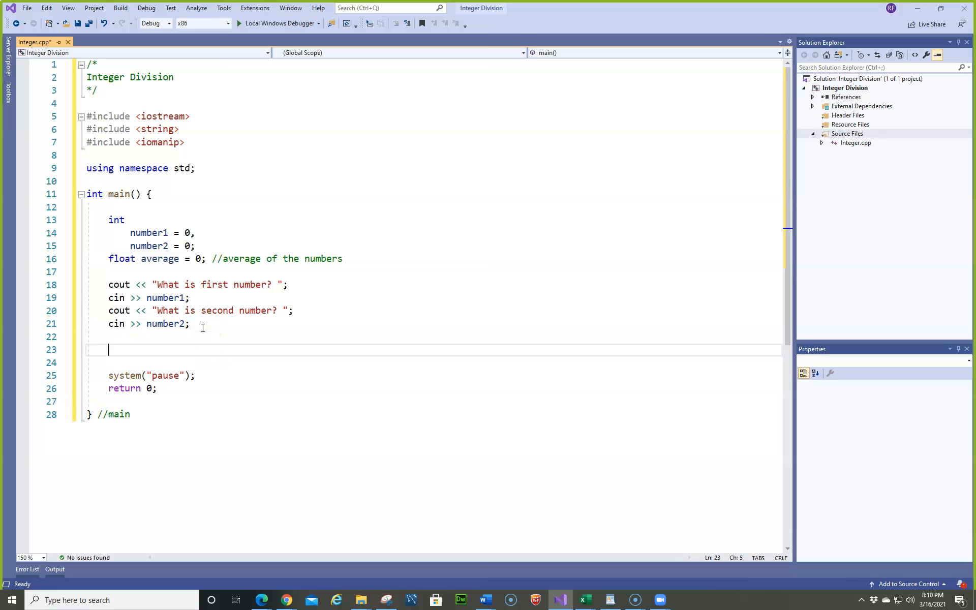
# - Add sum = 0 to the int declarations and begin the sum assignment
pyautogui.write('aver')
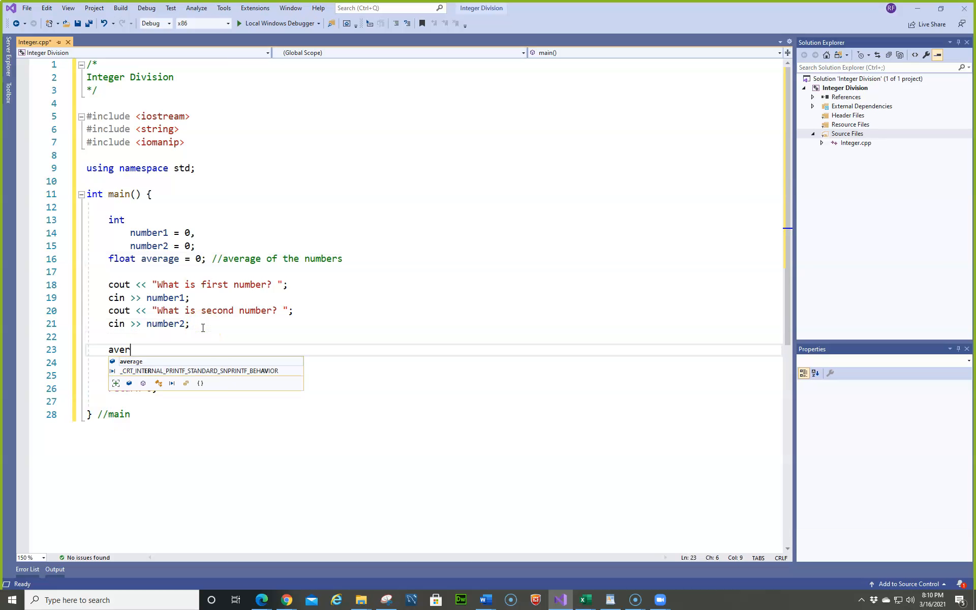
pyautogui.write('age')
pyautogui.click(444, 246)
pyautogui.write(',')
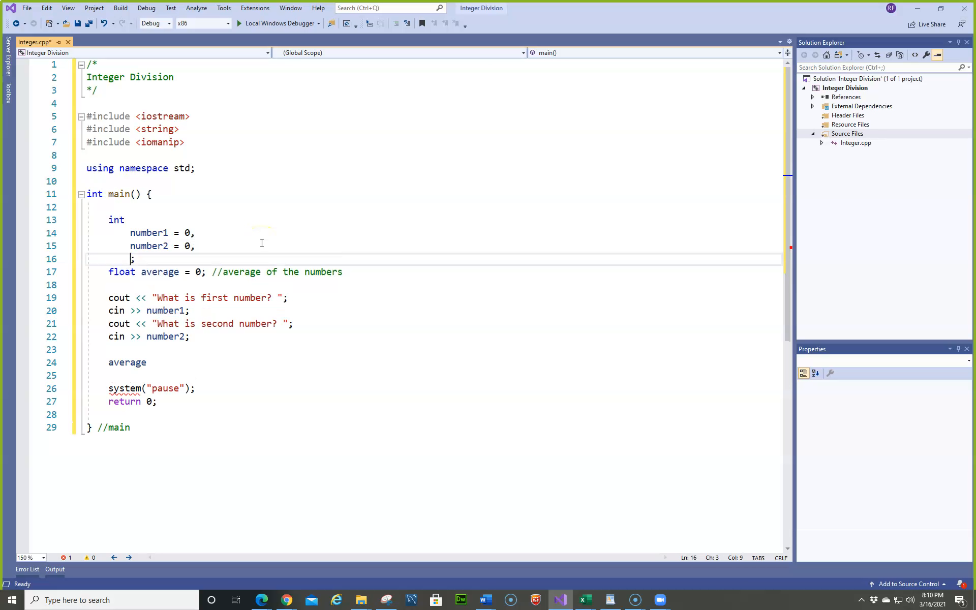
pyautogui.write('sum')
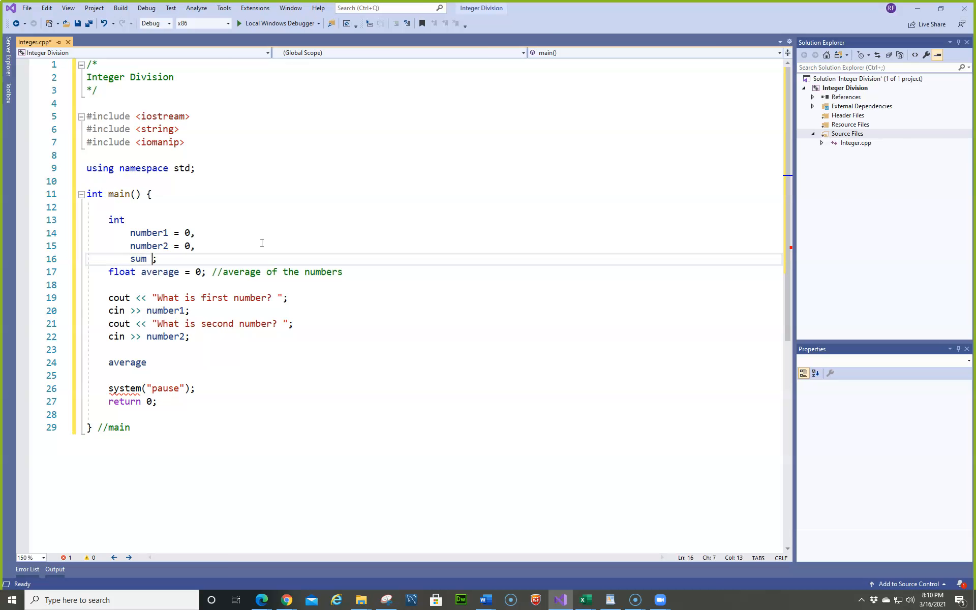
pyautogui.write('= 0')
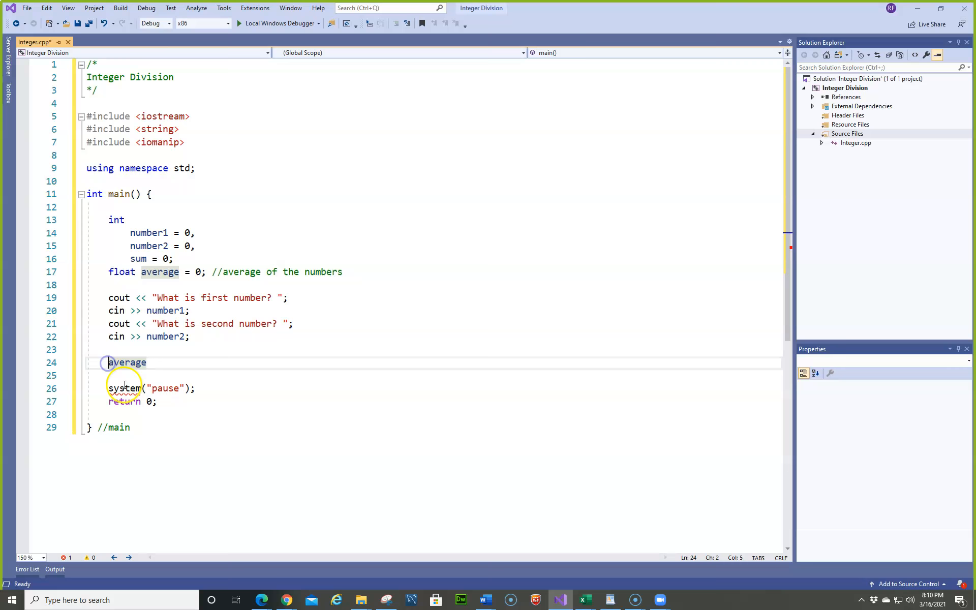
pyautogui.write('sum =')
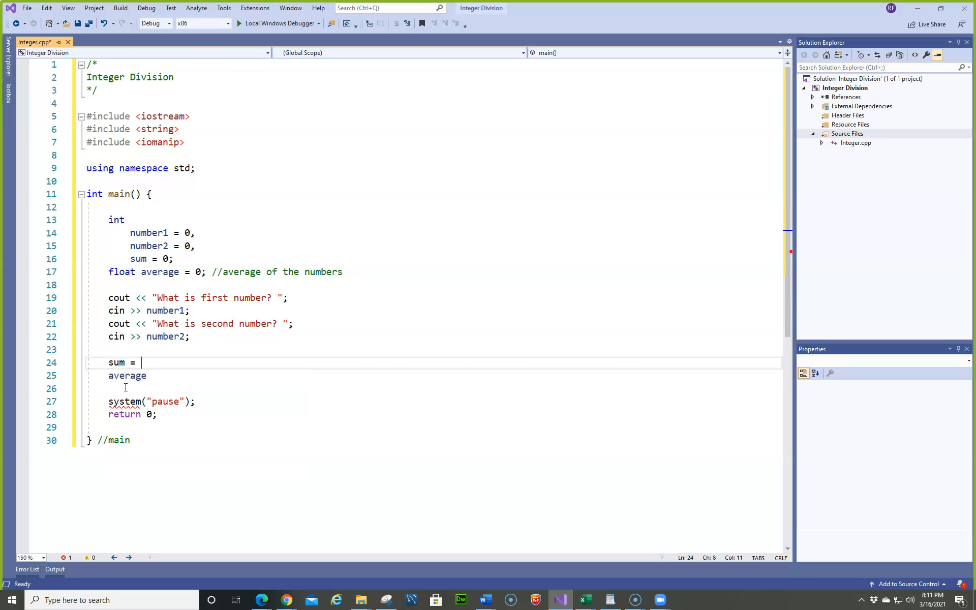
# - Write sum = (number1 + number2); completing number1 with IntelliSense
pyautogui.write('()')
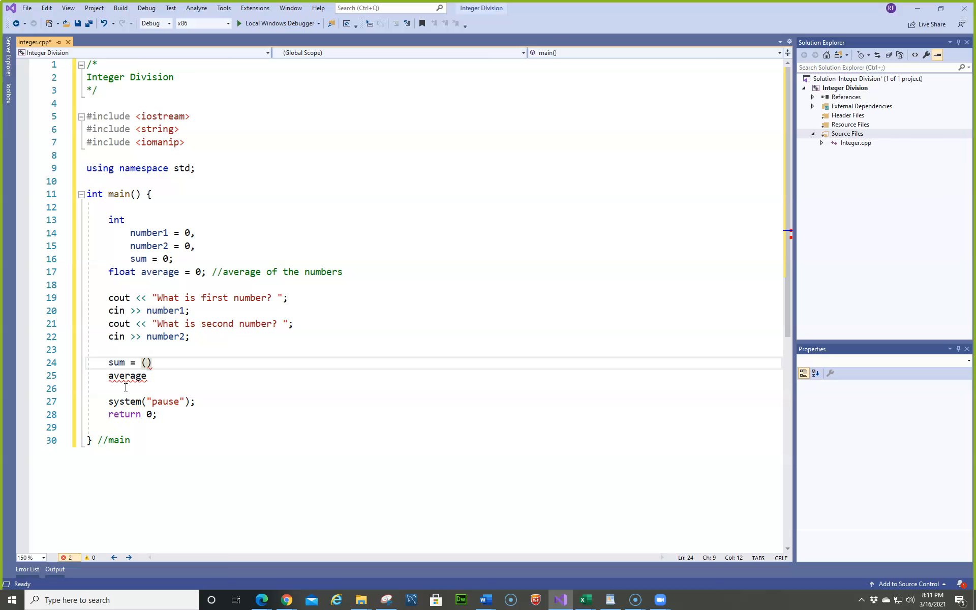
pyautogui.write('number')
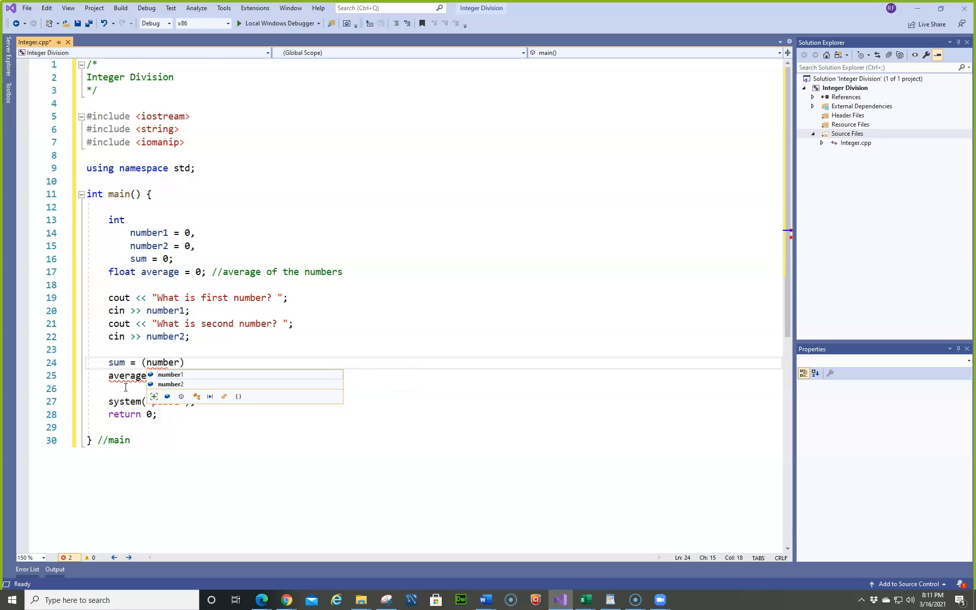
pyautogui.press('Tab')
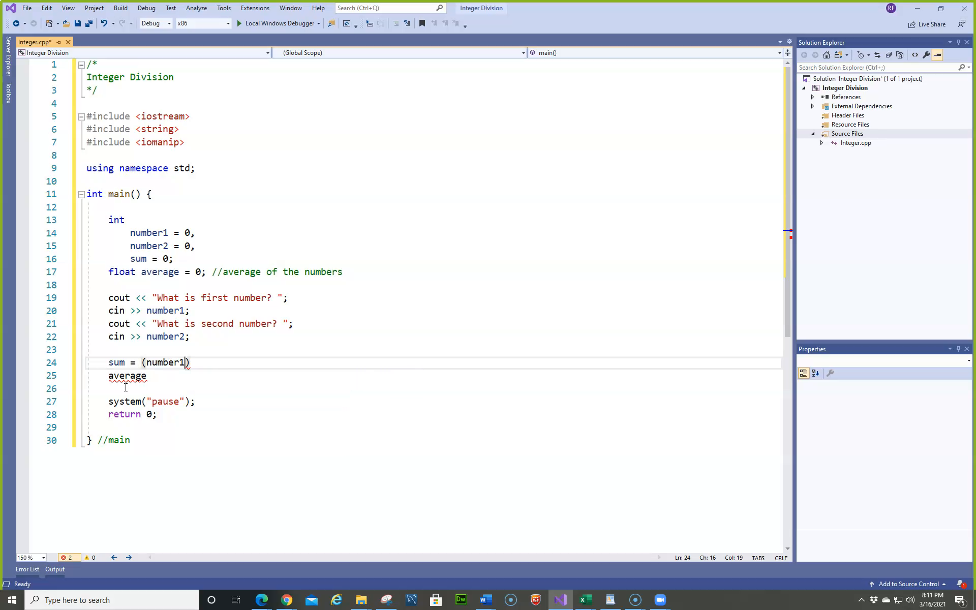
pyautogui.write('+')
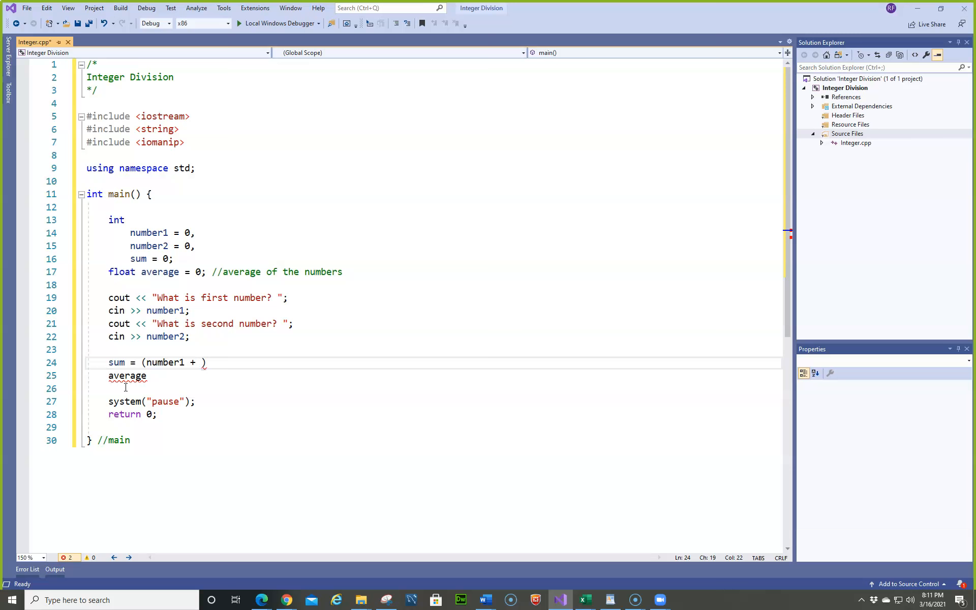
pyautogui.write('number2')
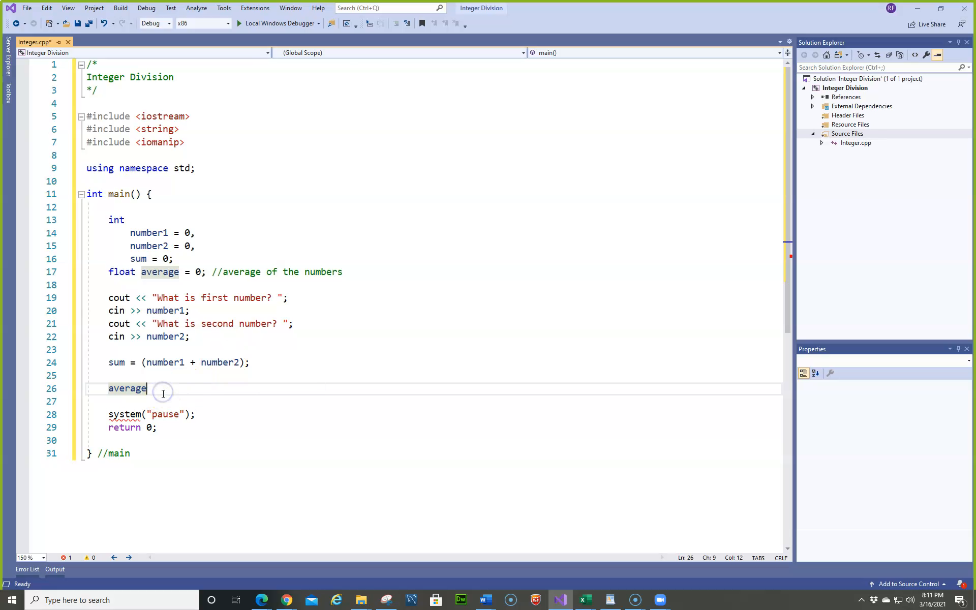
pyautogui.write('=')
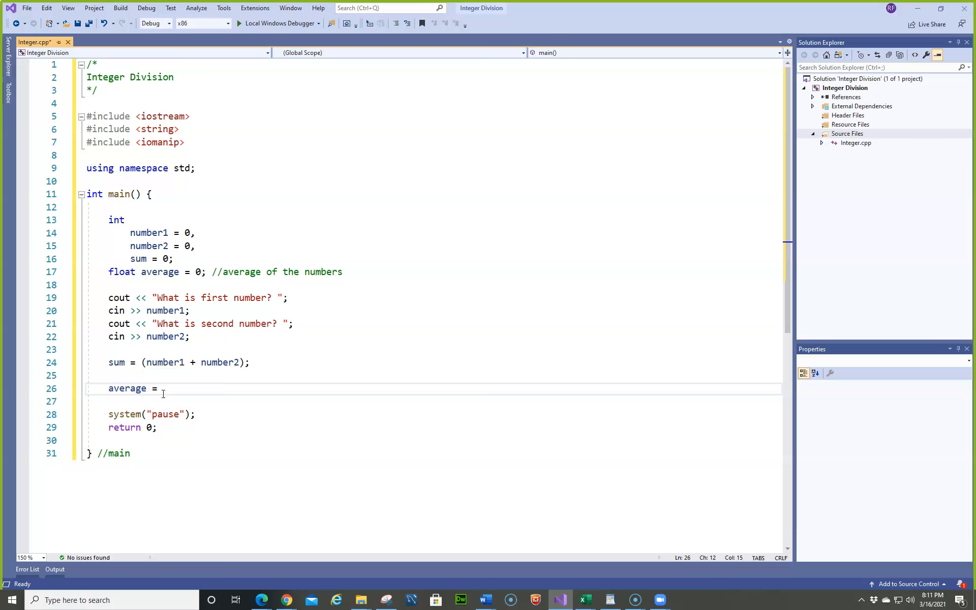
# - Write average = (sum / 2);, correcting a typo inside the parentheses
pyautogui.write('(si,')
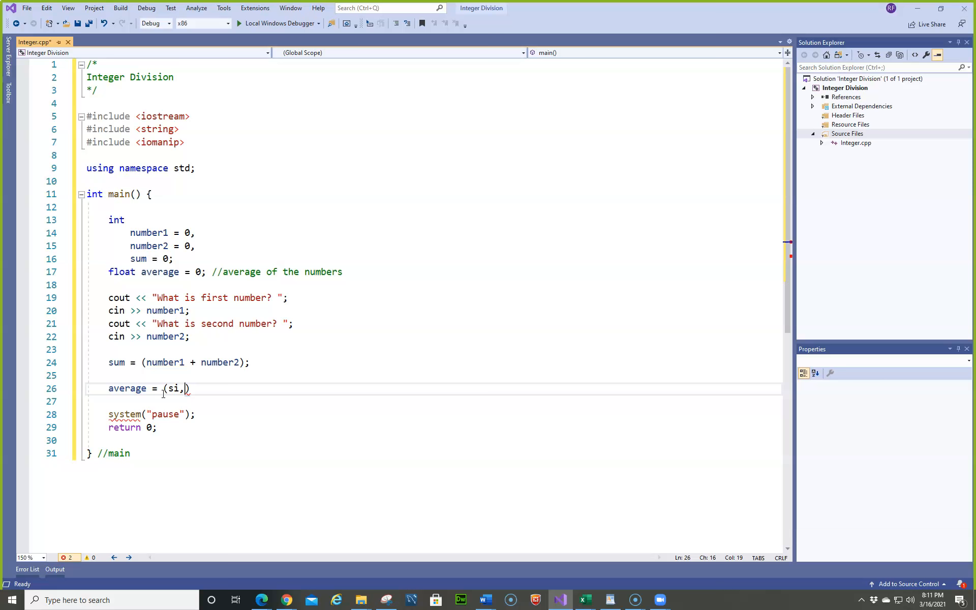
pyautogui.write('u')
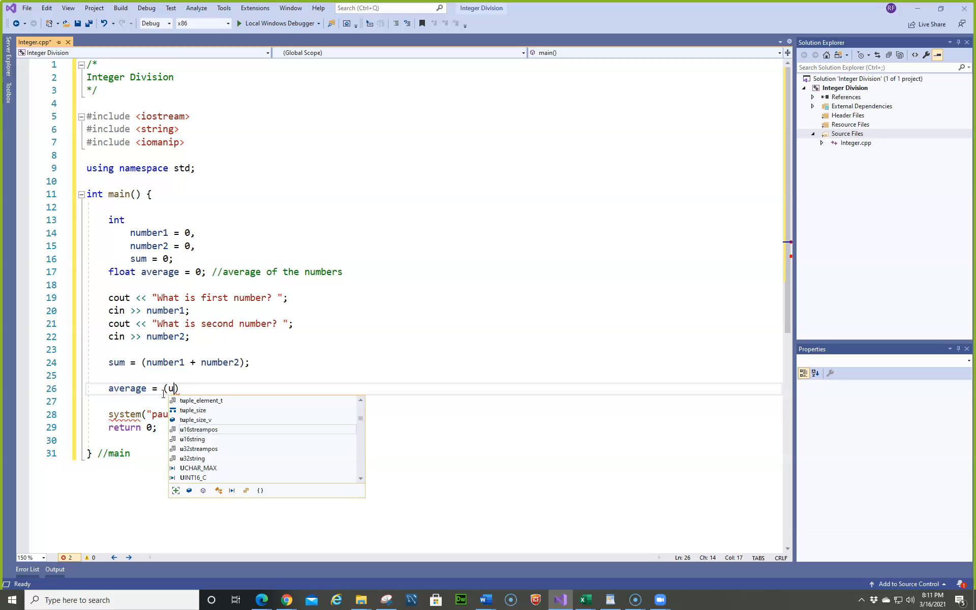
pyautogui.press('Backspace')
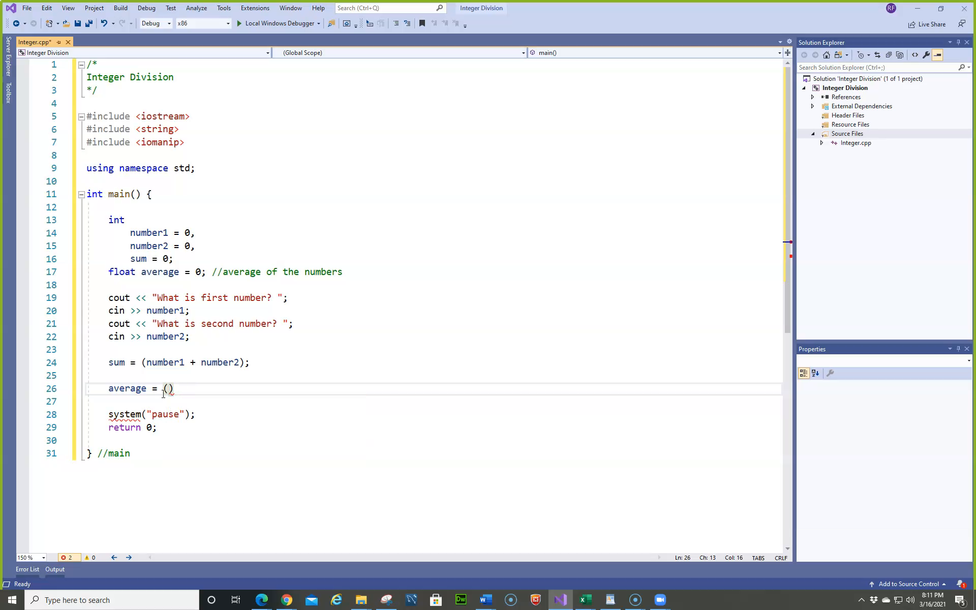
pyautogui.write('su')
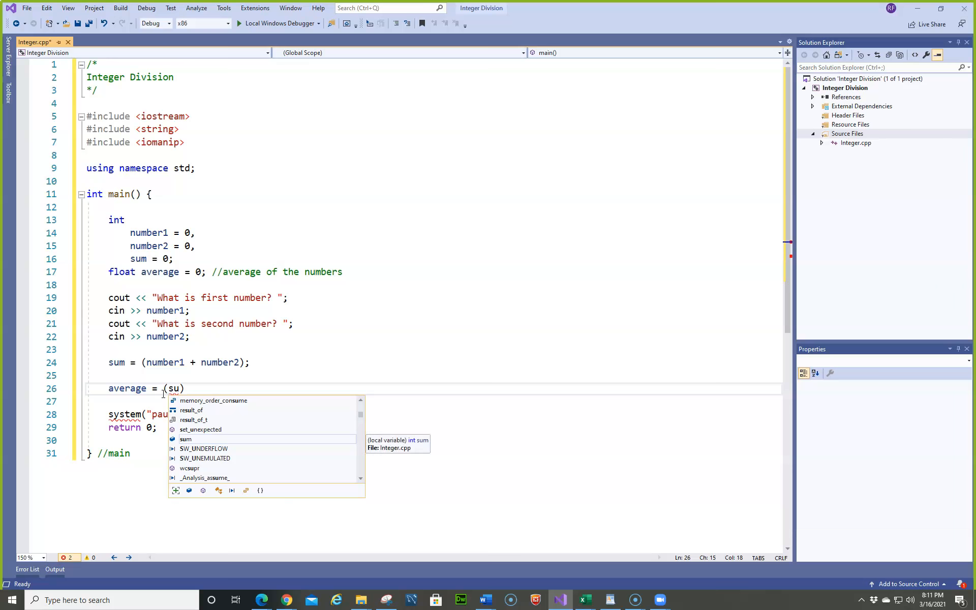
pyautogui.write('m /')
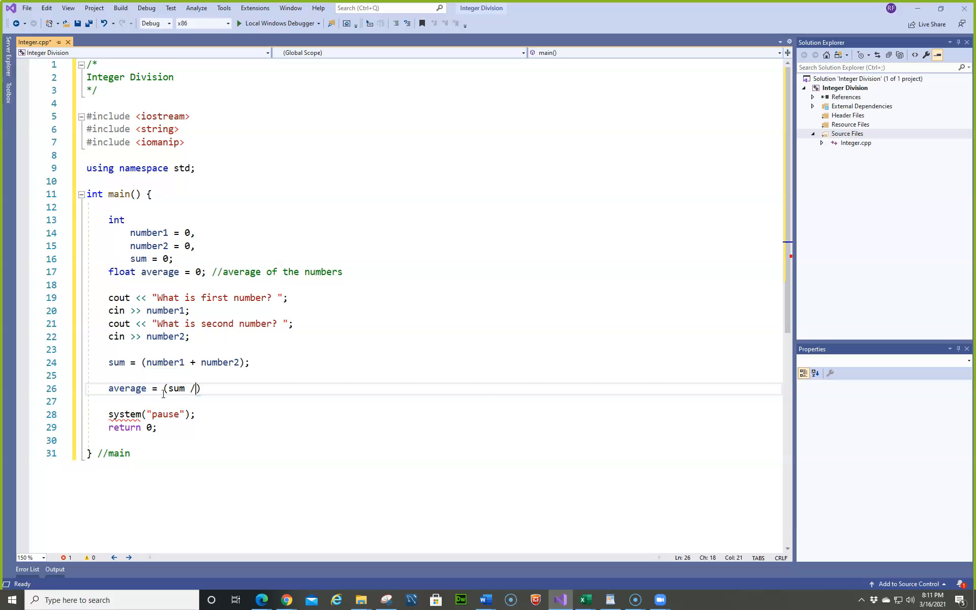
pyautogui.write('2)')
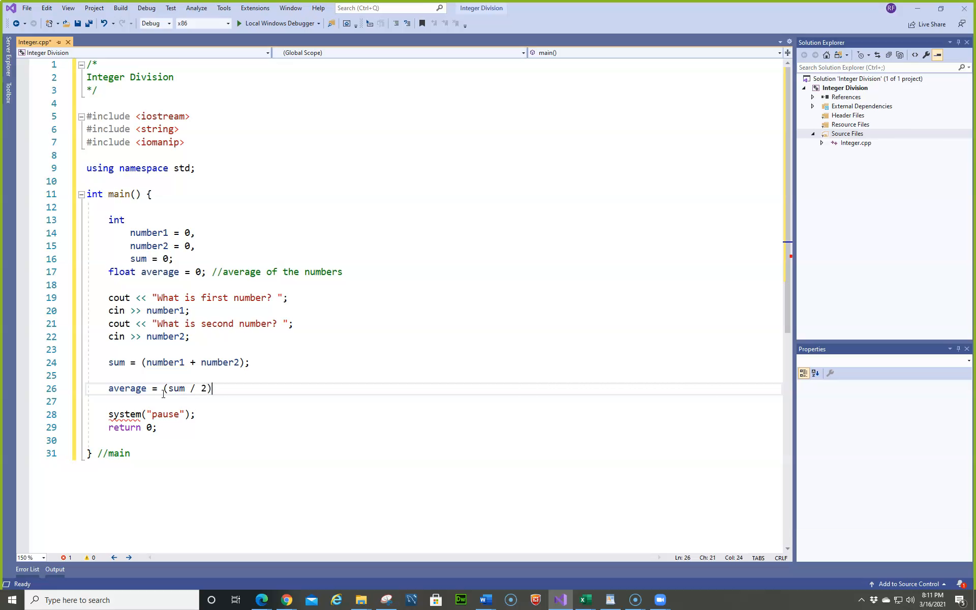
pyautogui.write(';')
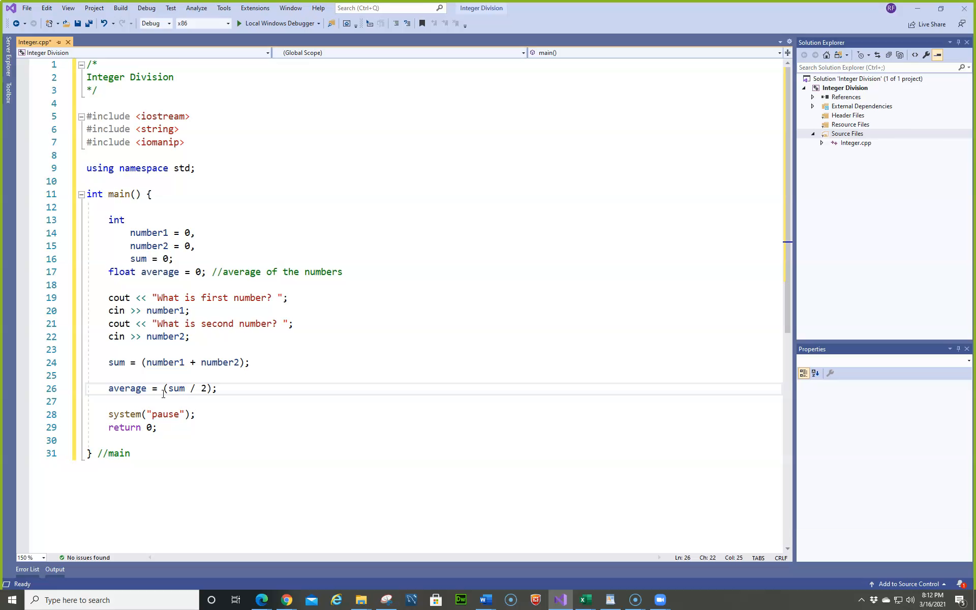
pyautogui.click(217, 388)
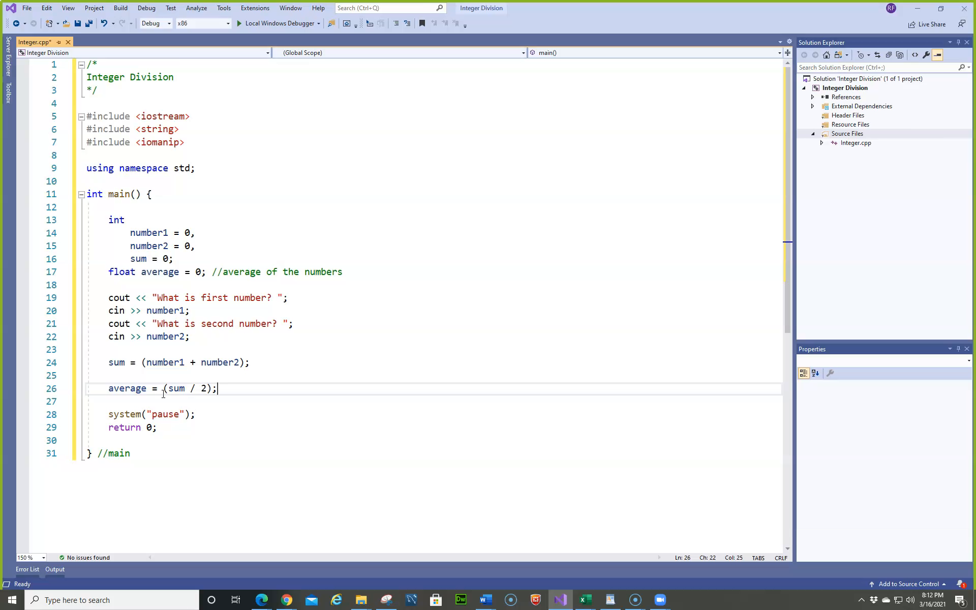
pyautogui.moveTo(461, 298)
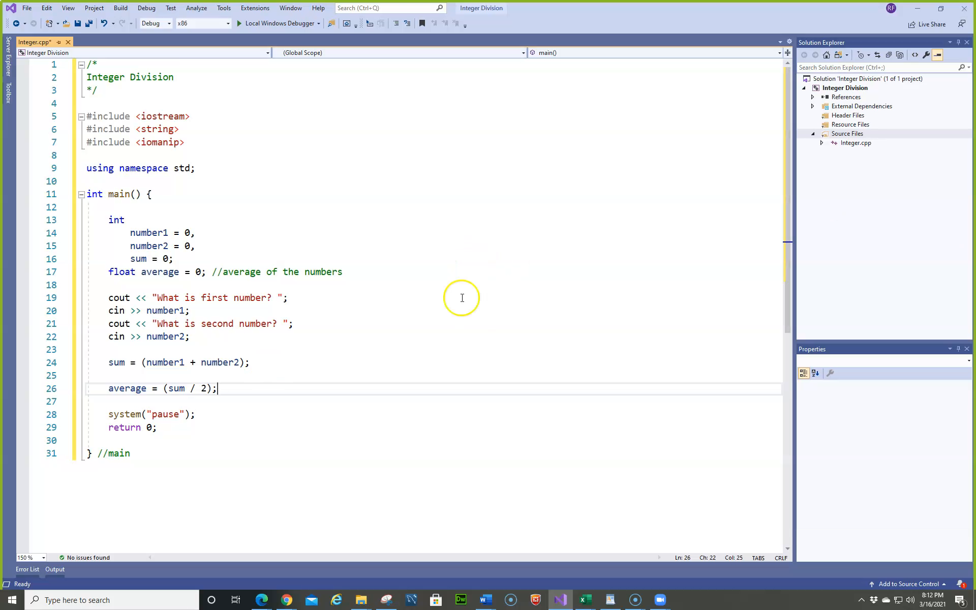
pyautogui.moveTo(176, 388)
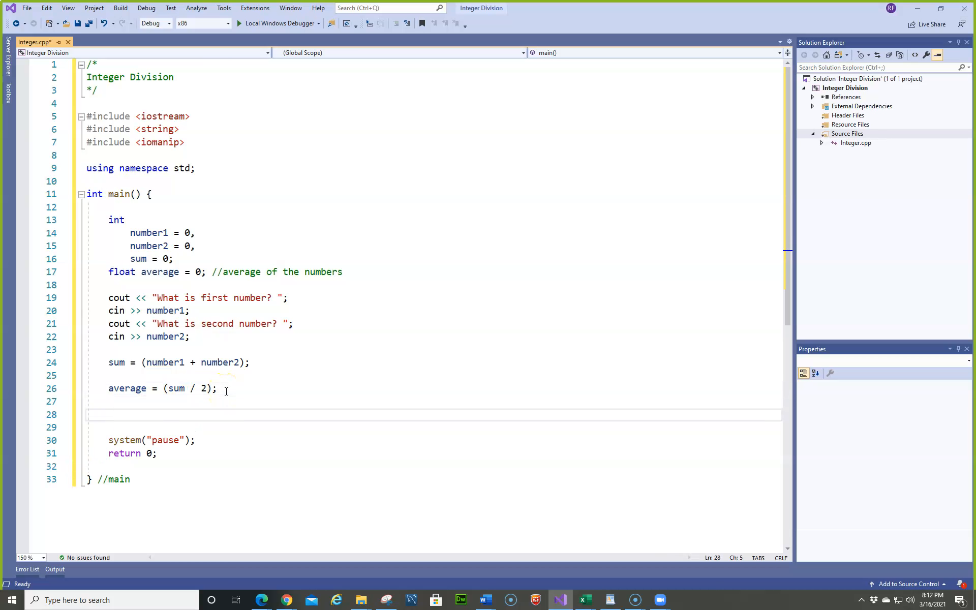
# - Output cout << "Average of is " << average << endl; below the calculation
pyautogui.write('cout')
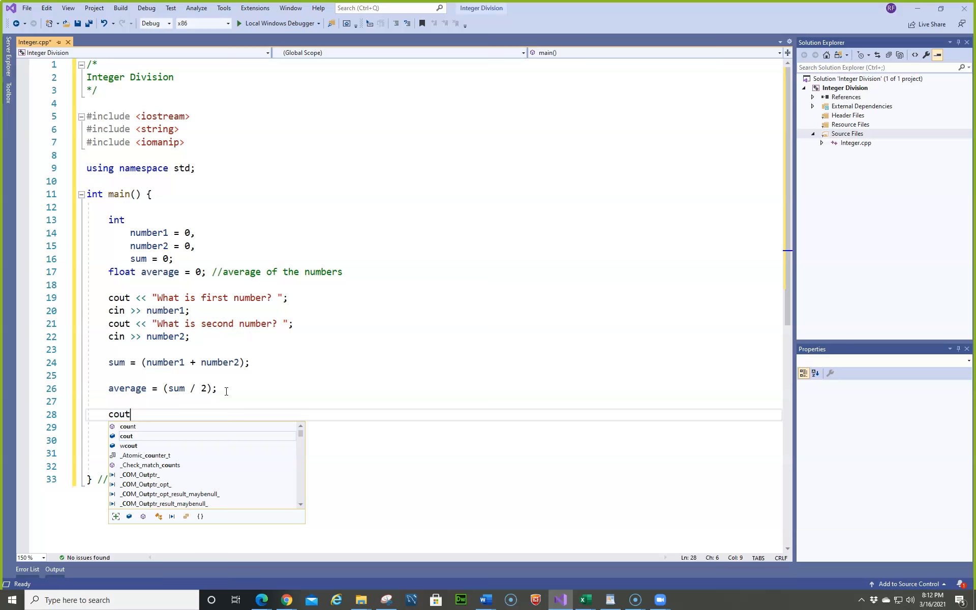
pyautogui.write('<<')
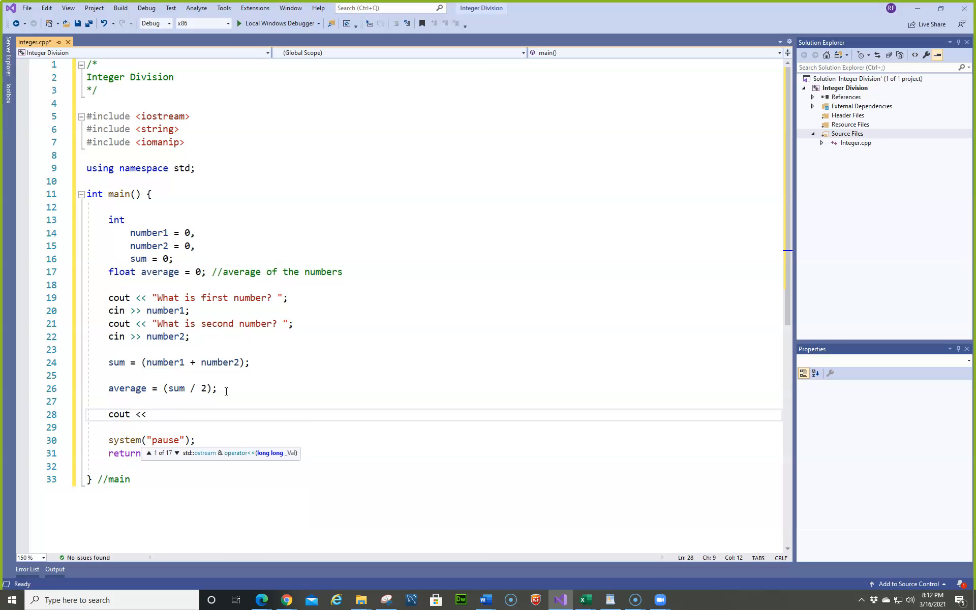
pyautogui.write('"')
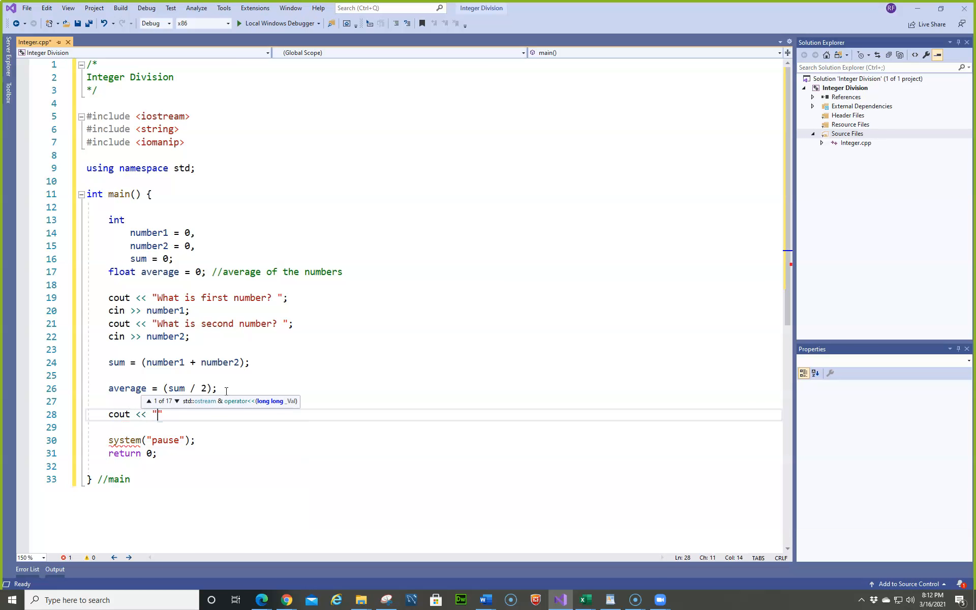
pyautogui.write('Average of')
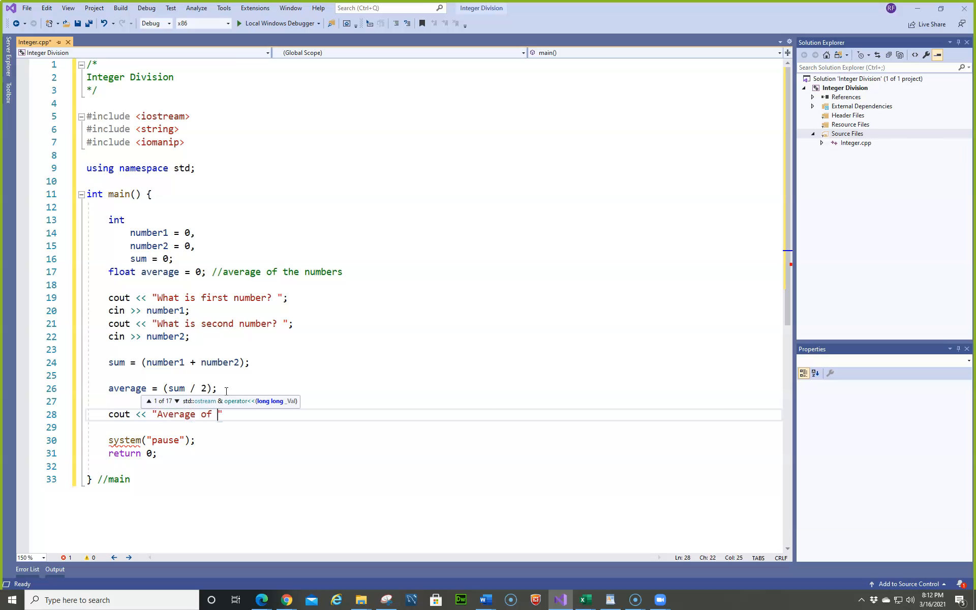
pyautogui.write('is')
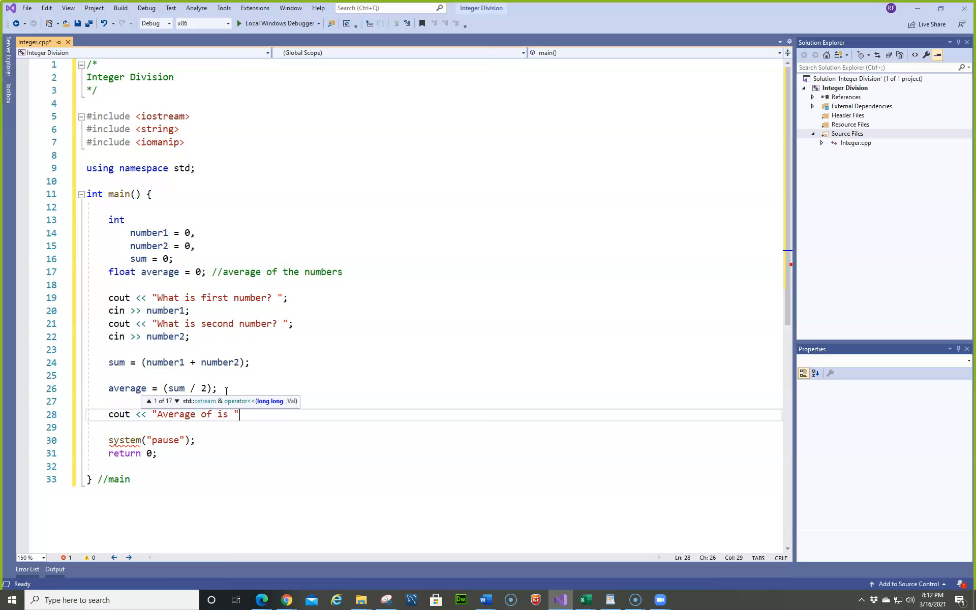
pyautogui.write('<< aver')
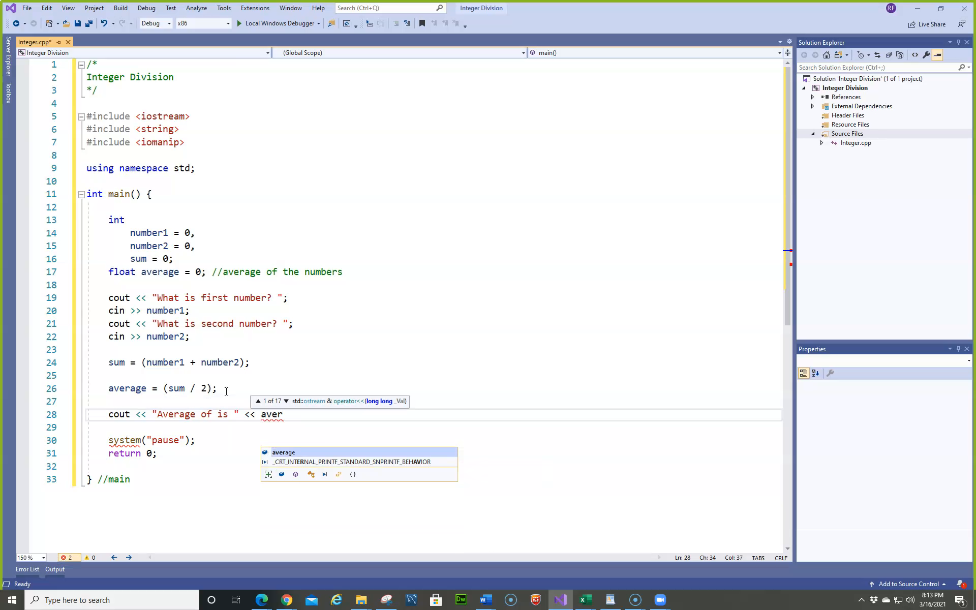
pyautogui.write('age <<')
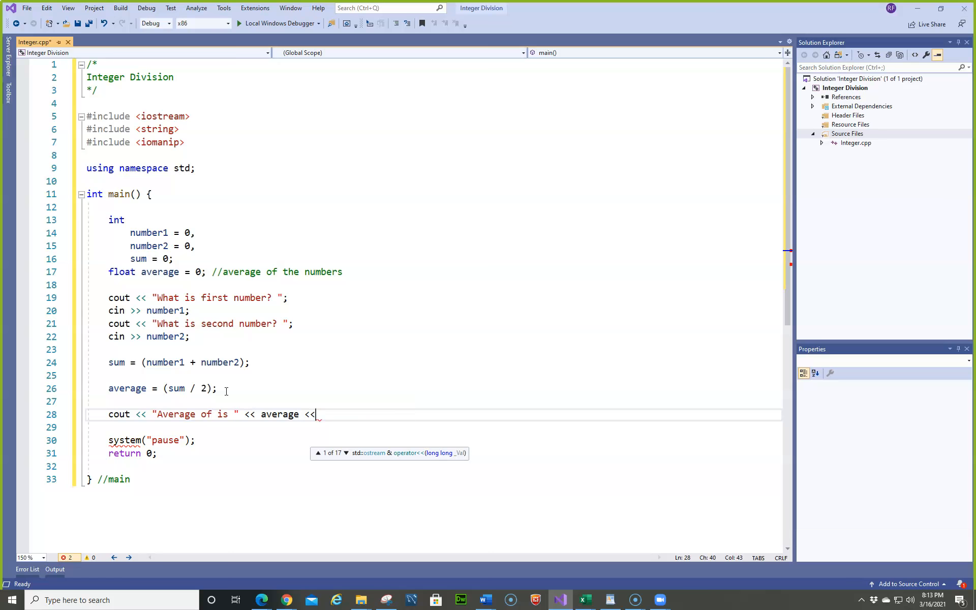
pyautogui.write('endl;')
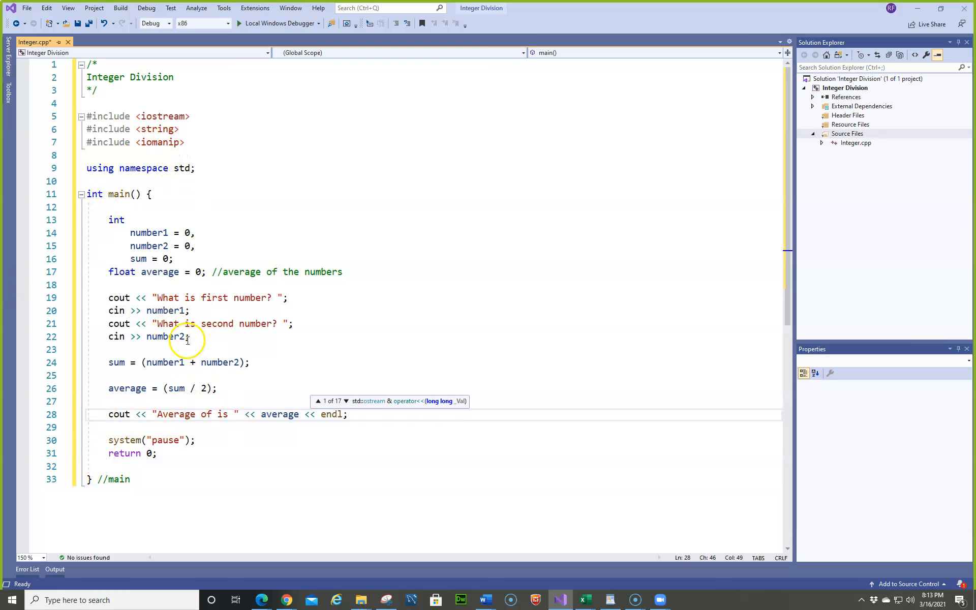
pyautogui.moveTo(224, 107)
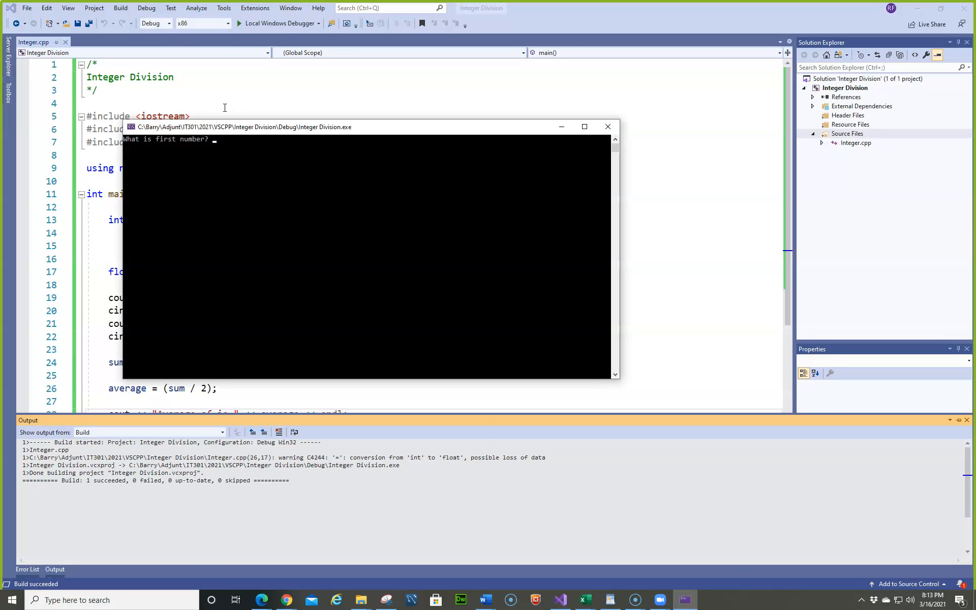
# - Run the program with inputs 5 and 2, see "Average of is 3", then close the console
pyautogui.write('5')
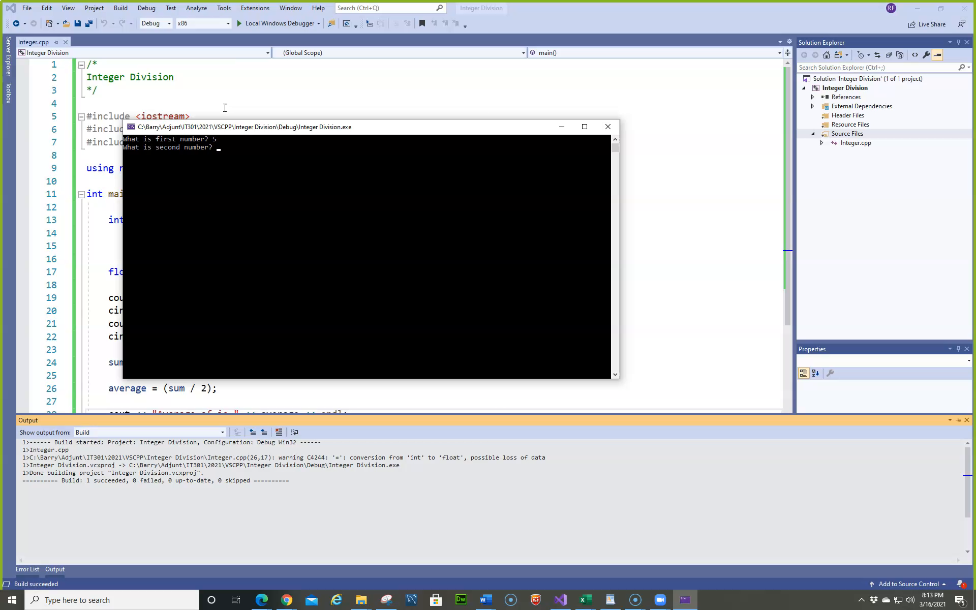
pyautogui.write('2')
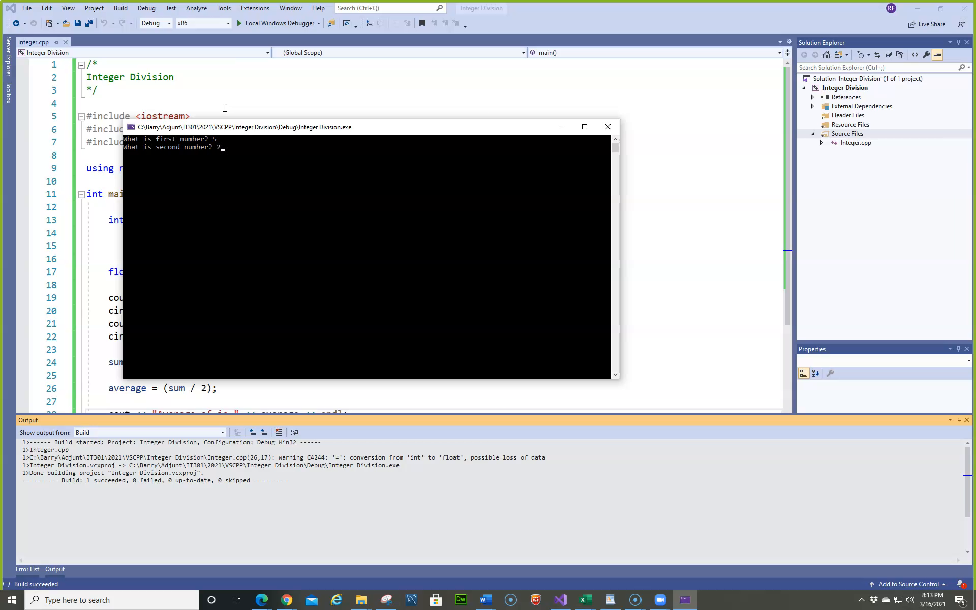
pyautogui.press('enter')
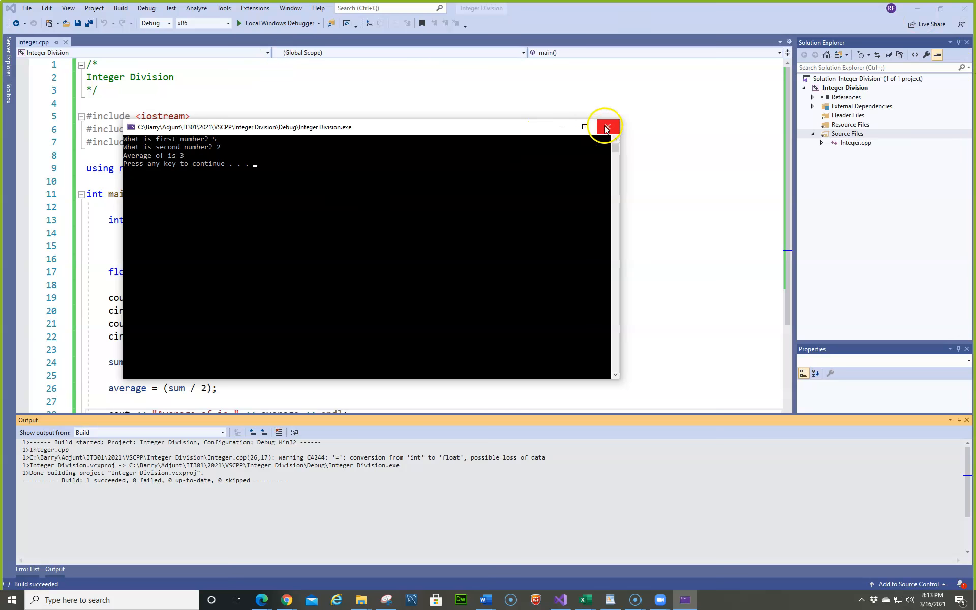
pyautogui.click(605, 128)
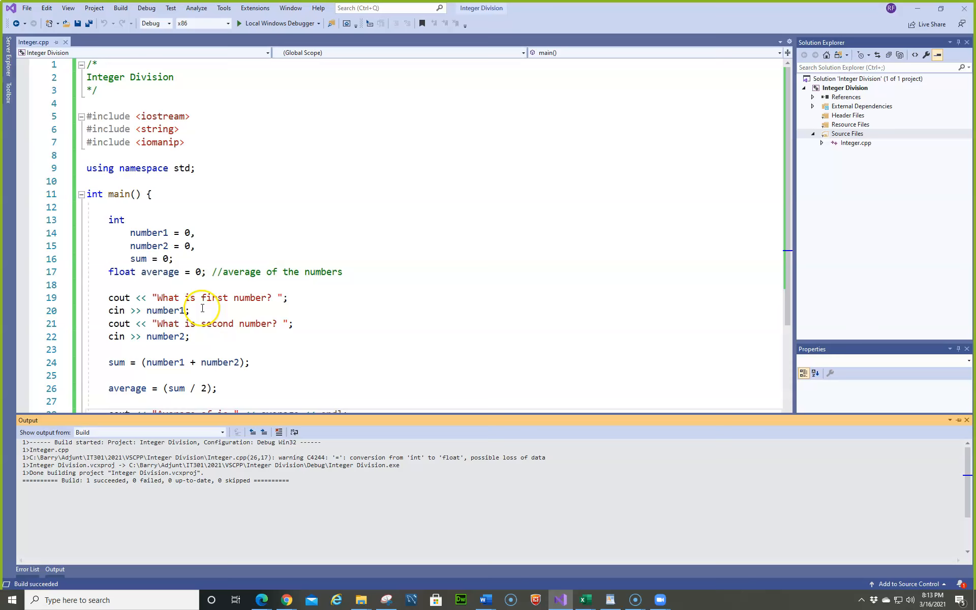
# - Add cout << fixed << setprecision(2); on a new line above the average output
pyautogui.scroll(-3)
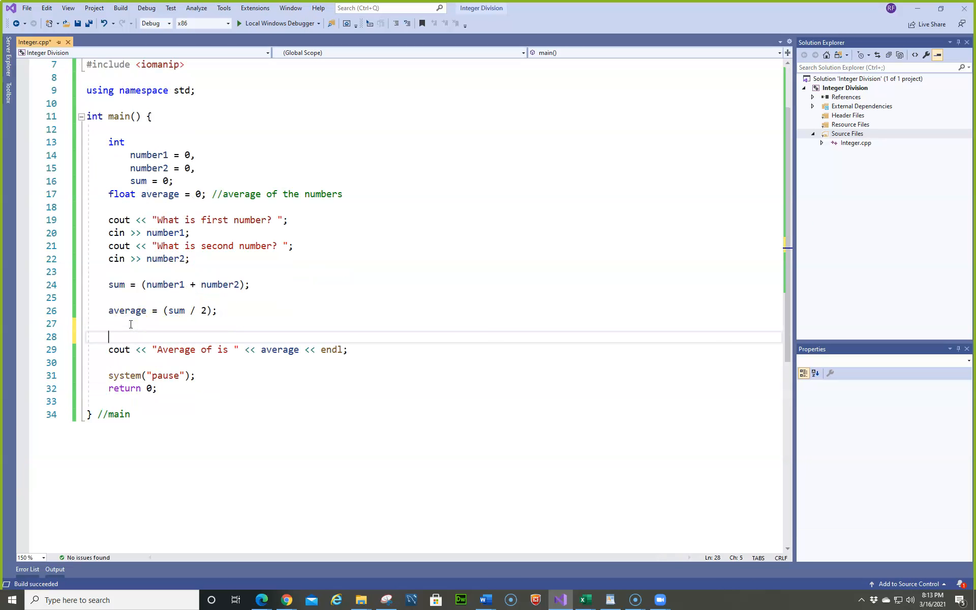
pyautogui.write('cout <')
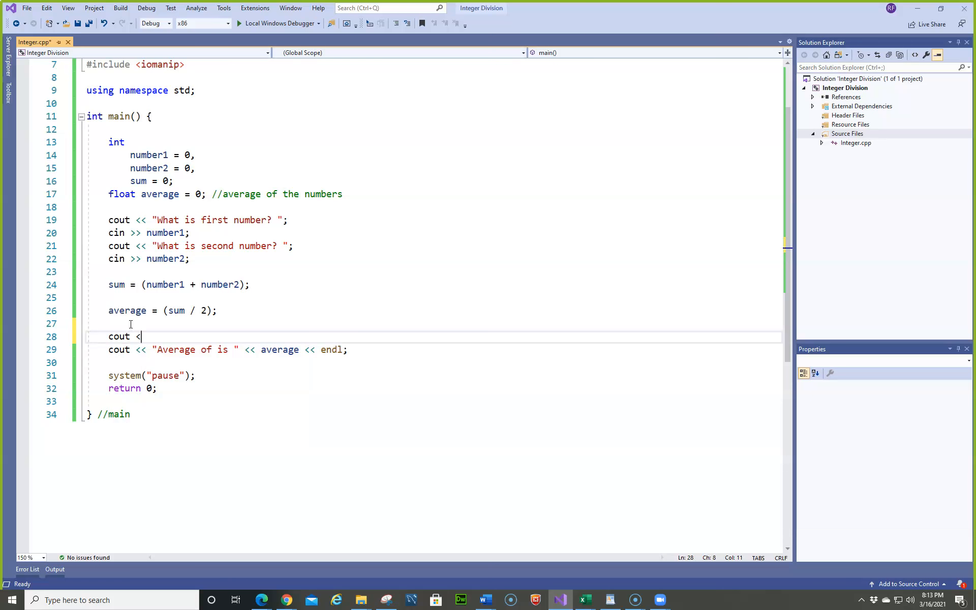
pyautogui.write('fi')
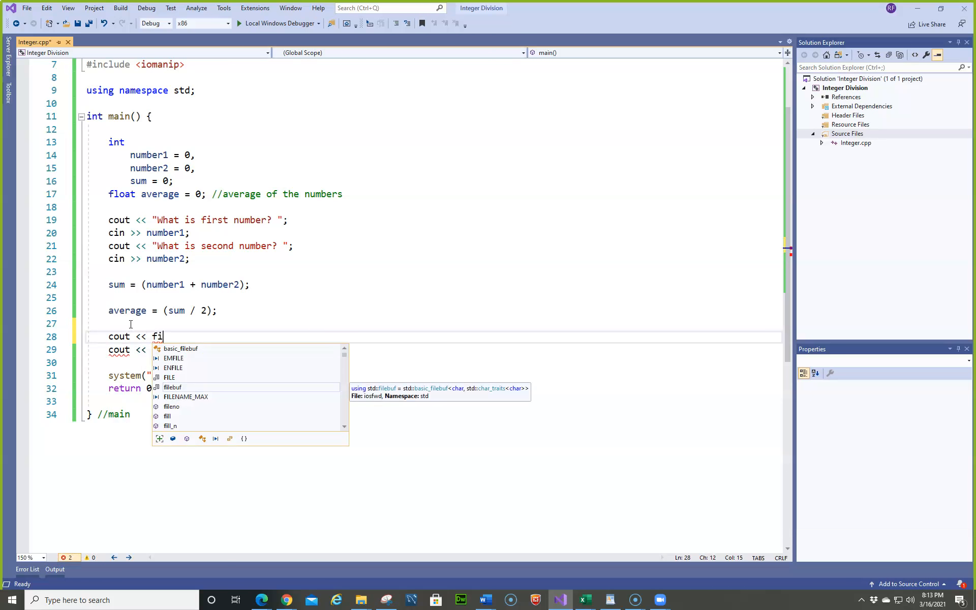
pyautogui.write('xed <<')
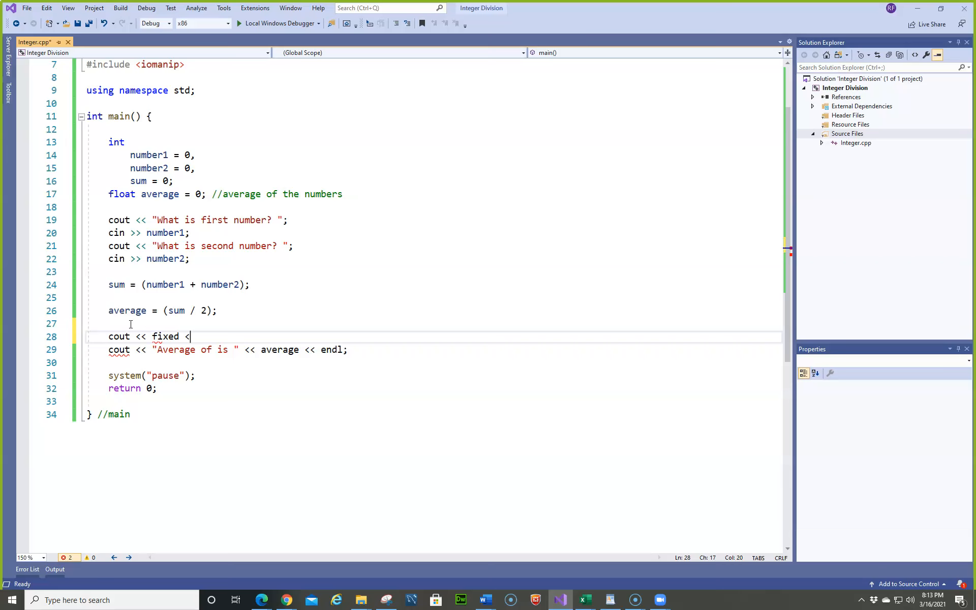
pyautogui.write('set')
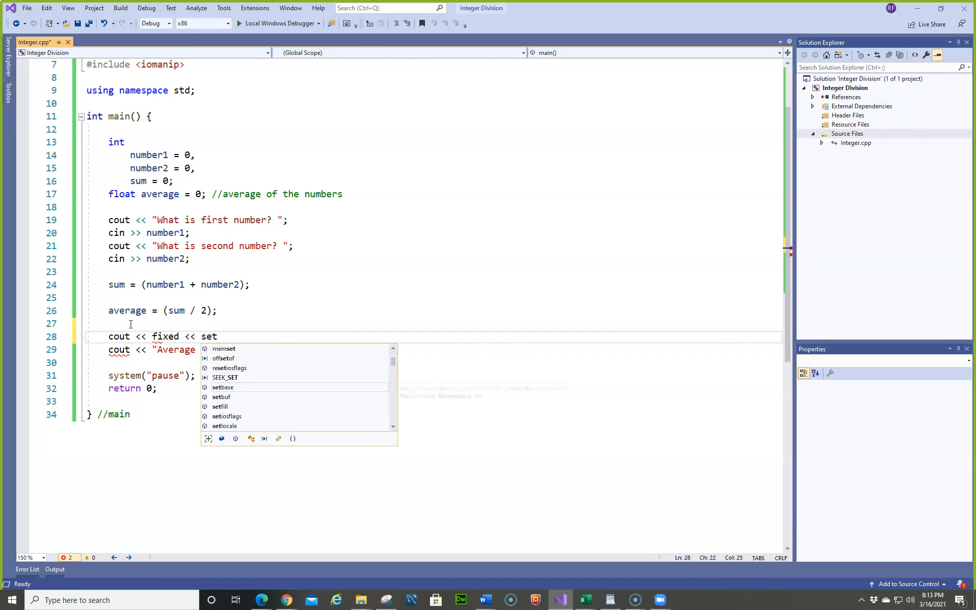
pyautogui.write('pr')
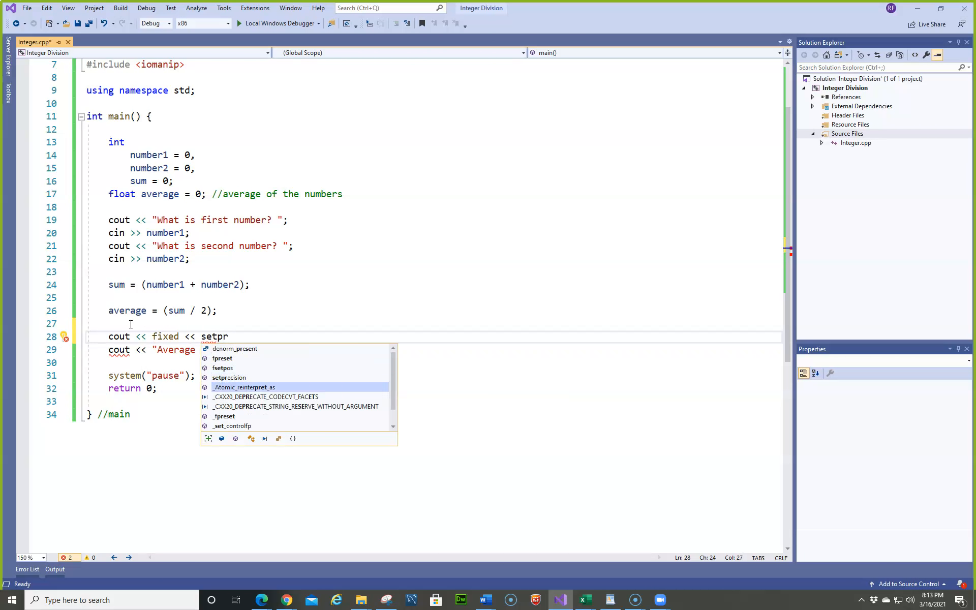
pyautogui.write('ecision(')
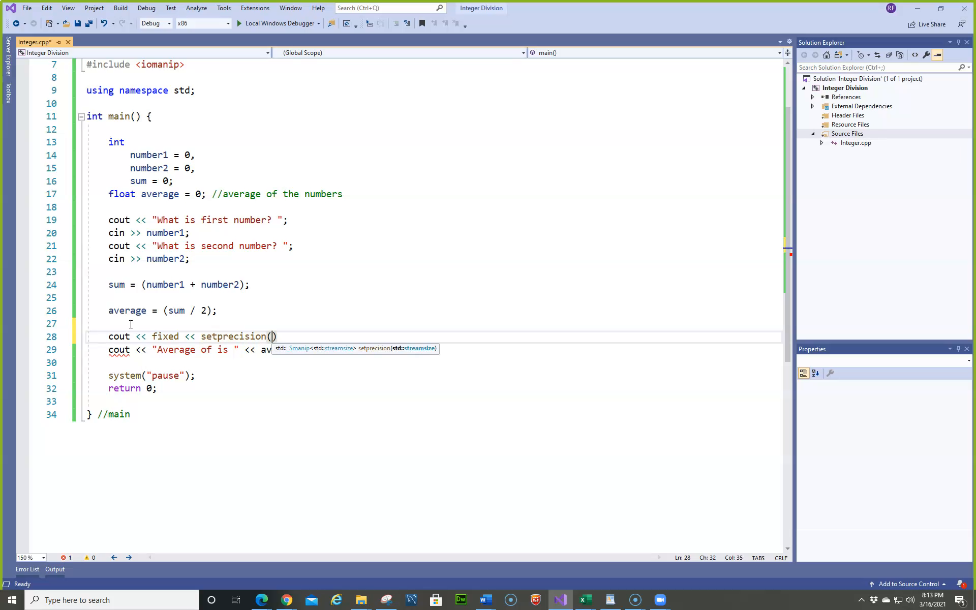
pyautogui.write('2')
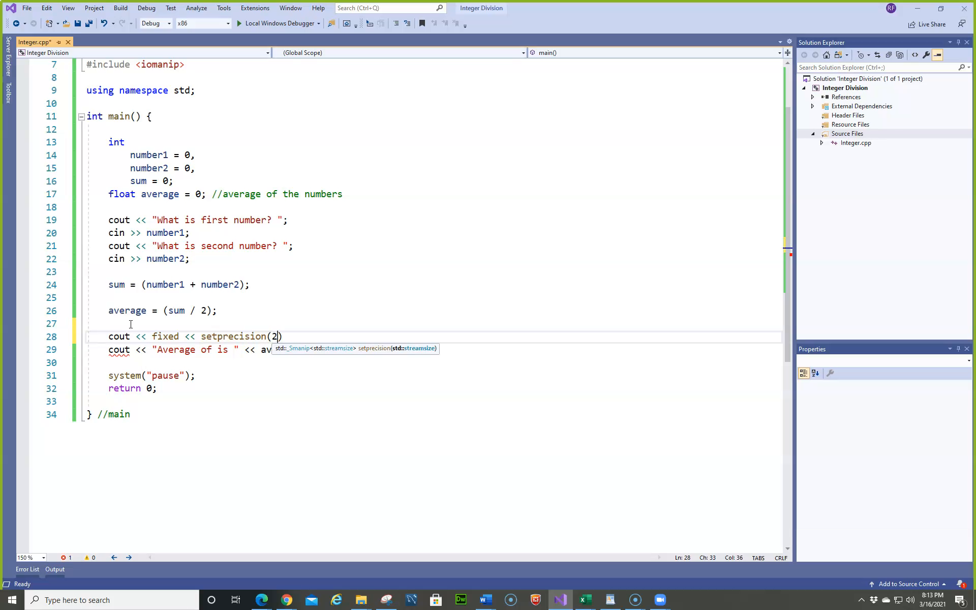
pyautogui.write(');')
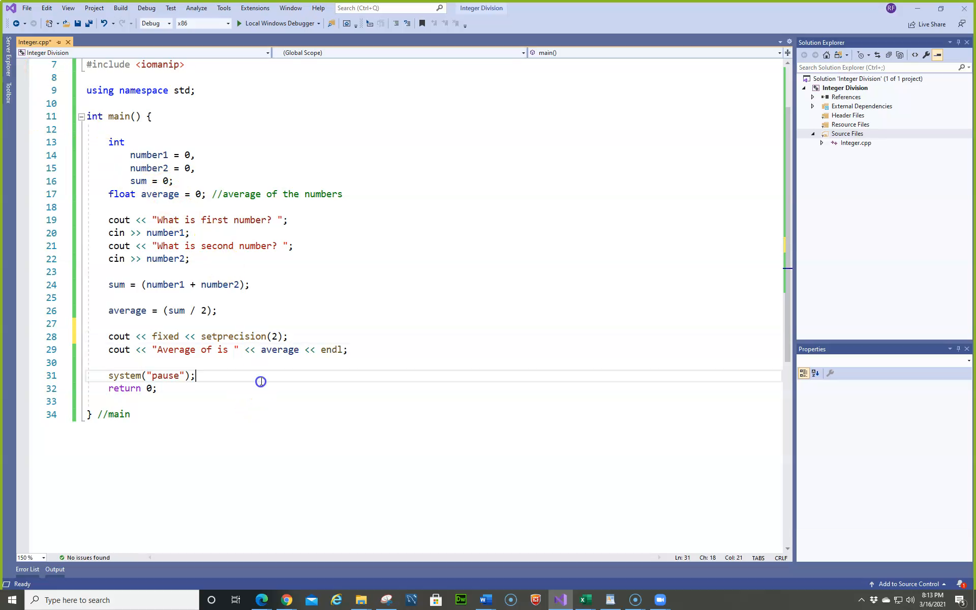
pyautogui.moveTo(263, 379)
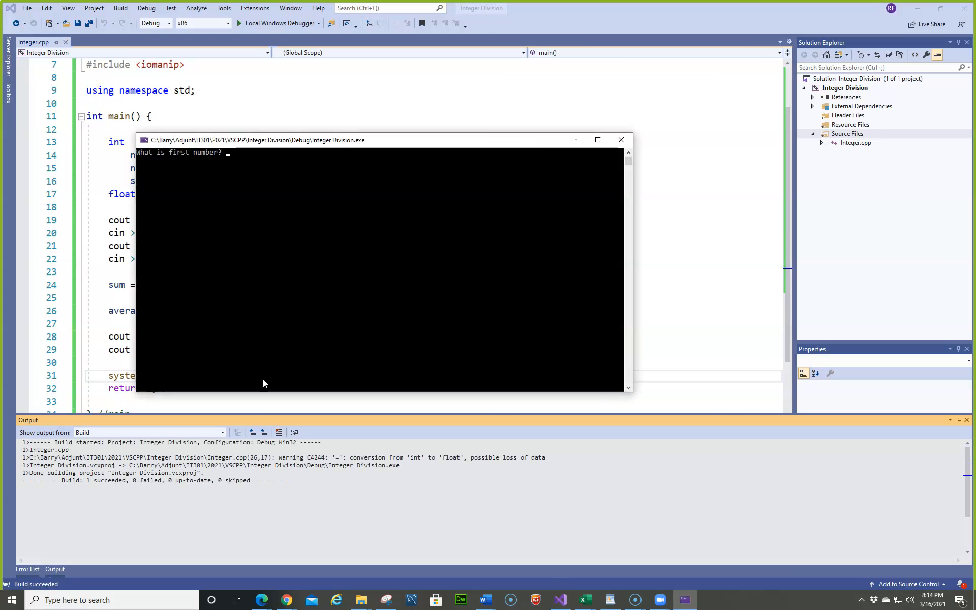
pyautogui.write('5')
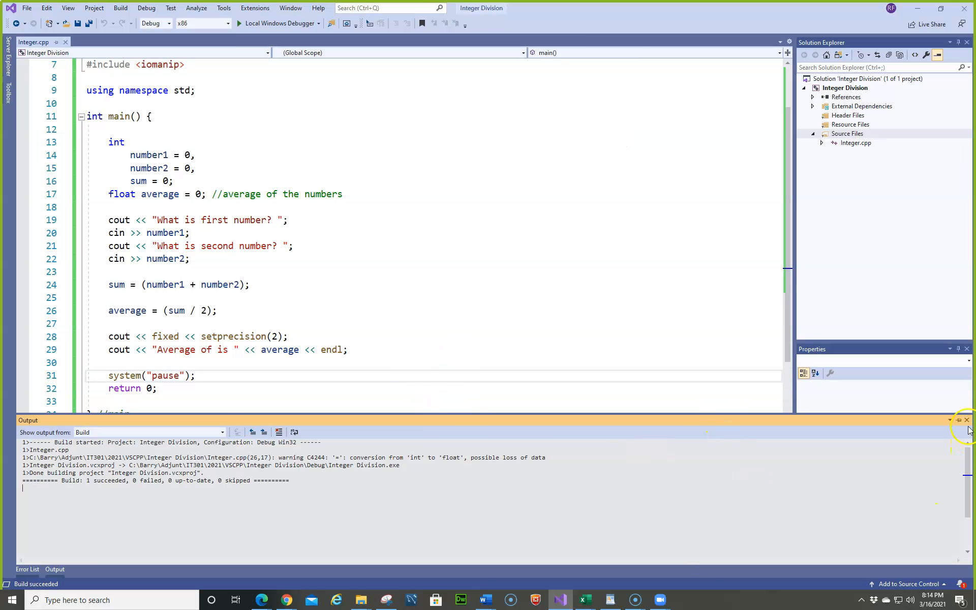
pyautogui.click(967, 421)
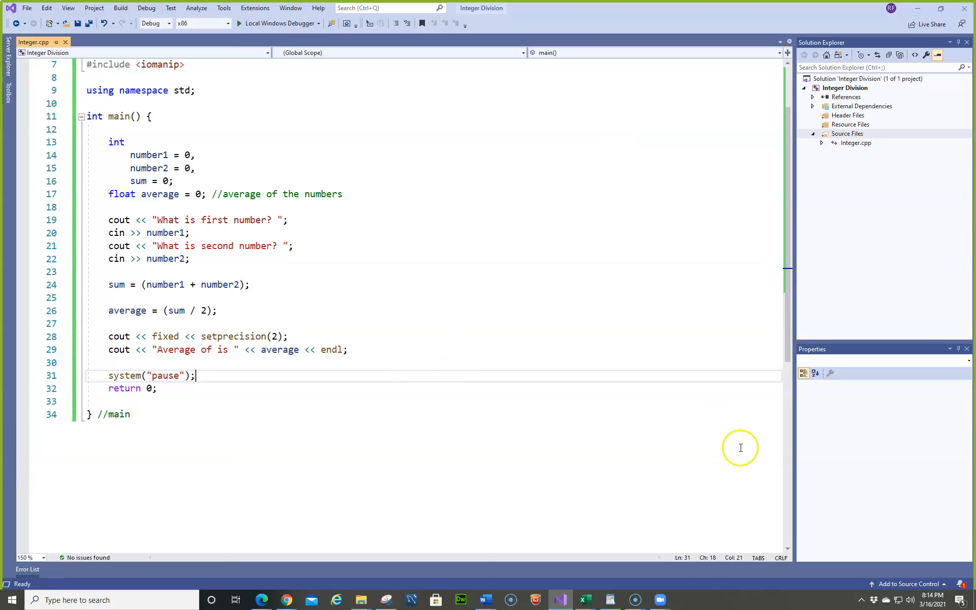
pyautogui.moveTo(278, 427)
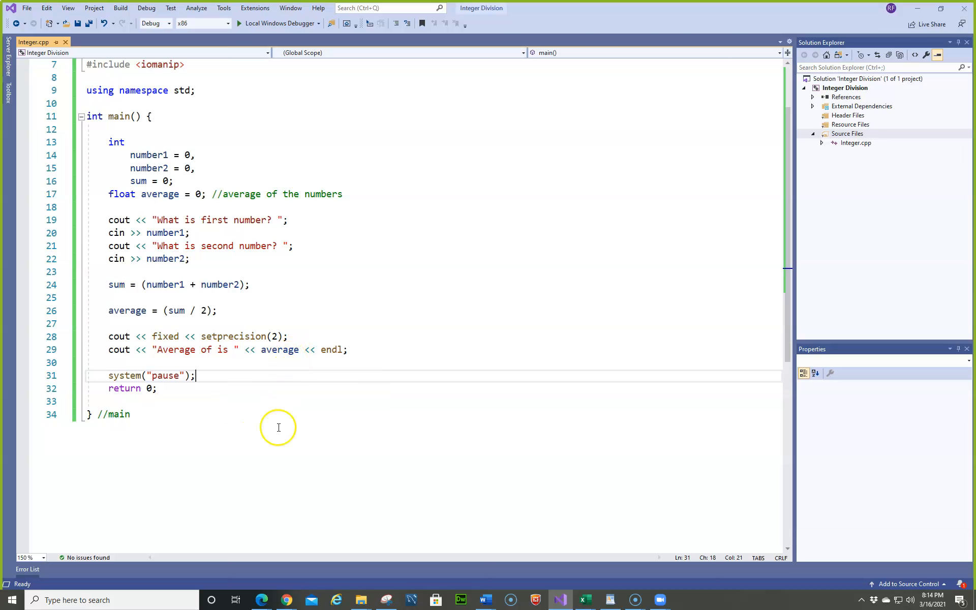
pyautogui.moveTo(281, 380)
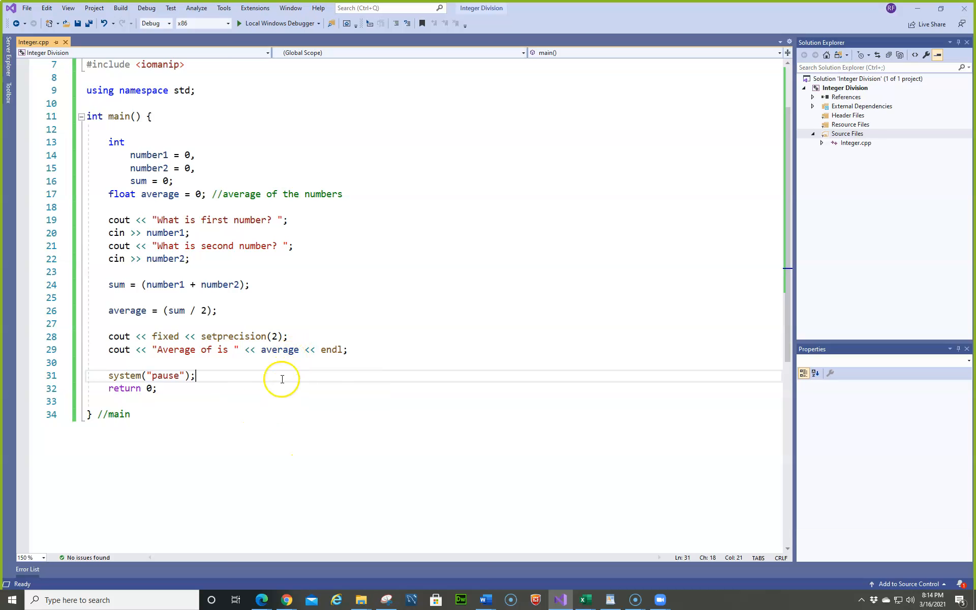
pyautogui.moveTo(176, 322)
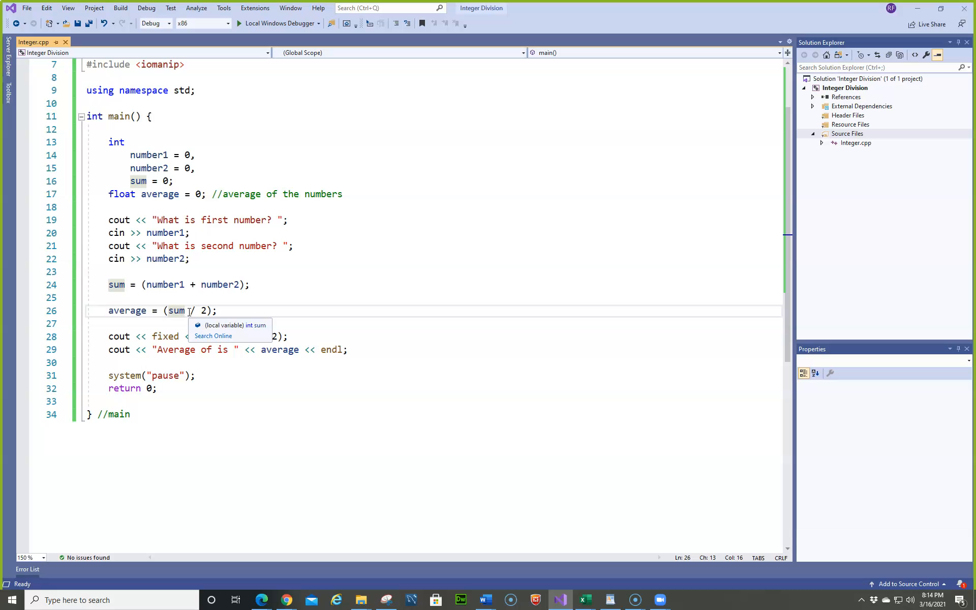
# - Cast sum to float in the average, run with 5 and 2 to get 3.50, then close the console
pyautogui.write('float')
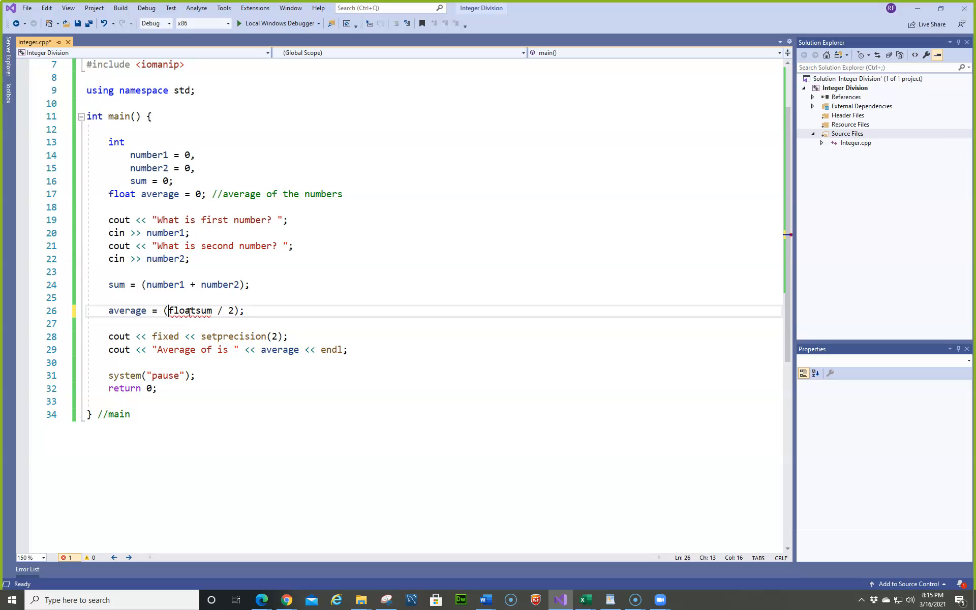
pyautogui.write('(')
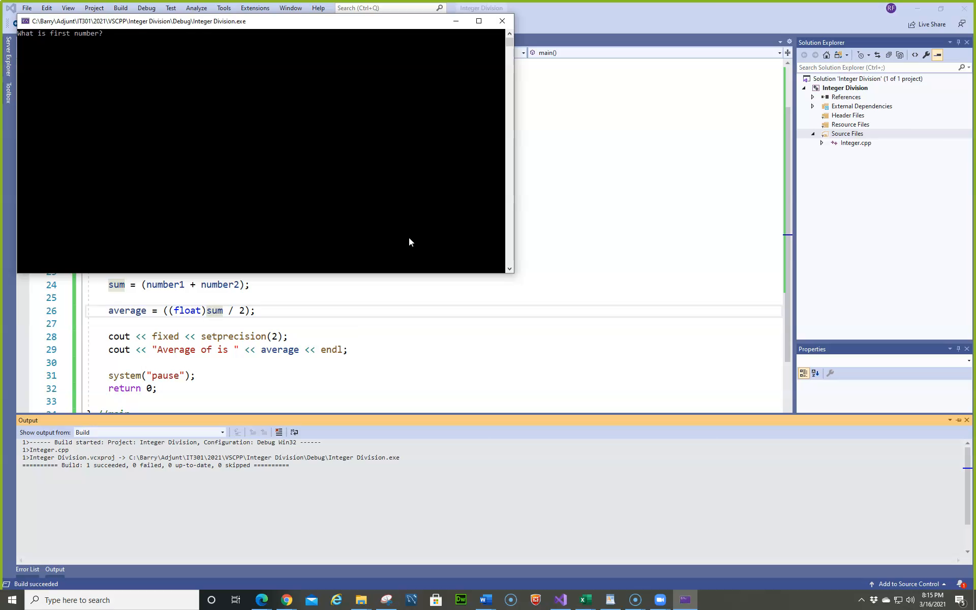
pyautogui.write('5')
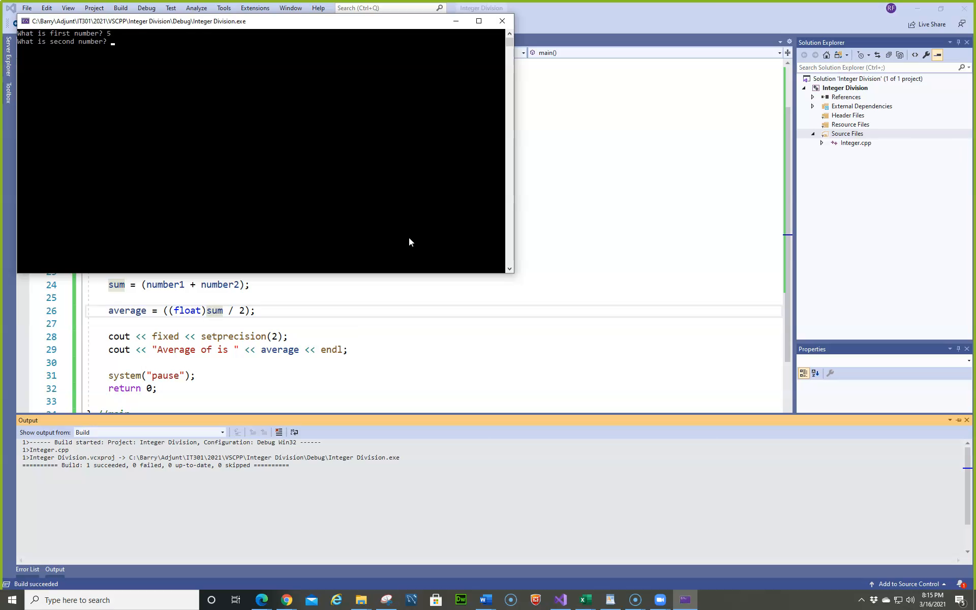
pyautogui.write('2')
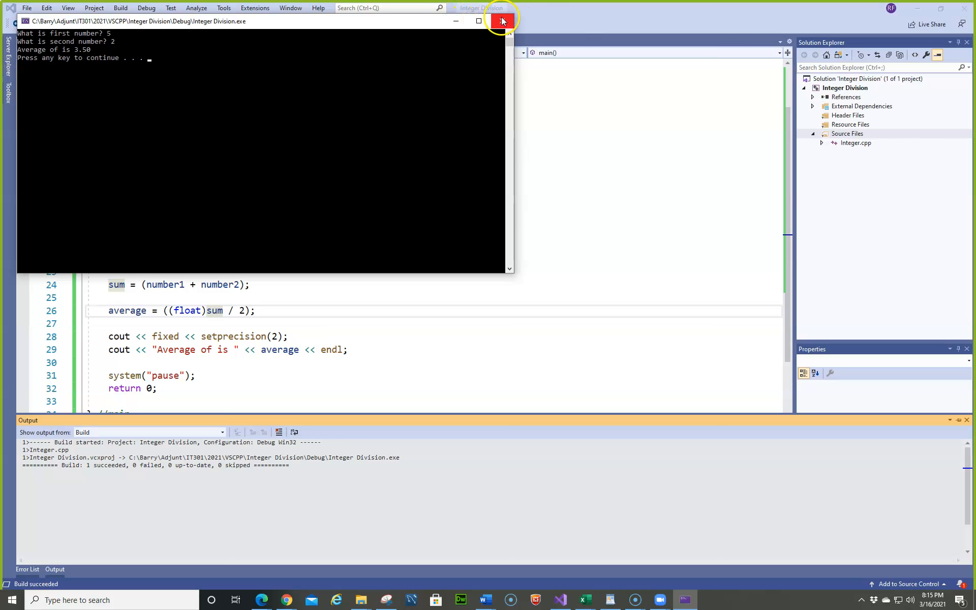
pyautogui.click(503, 20)
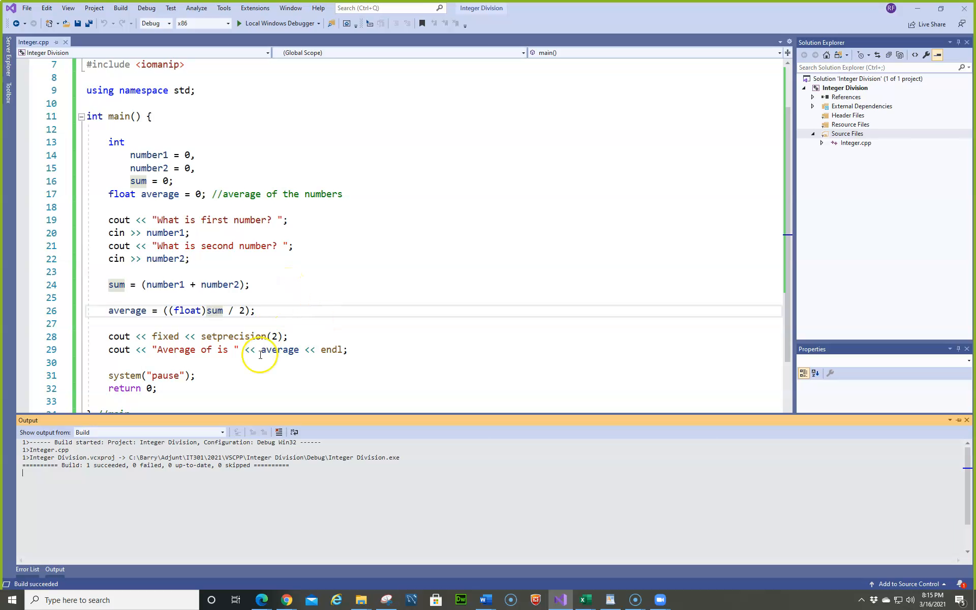
pyautogui.moveTo(331, 306)
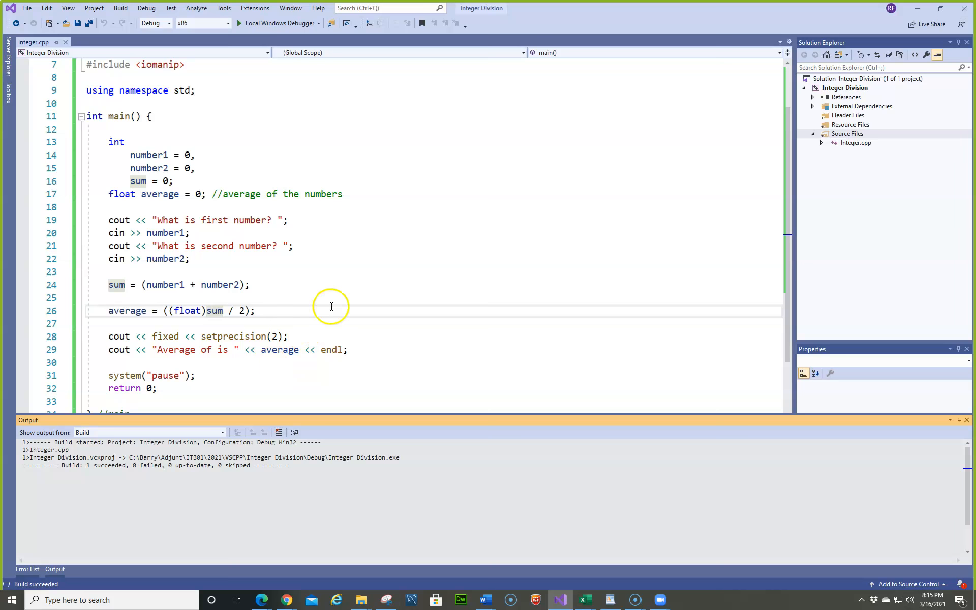
pyautogui.moveTo(205, 310)
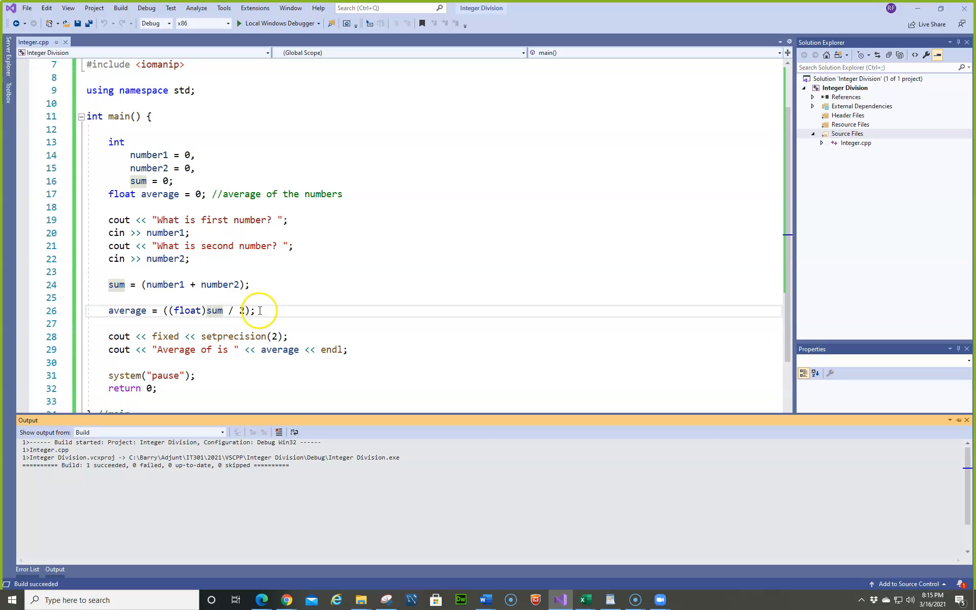
pyautogui.moveTo(176, 317)
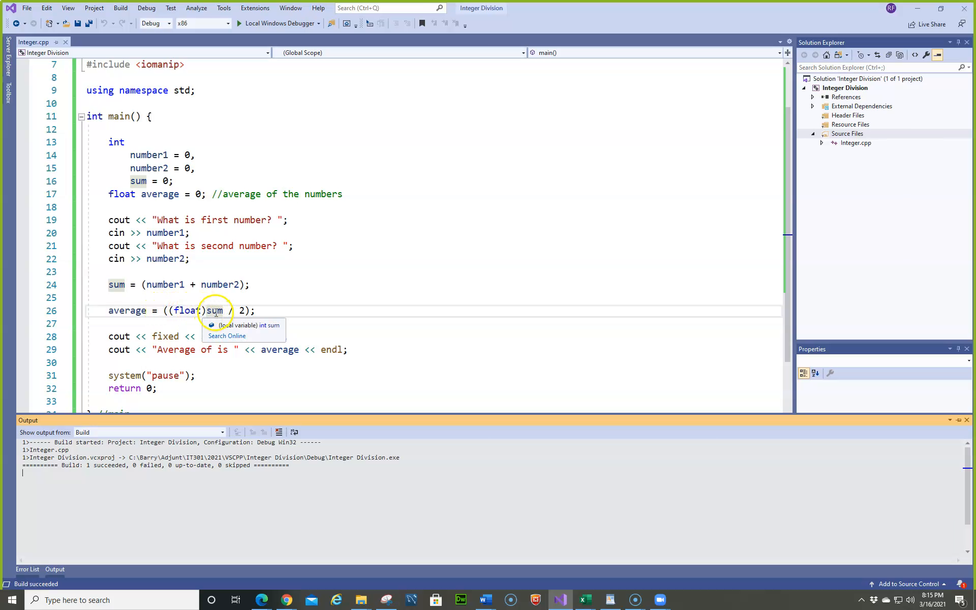
pyautogui.moveTo(168, 310)
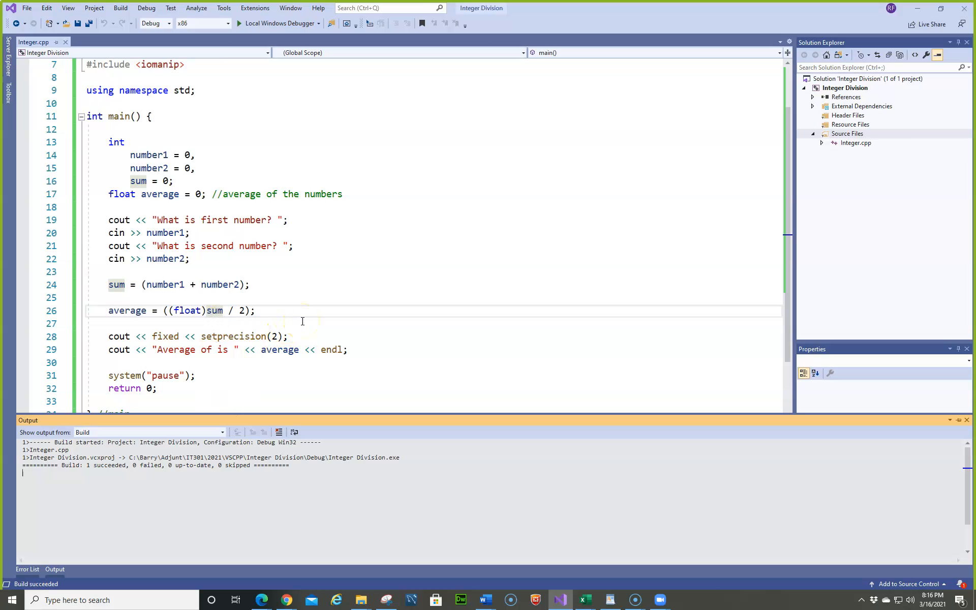
pyautogui.moveTo(280, 281)
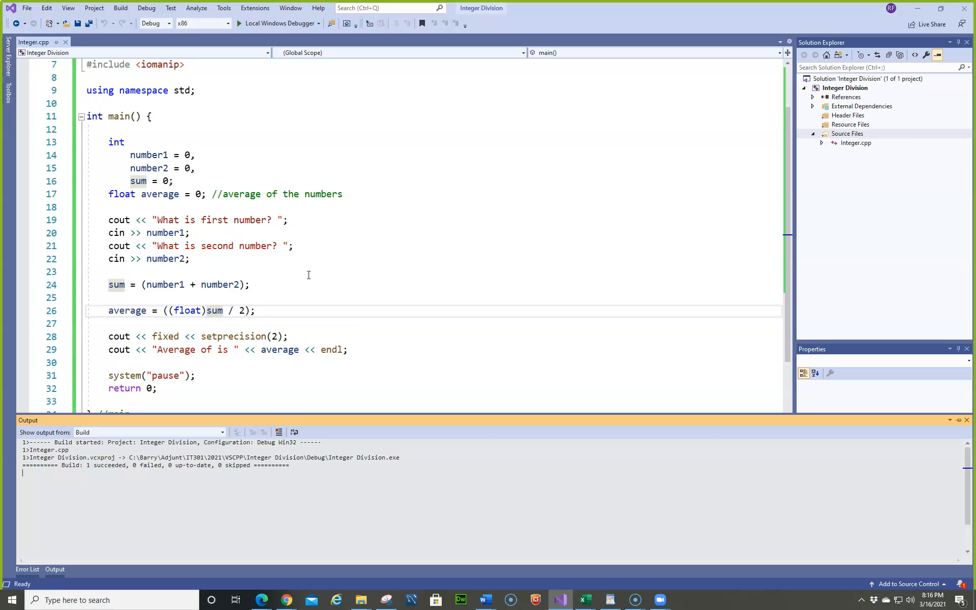
pyautogui.moveTo(342, 382)
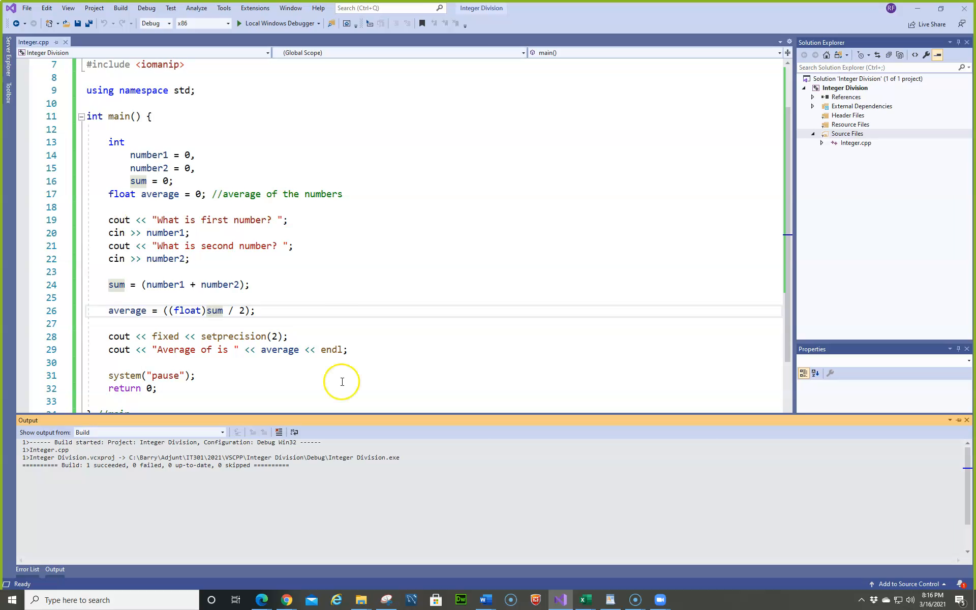
pyautogui.moveTo(310, 413)
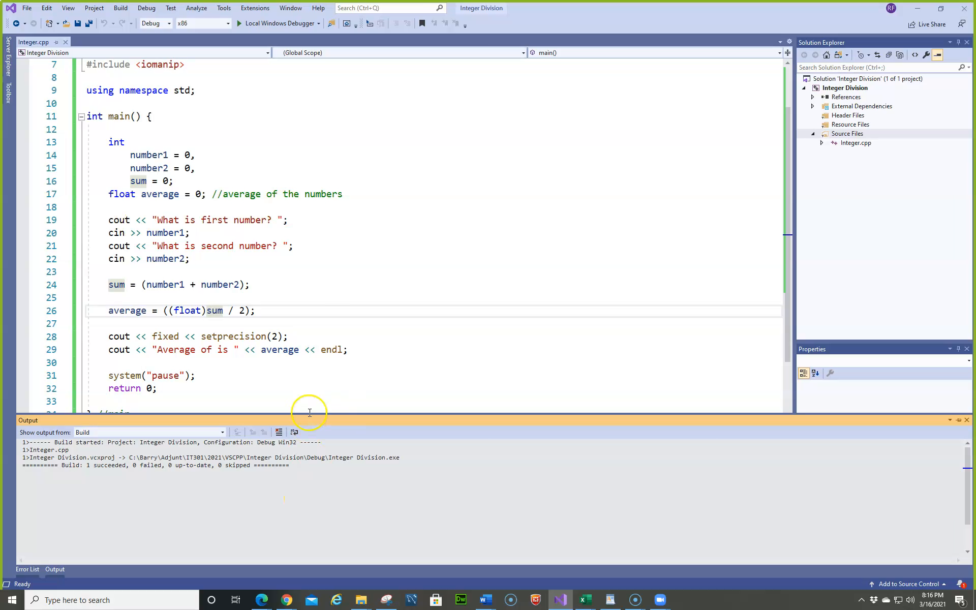
pyautogui.moveTo(317, 573)
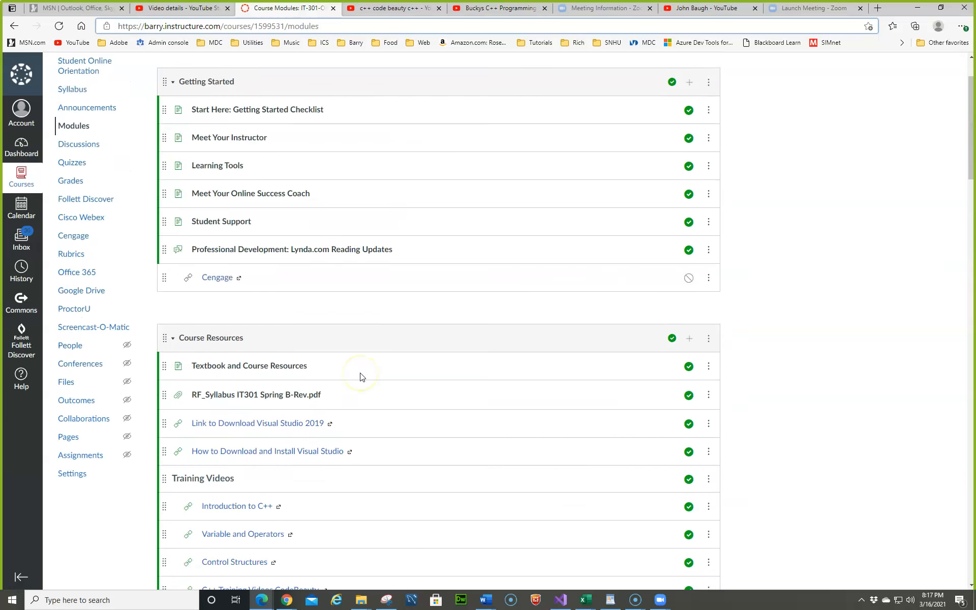
# - Scroll to the Coding module and open Program Assignments Checklist.pdf
pyautogui.scroll(-3)
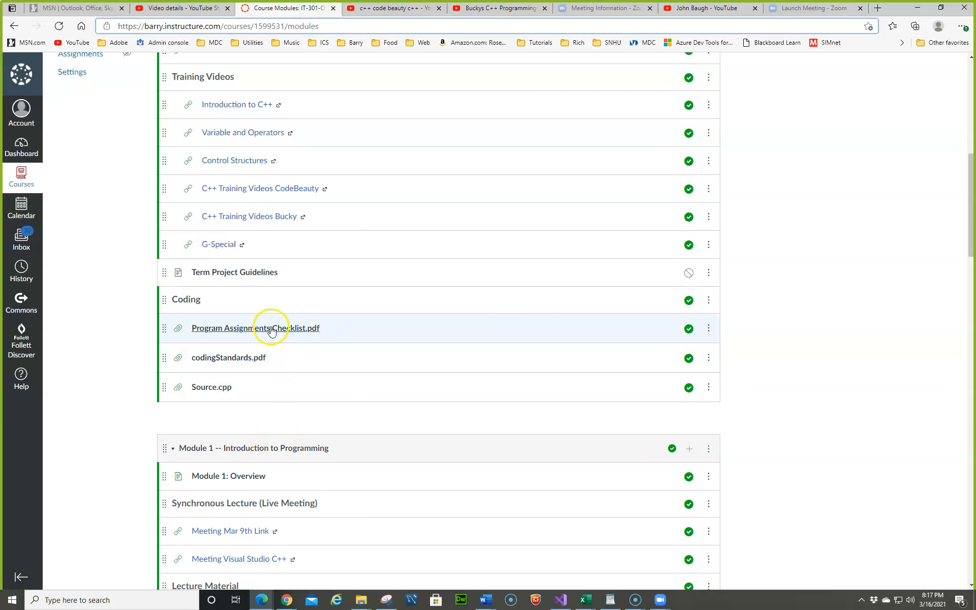
pyautogui.moveTo(255, 328)
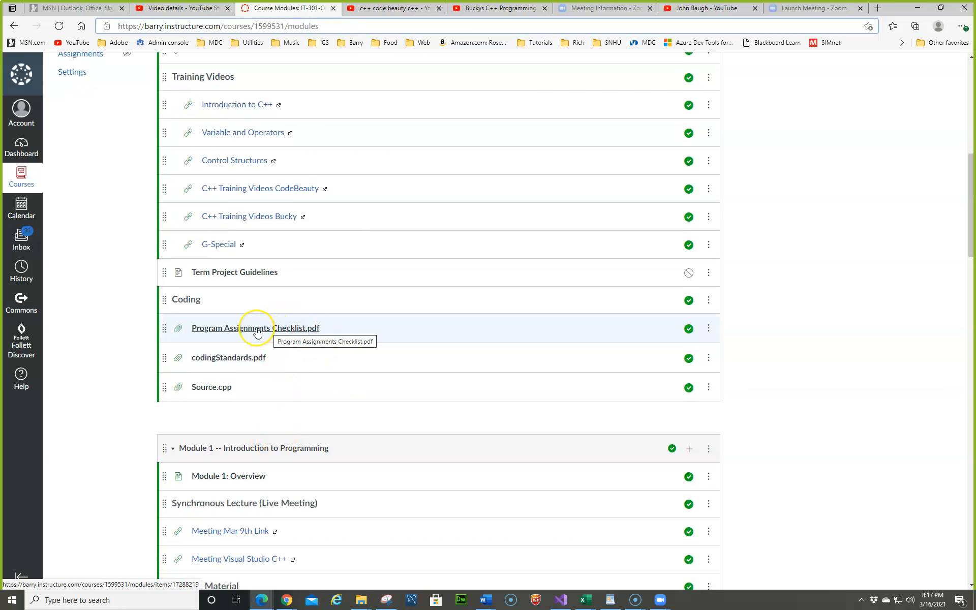
pyautogui.click(255, 328)
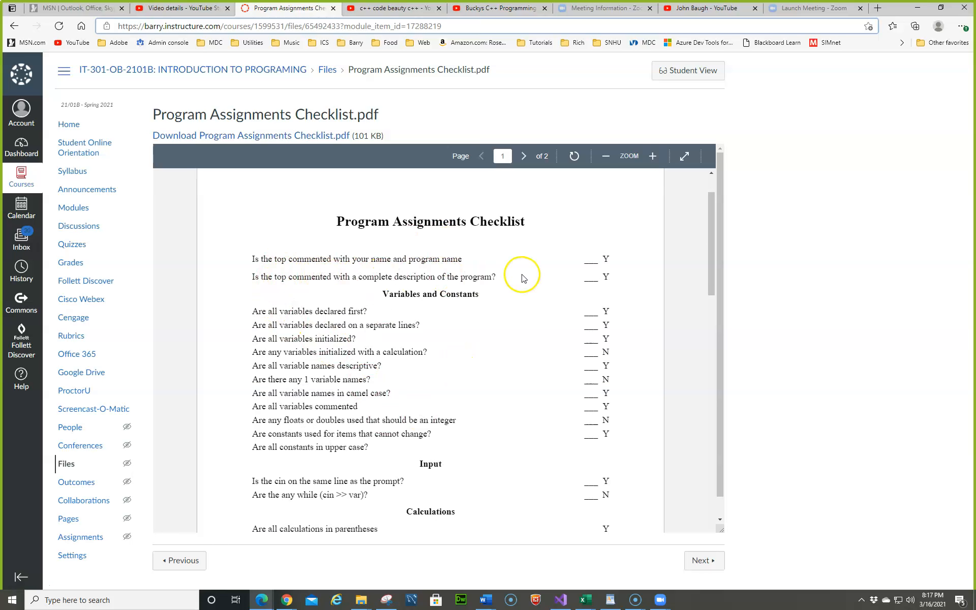
pyautogui.moveTo(450, 294)
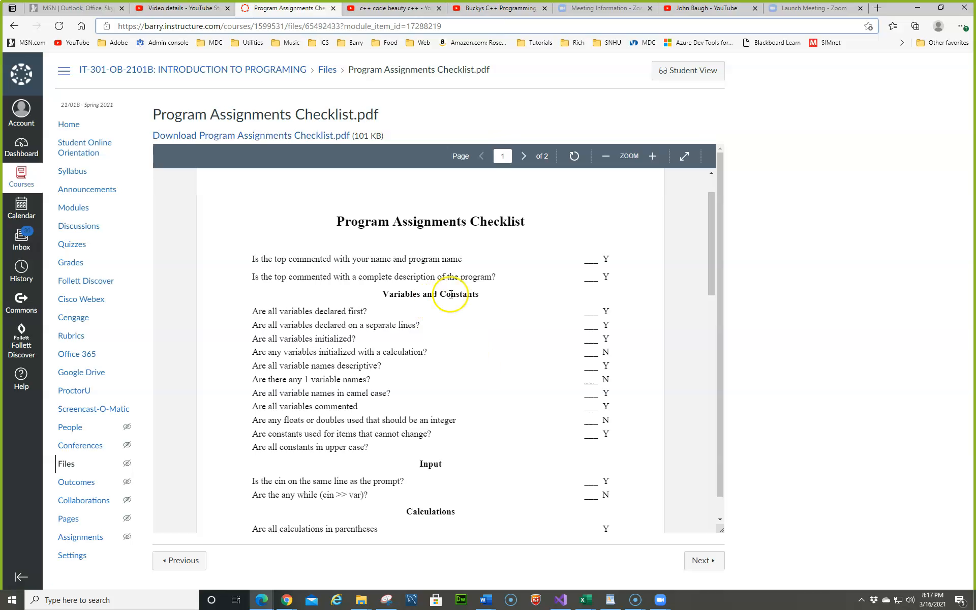
pyautogui.moveTo(336, 320)
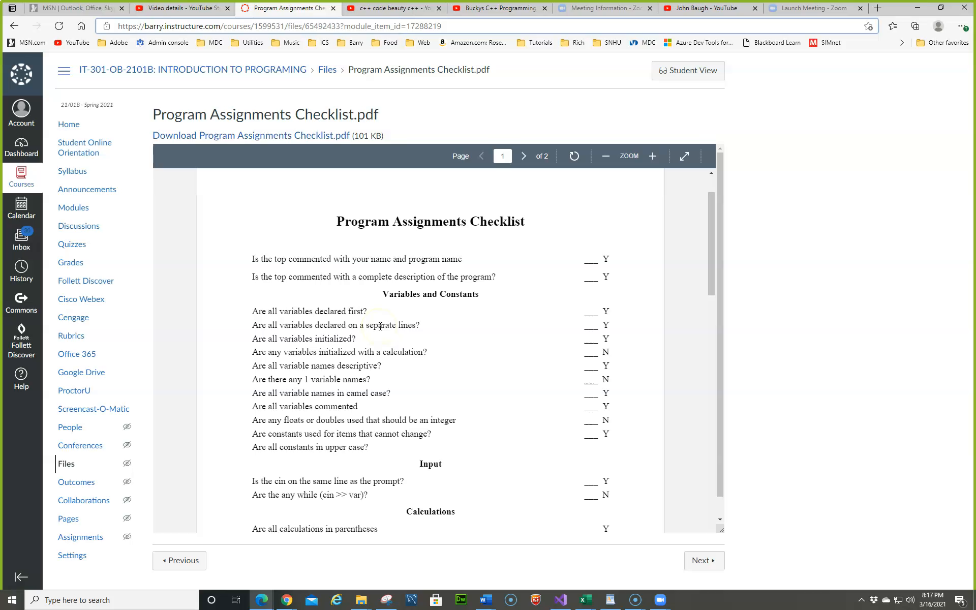
pyautogui.moveTo(338, 340)
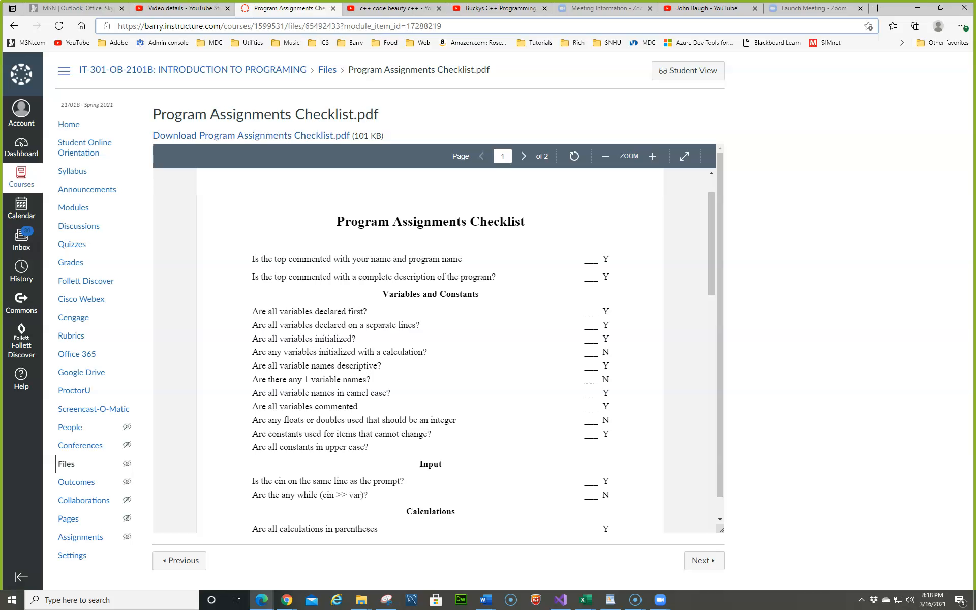
pyautogui.moveTo(783, 574)
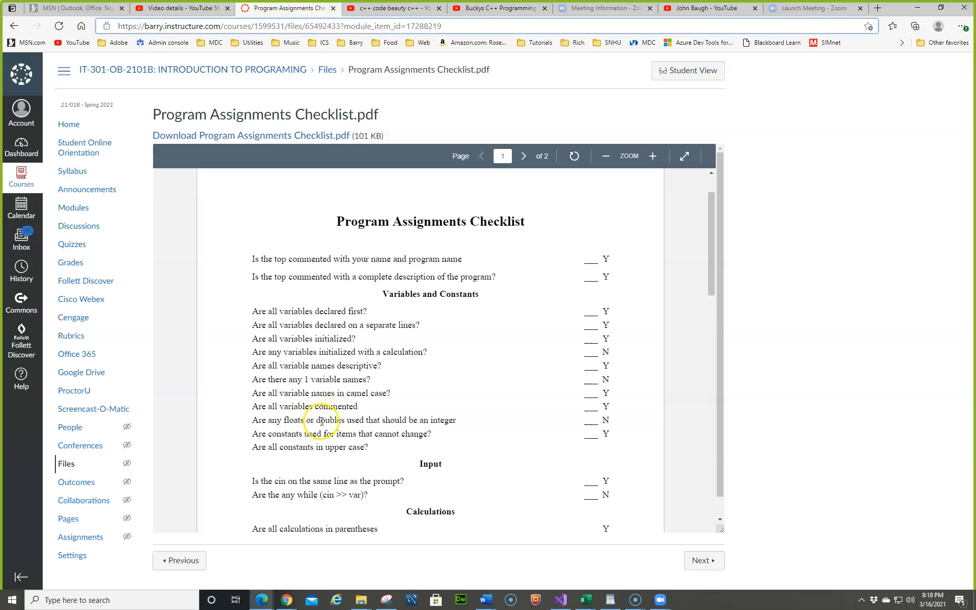
pyautogui.moveTo(444, 419)
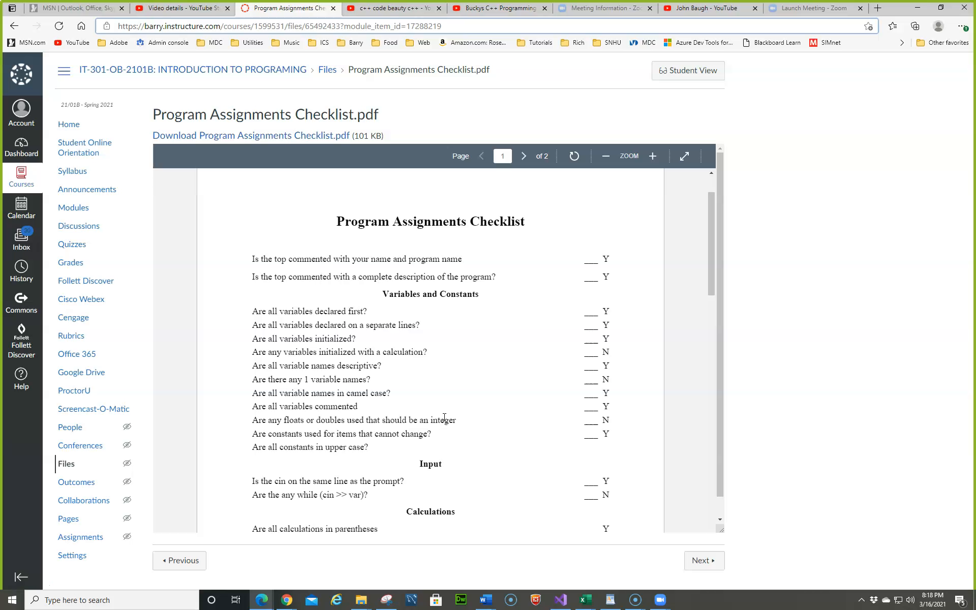
pyautogui.moveTo(472, 418)
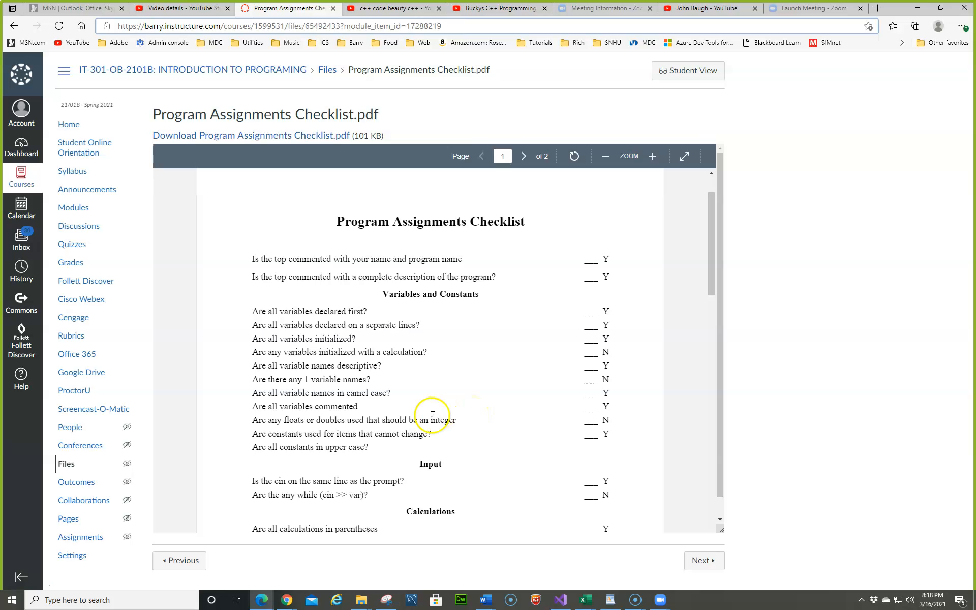
pyautogui.moveTo(380, 464)
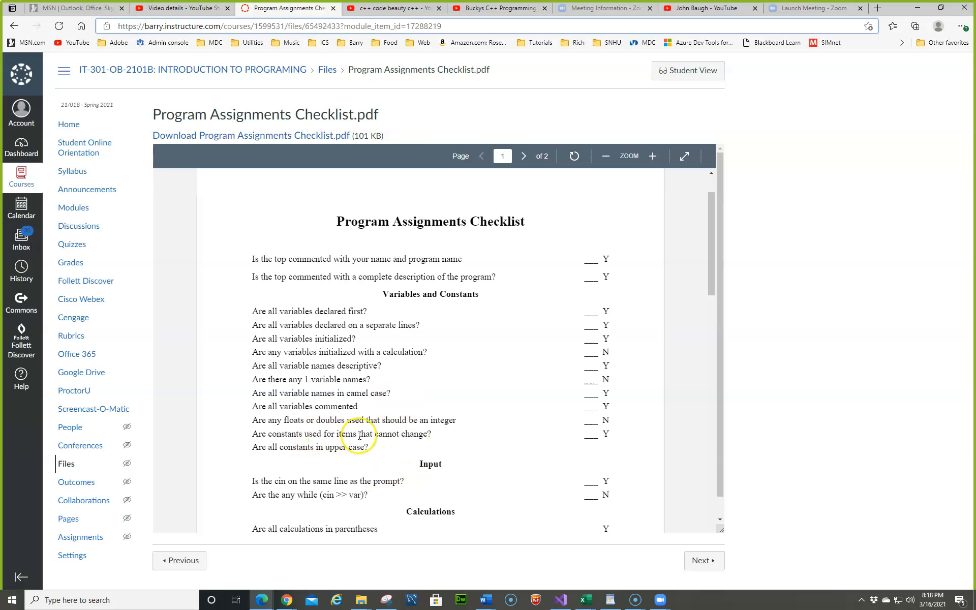
pyautogui.moveTo(597, 429)
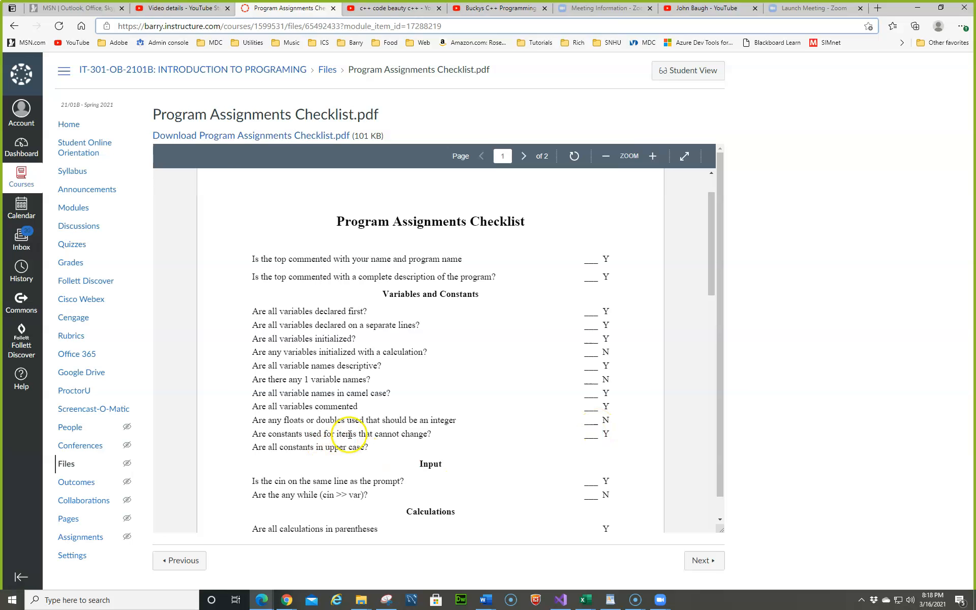
# - Scroll the checklist PDF through the Input, Calculations and Readability questions
pyautogui.scroll(-3)
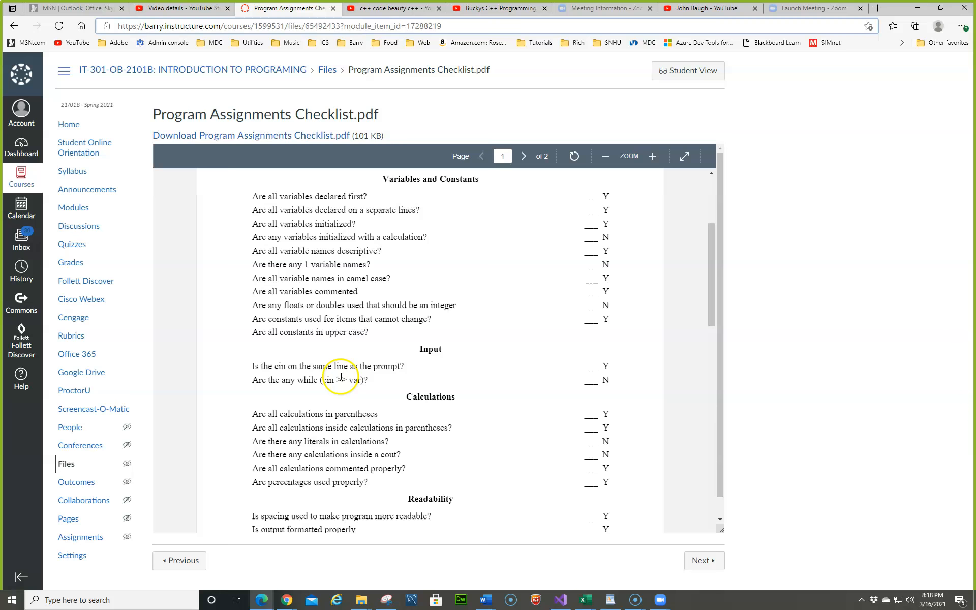
pyautogui.scroll(-3)
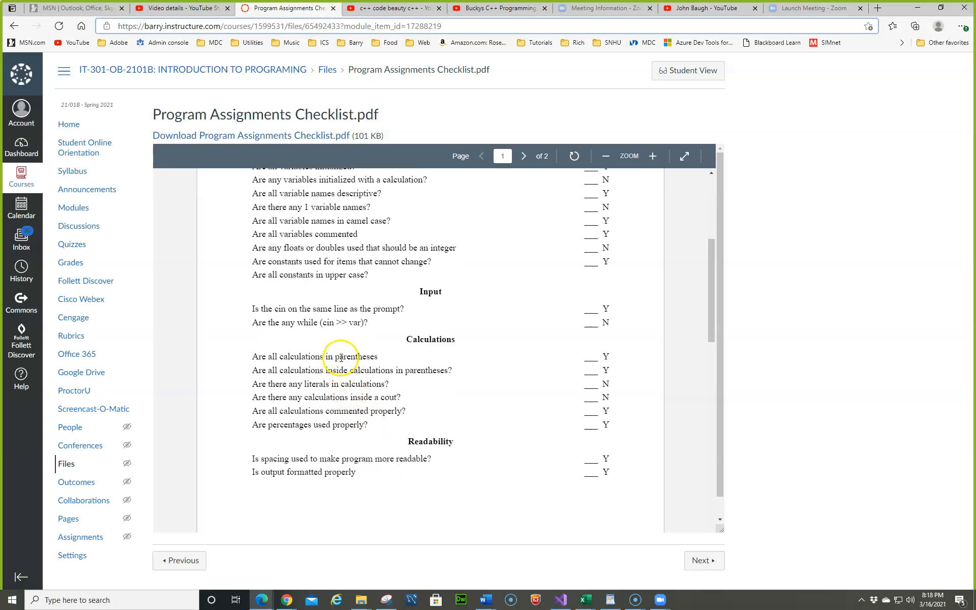
pyautogui.moveTo(305, 372)
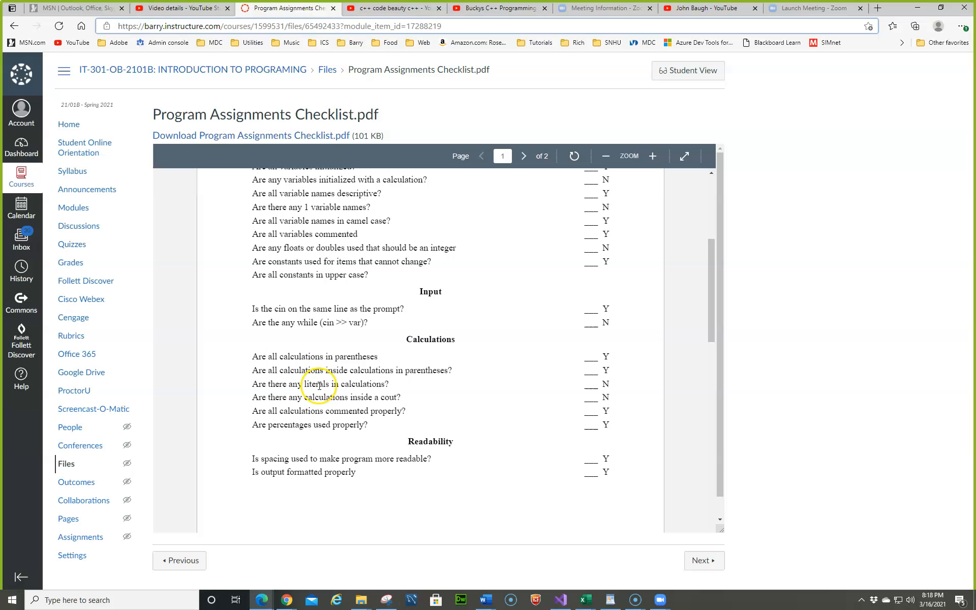
pyautogui.moveTo(364, 384)
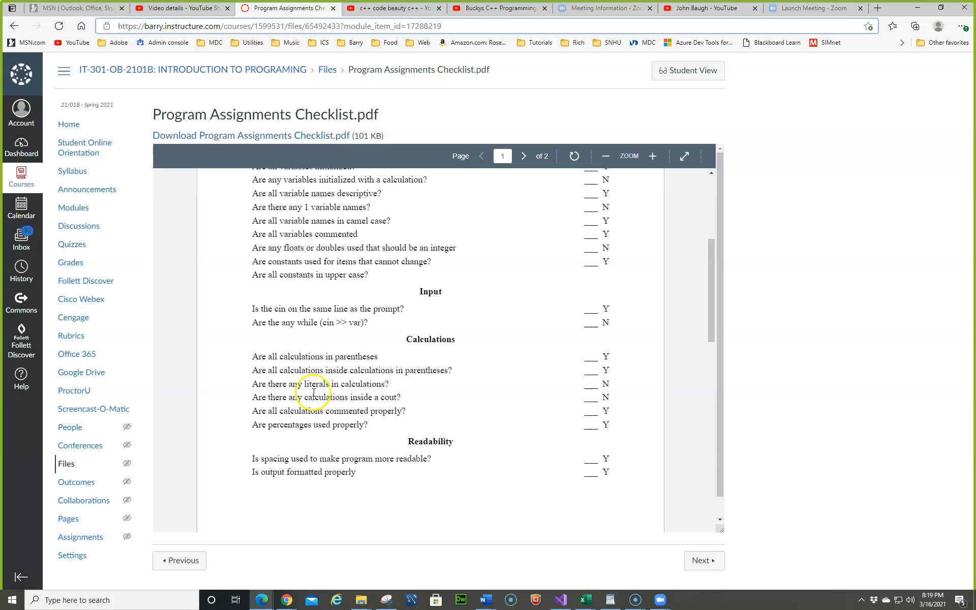
pyautogui.moveTo(360, 408)
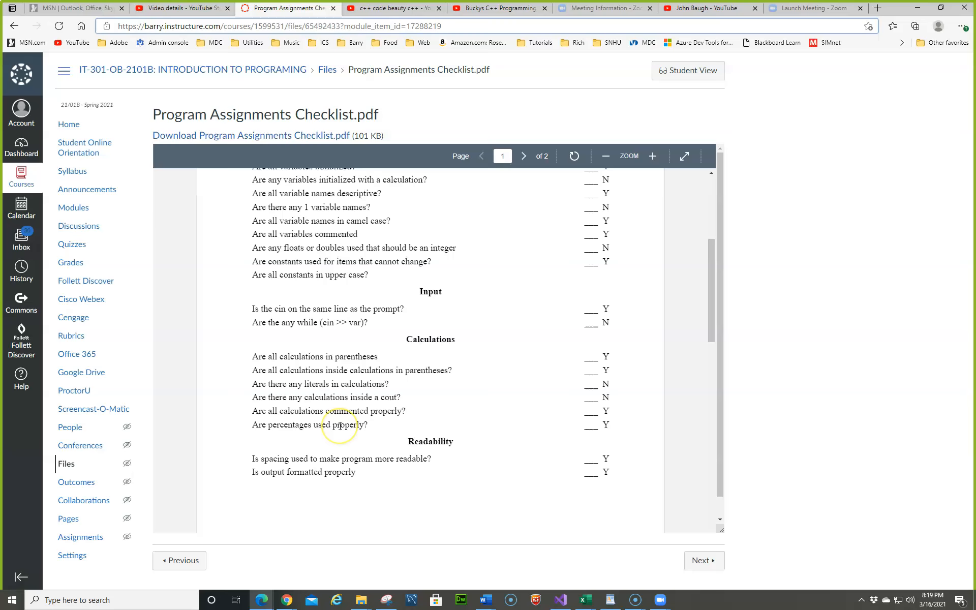
pyautogui.scroll(-3)
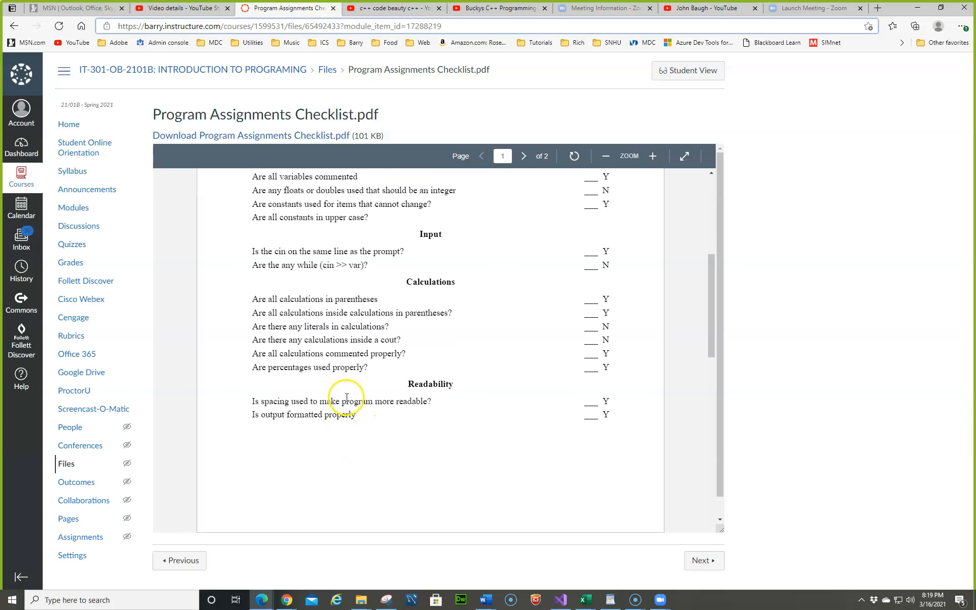